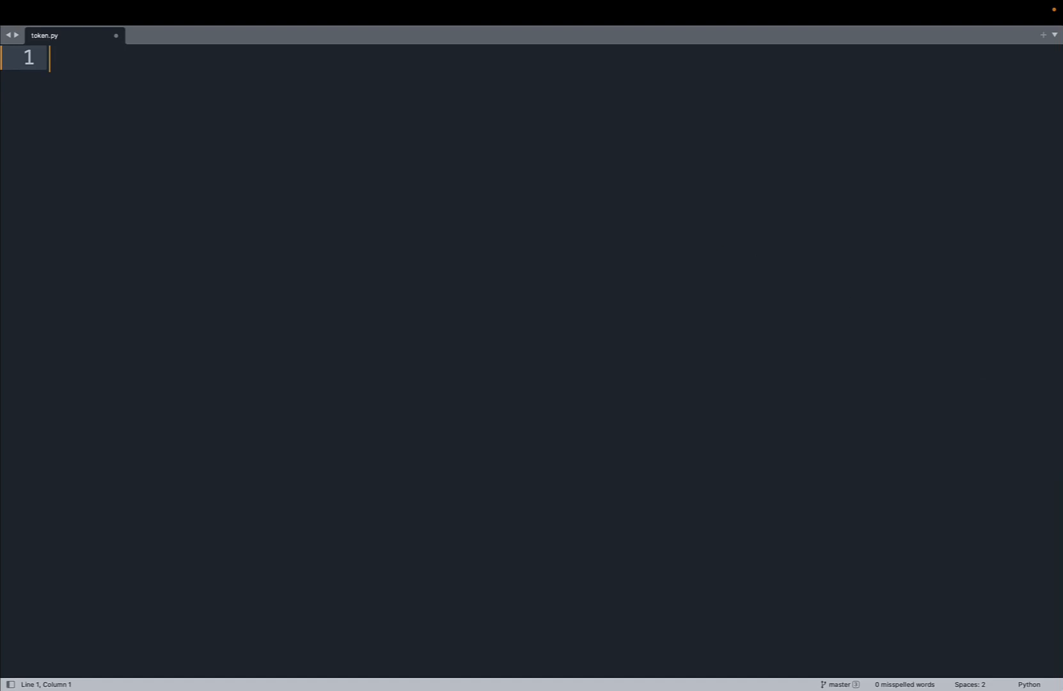
Write the header comment noting Python 3 headers are required if submitting.
{"action": "type", "text": "# py"}
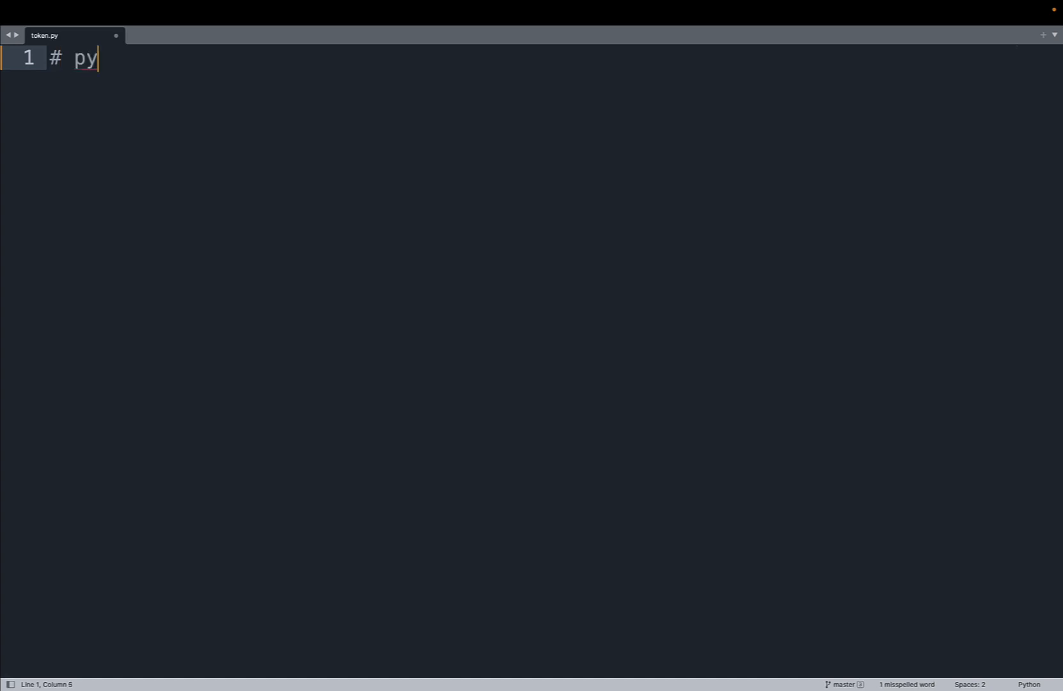
{"action": "type", "text": "thon 3 h"}
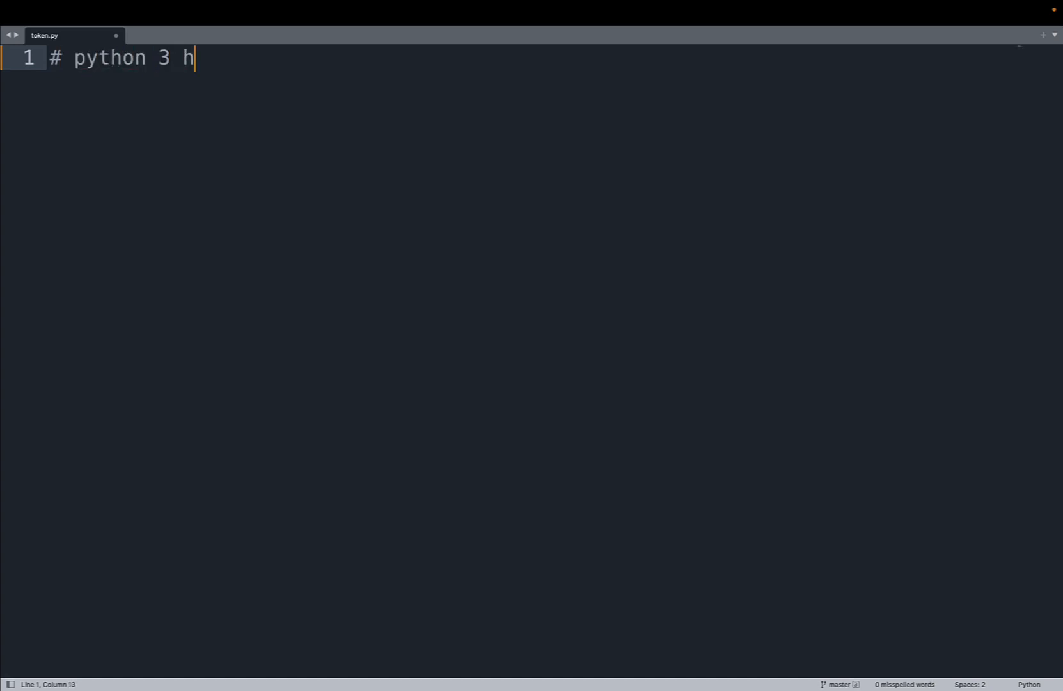
{"action": "type", "text": "eaders"}
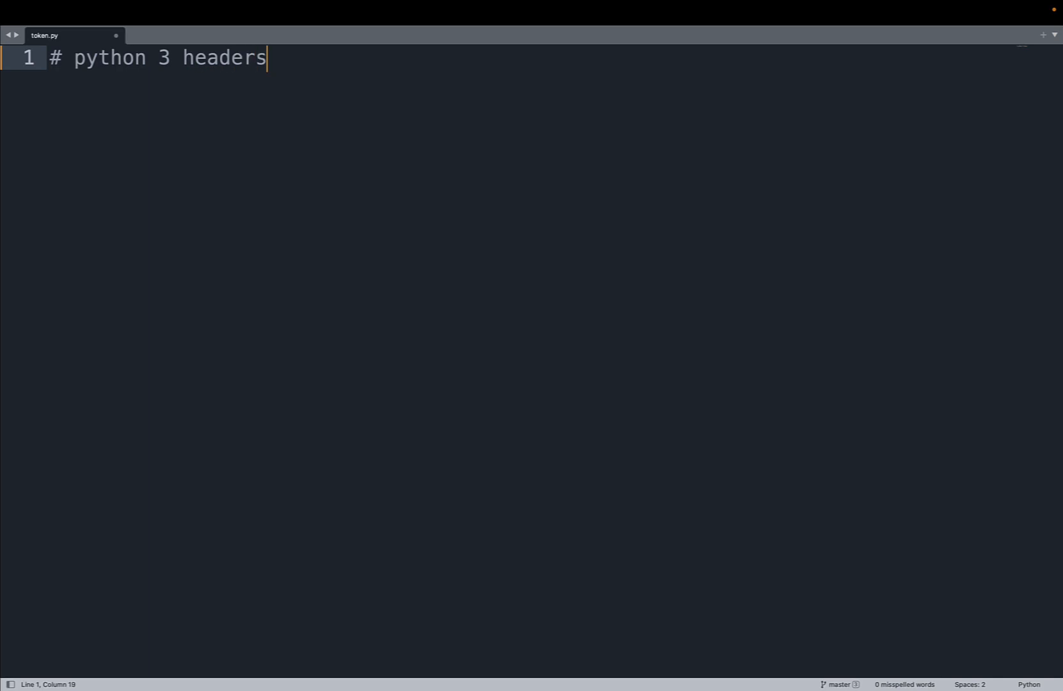
{"action": "type", "text": ", require"}
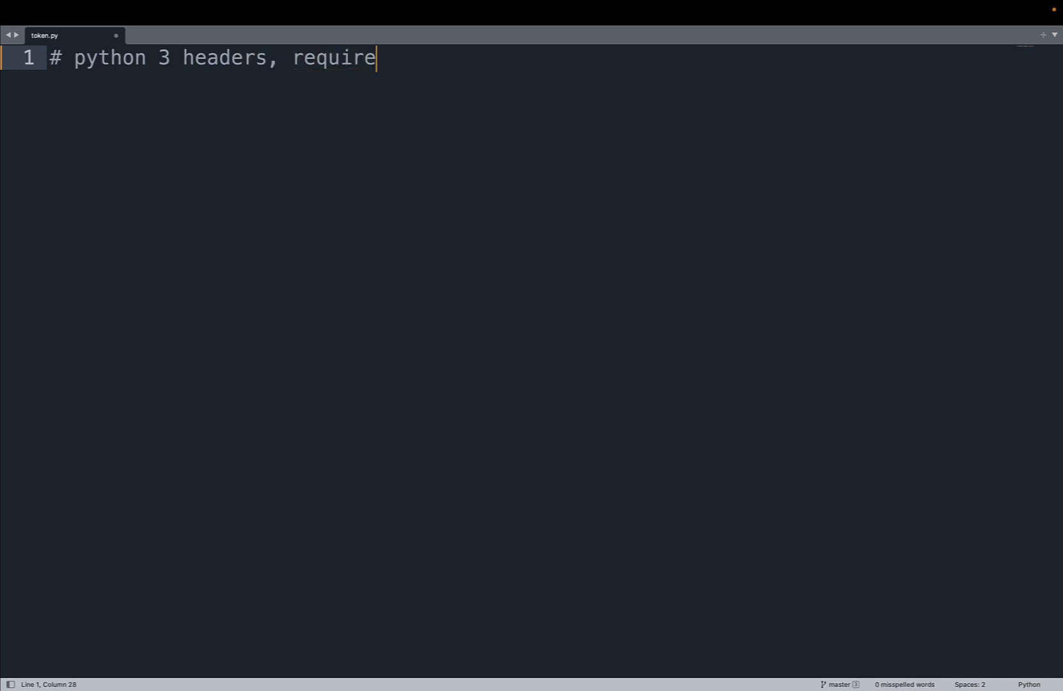
{"action": "type", "text": "d if"}
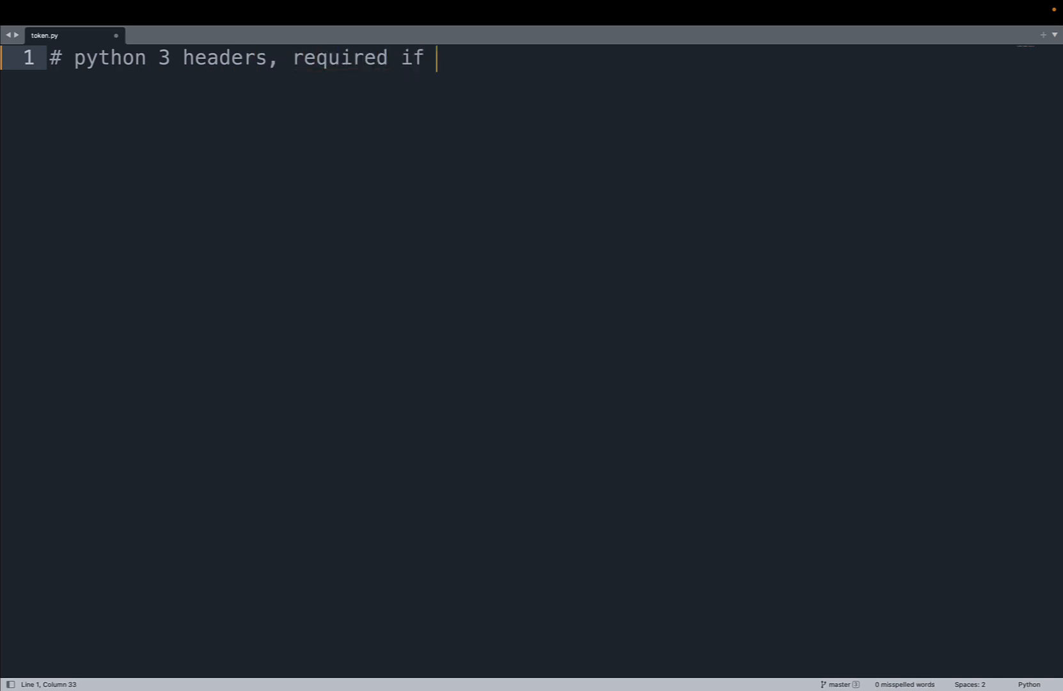
{"action": "type", "text": "submitting to Ansible"}
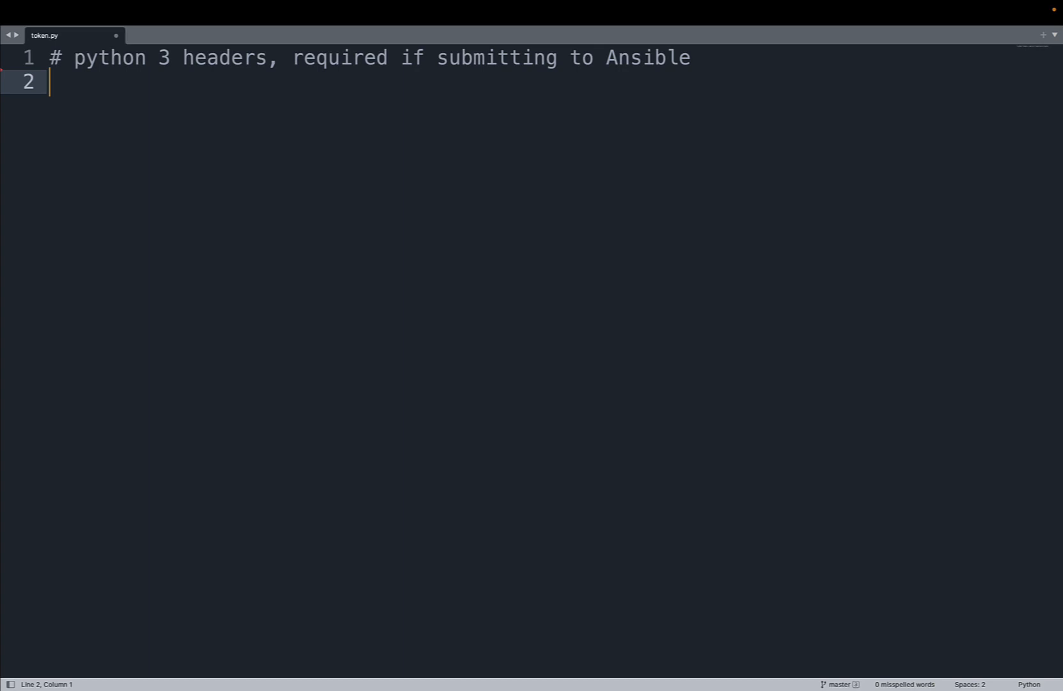
Add 'from __future__ import (absolute_import, division, print_function)' and '__metaclass__ = type'.
{"action": "type", "text": "from __"}
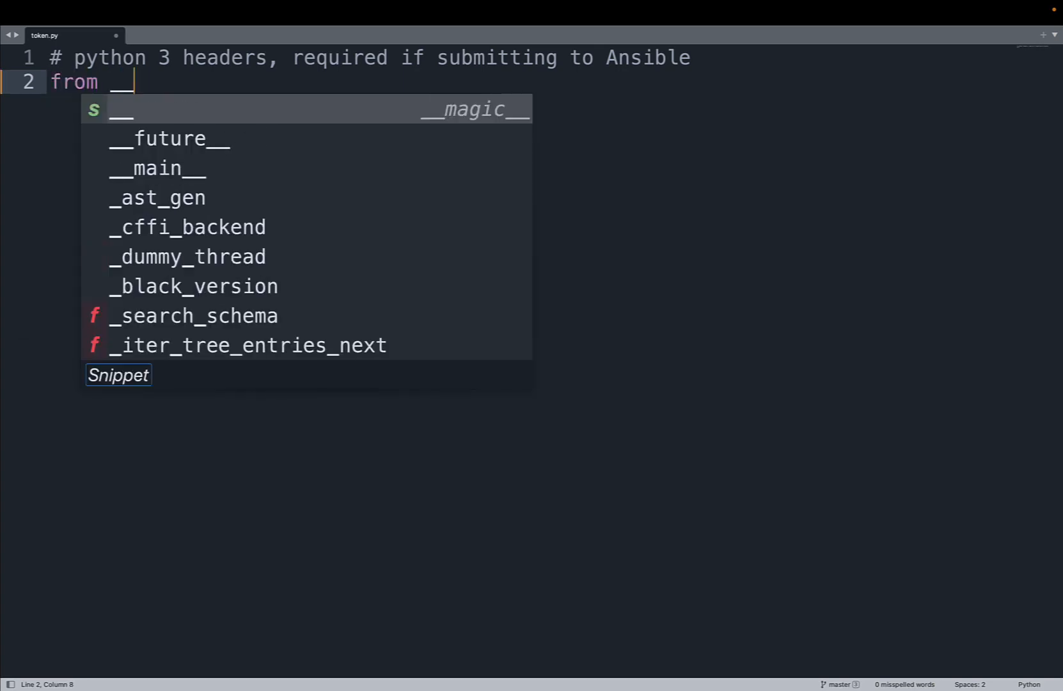
{"action": "left_click", "coordinate": [168, 139]}
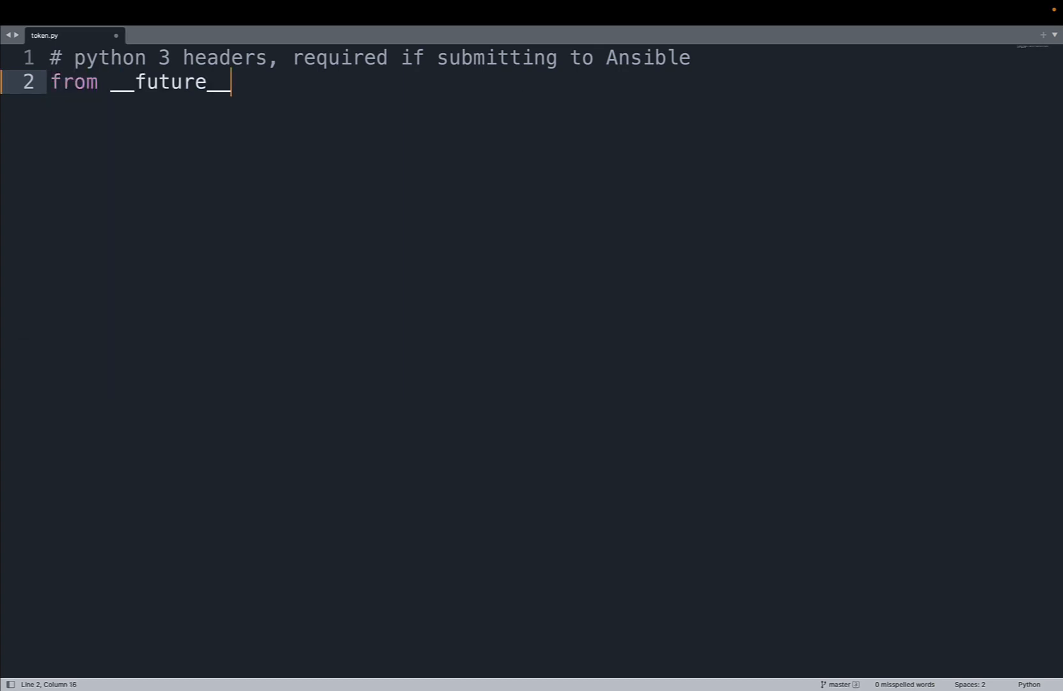
{"action": "type", "text": "i"}
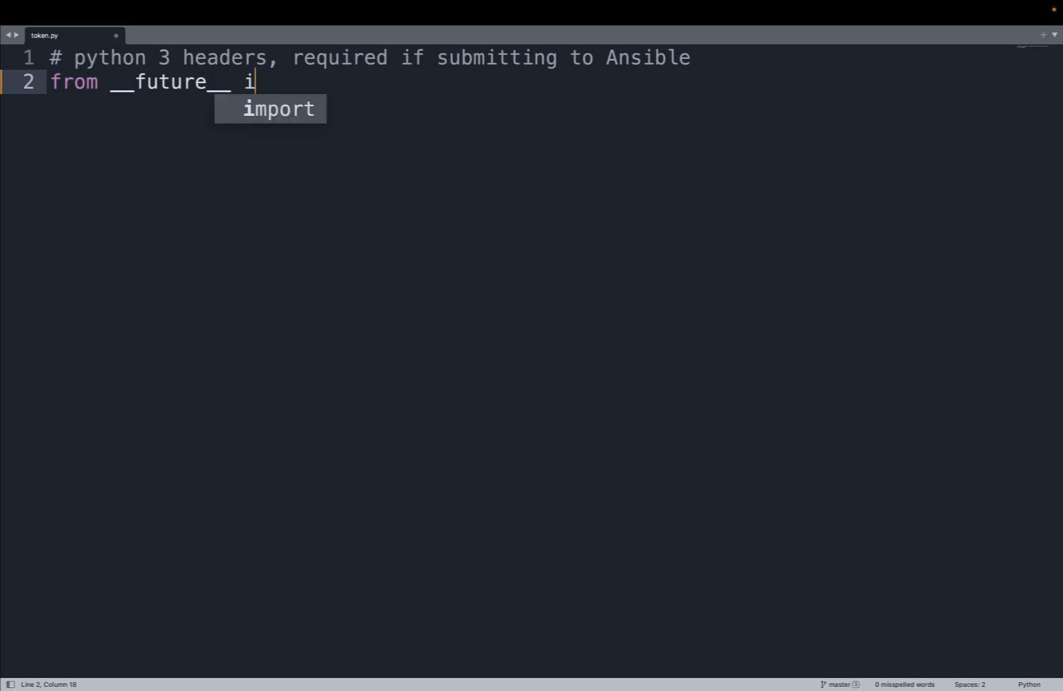
{"action": "key", "text": "Tab"}
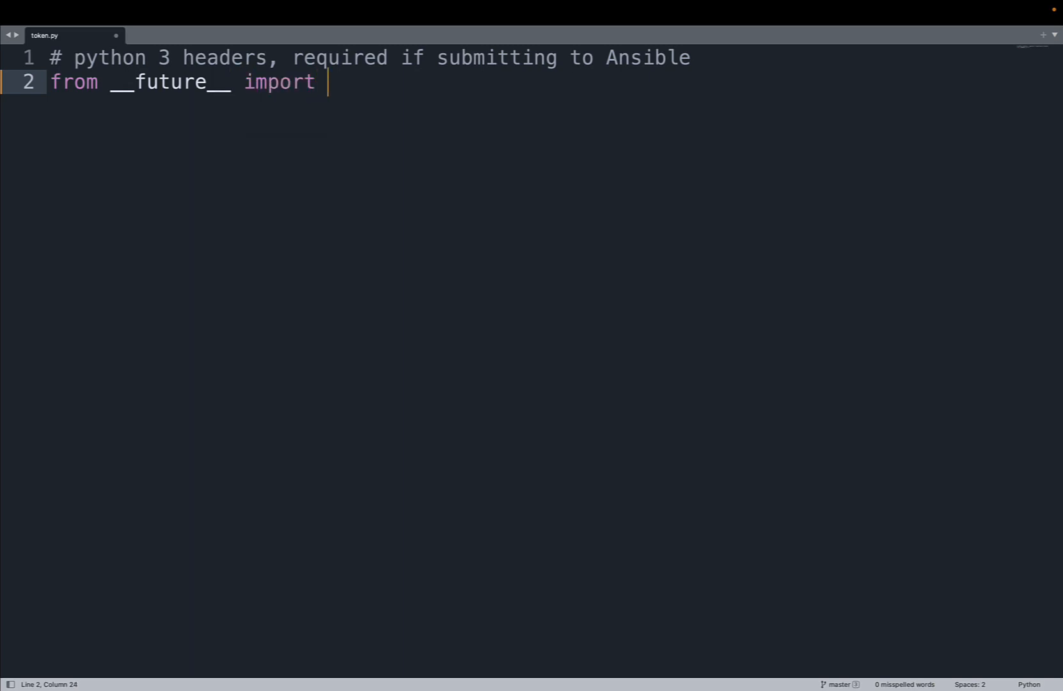
{"action": "type", "text": "(ab"}
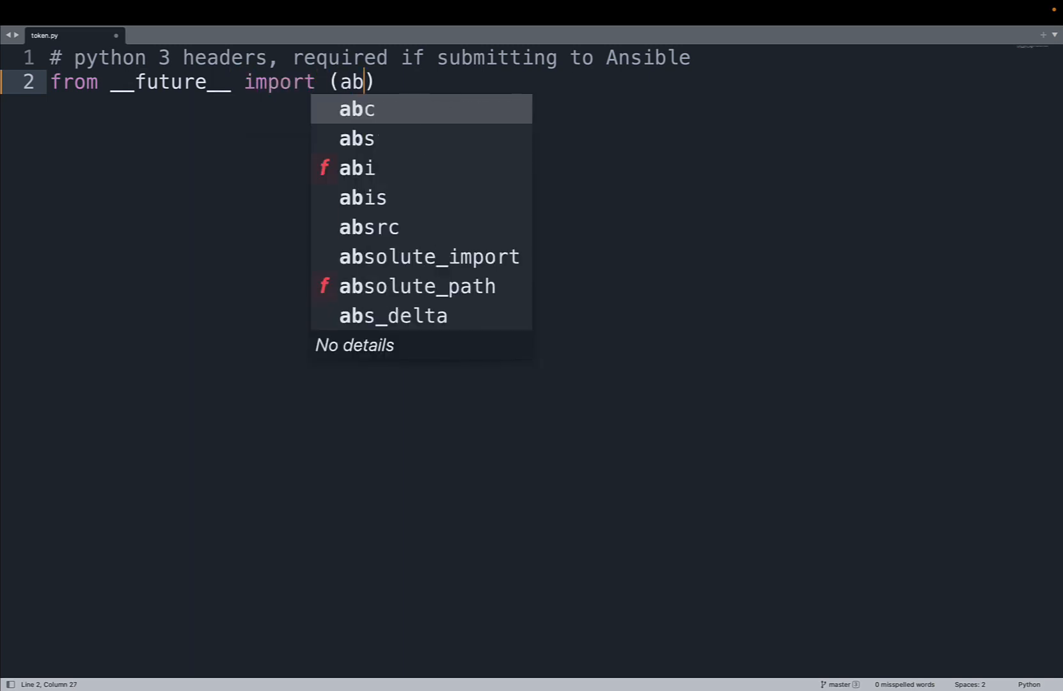
{"action": "type", "text": "solute_import, division,"}
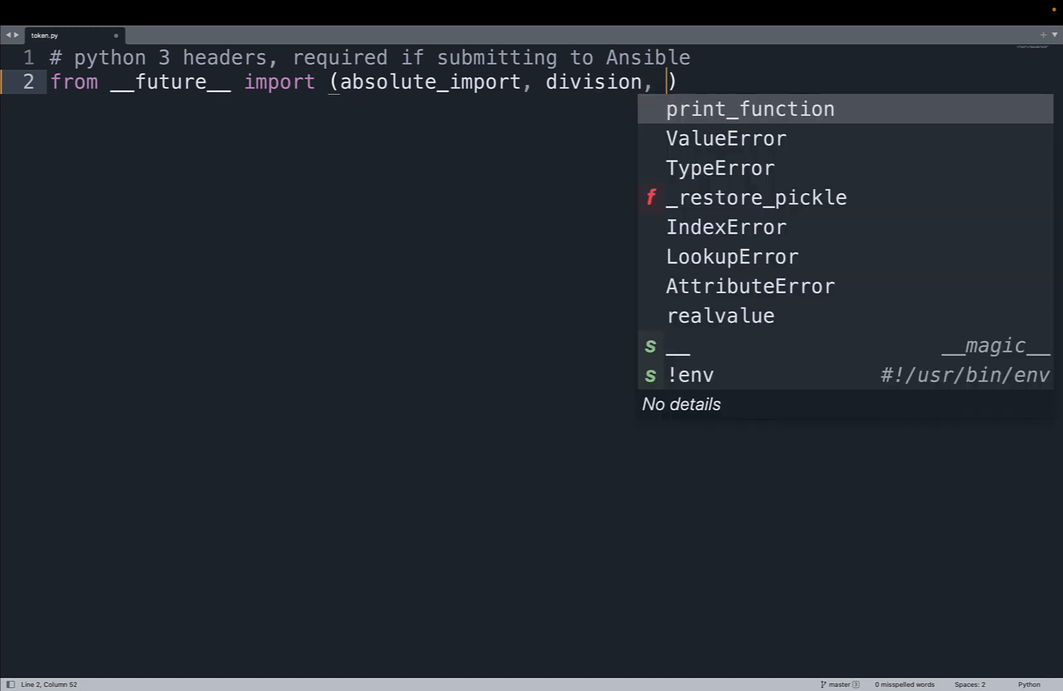
{"action": "left_click", "coordinate": [749, 109]}
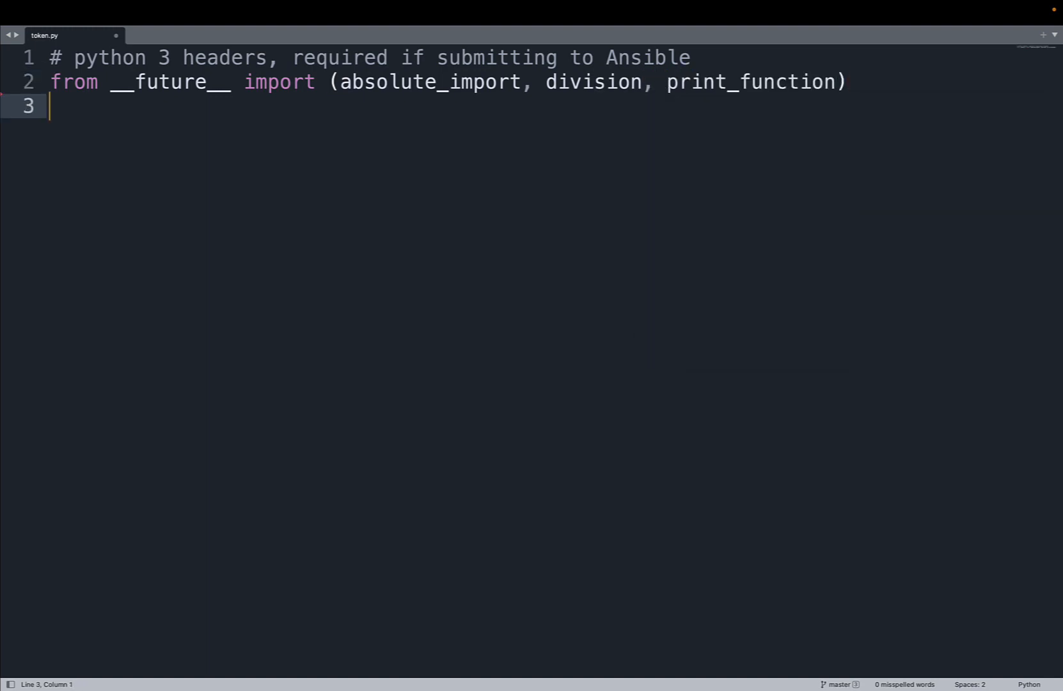
{"action": "type", "text": "__"}
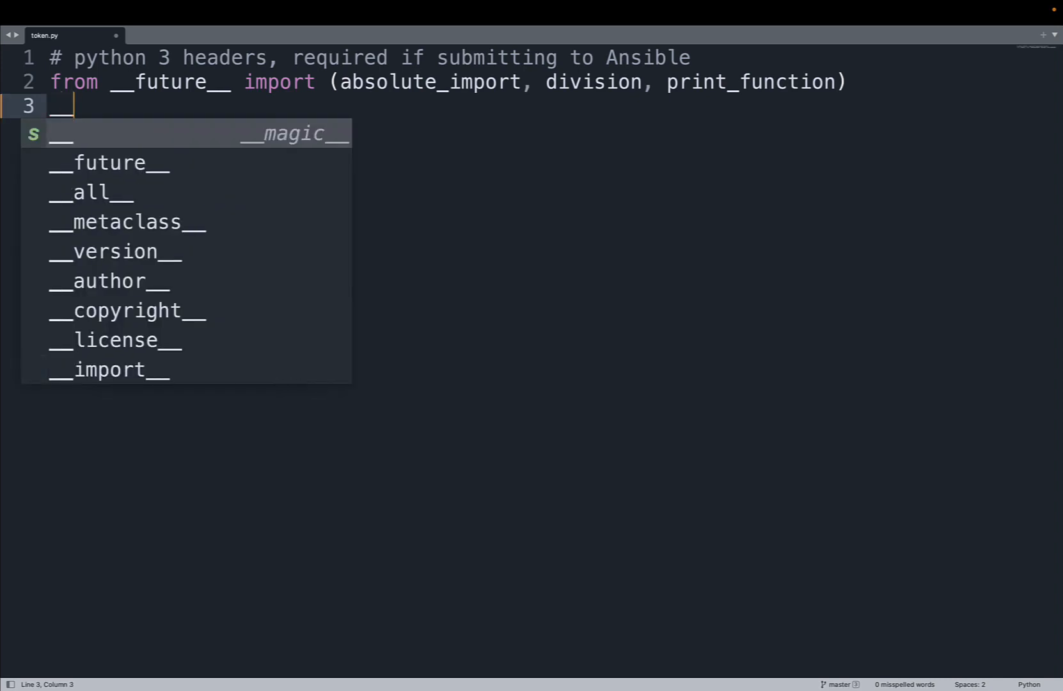
{"action": "left_click", "coordinate": [126, 222]}
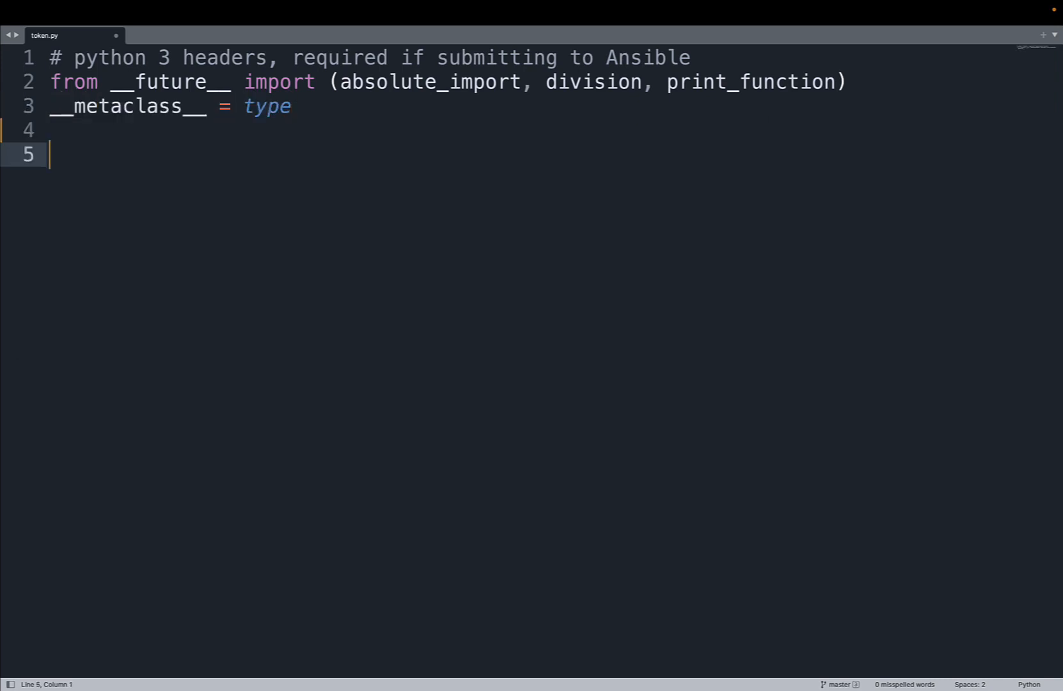
Begin the DOCUMENTATION block as a raw triple-quoted string.
{"action": "type", "text": "DOCUMENTATION ="}
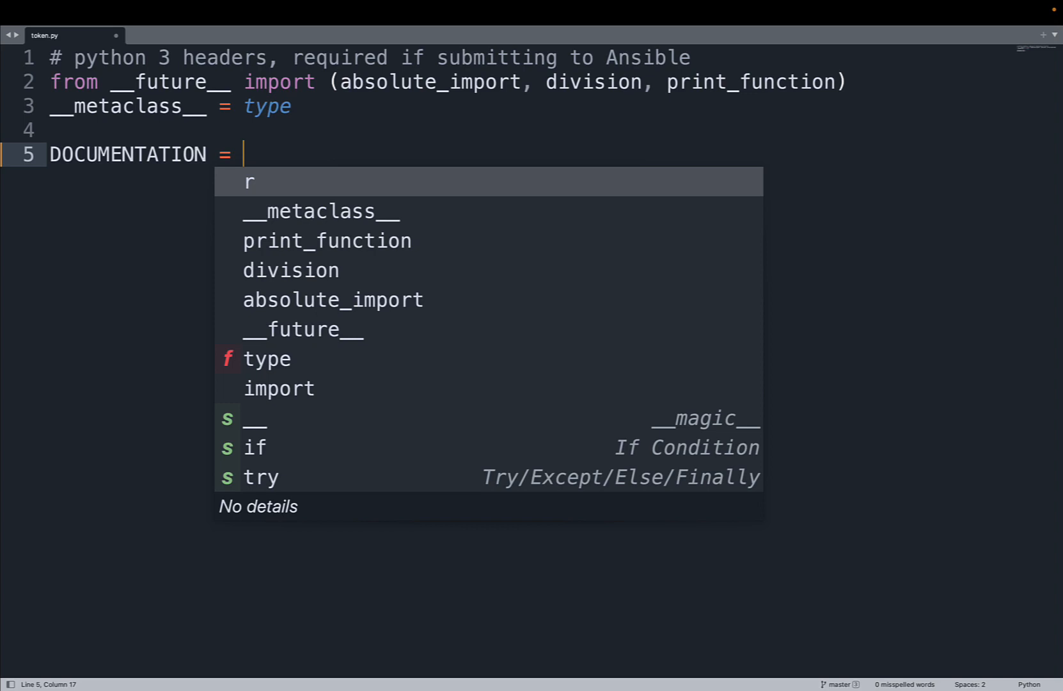
{"action": "key", "text": "Escape"}
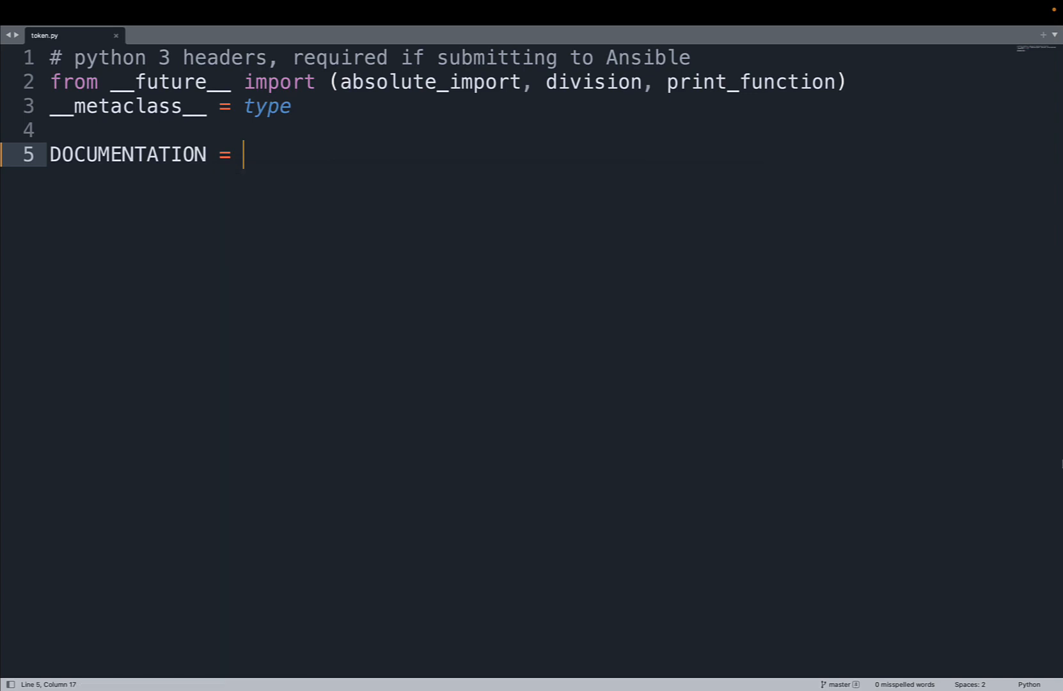
{"action": "type", "text": "r"}
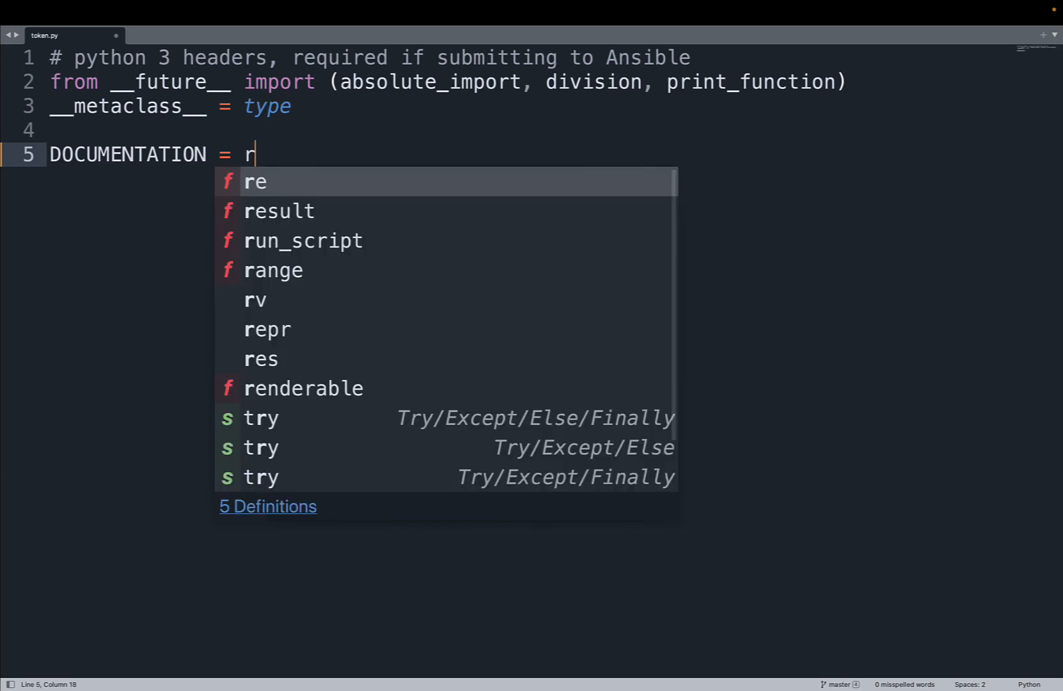
{"action": "type", "text": "\"\"\""}
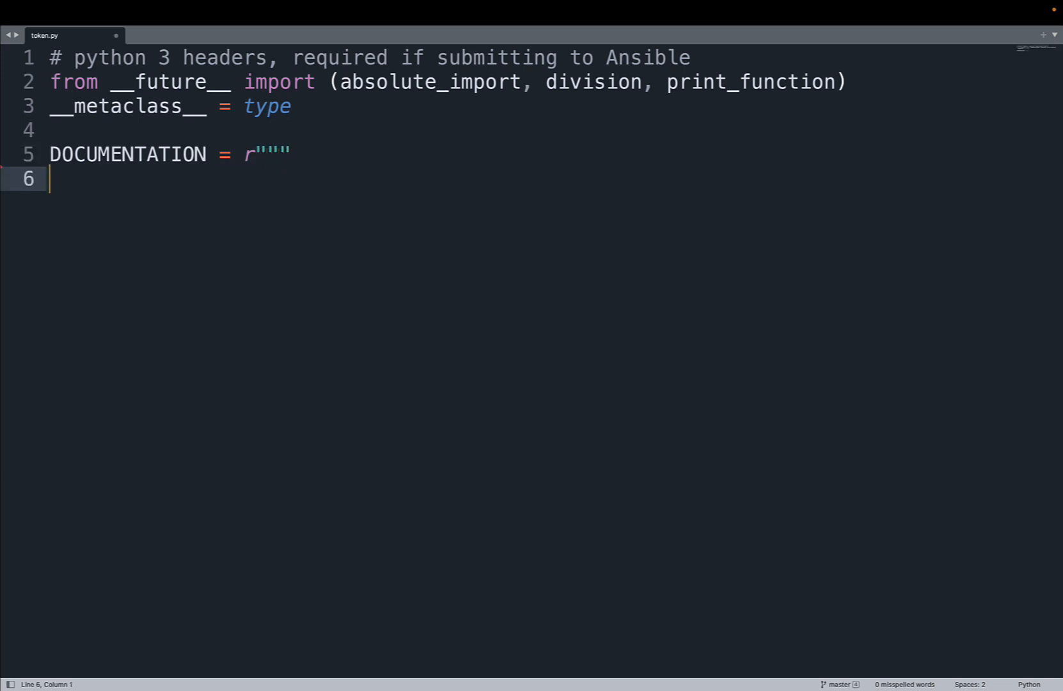
{"action": "type", "text": "\"\""}
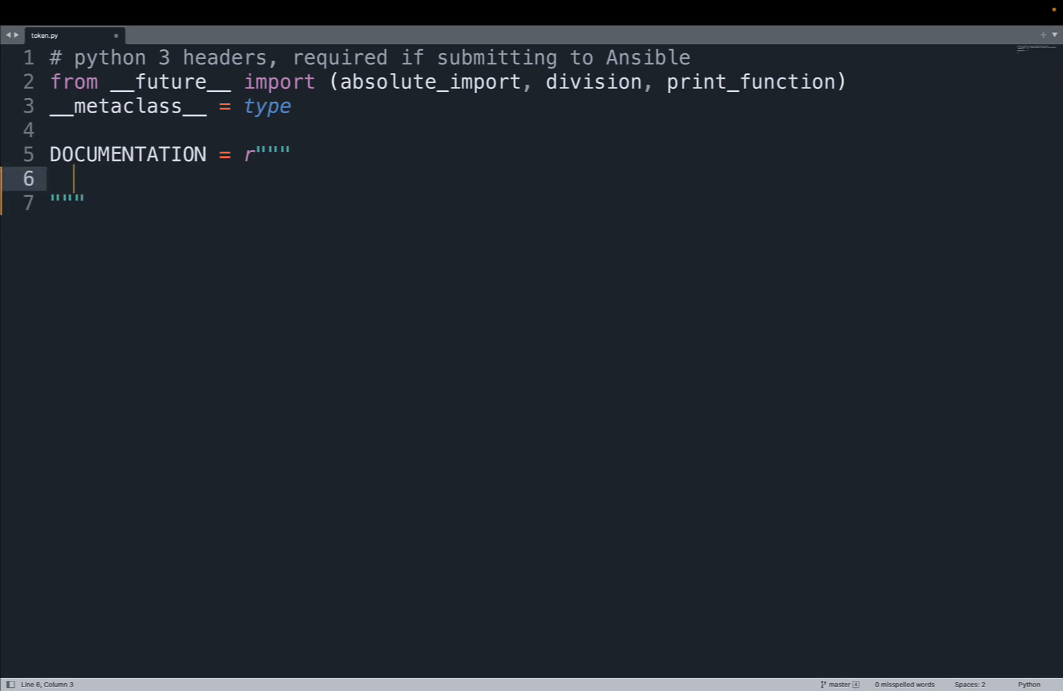
{"action": "type", "text": "name"}
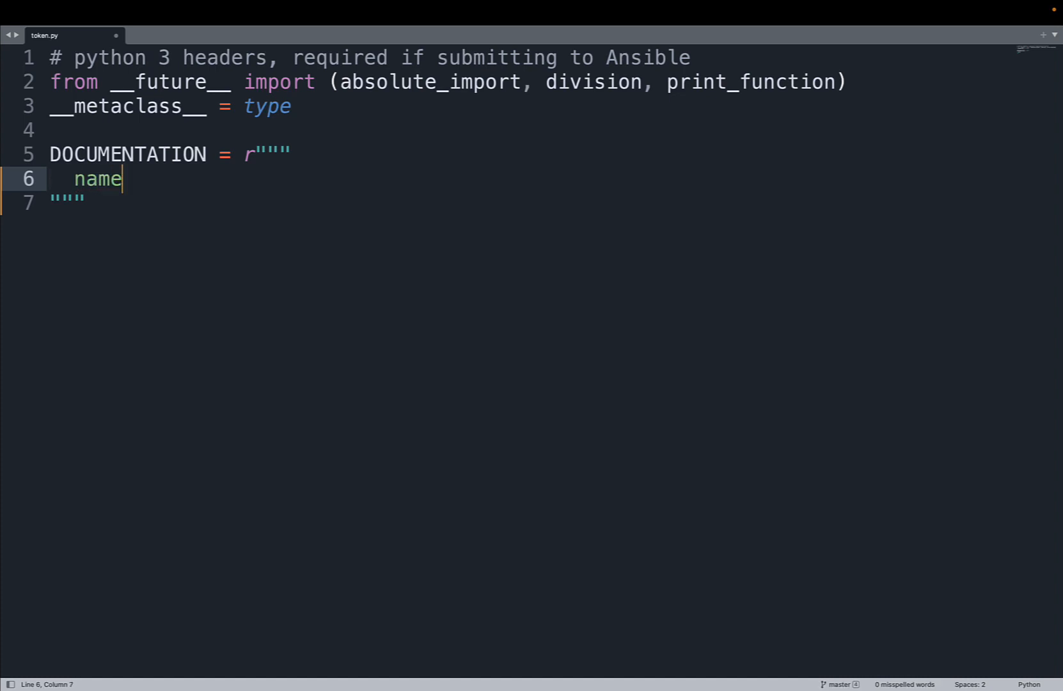
{"action": "type", "text": ": test"}
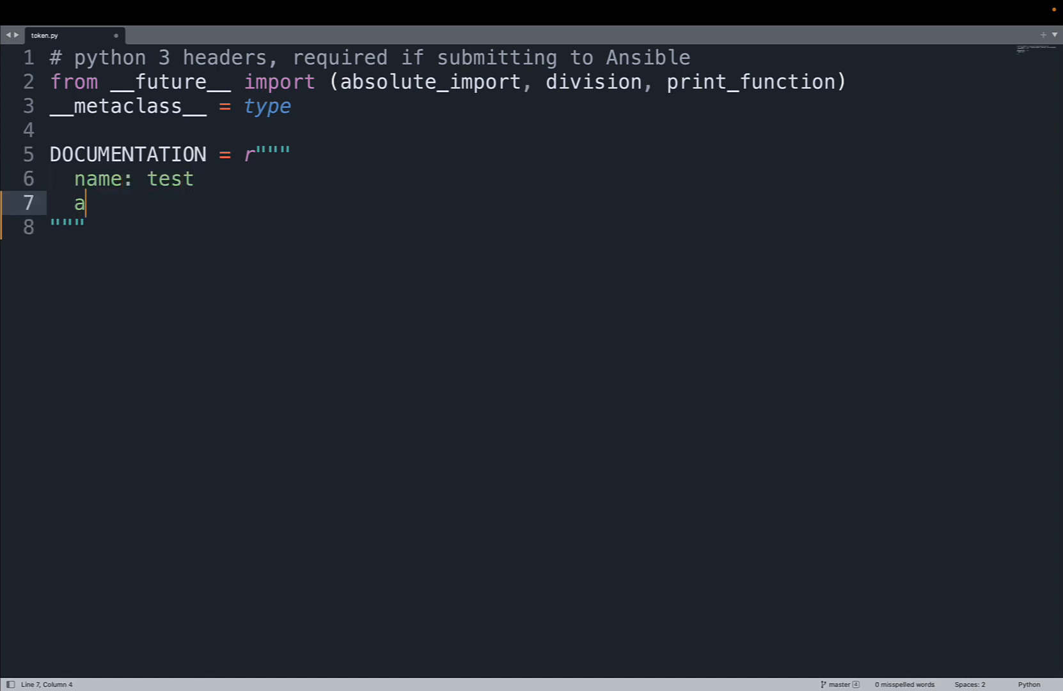
{"action": "type", "text": "uthor:"}
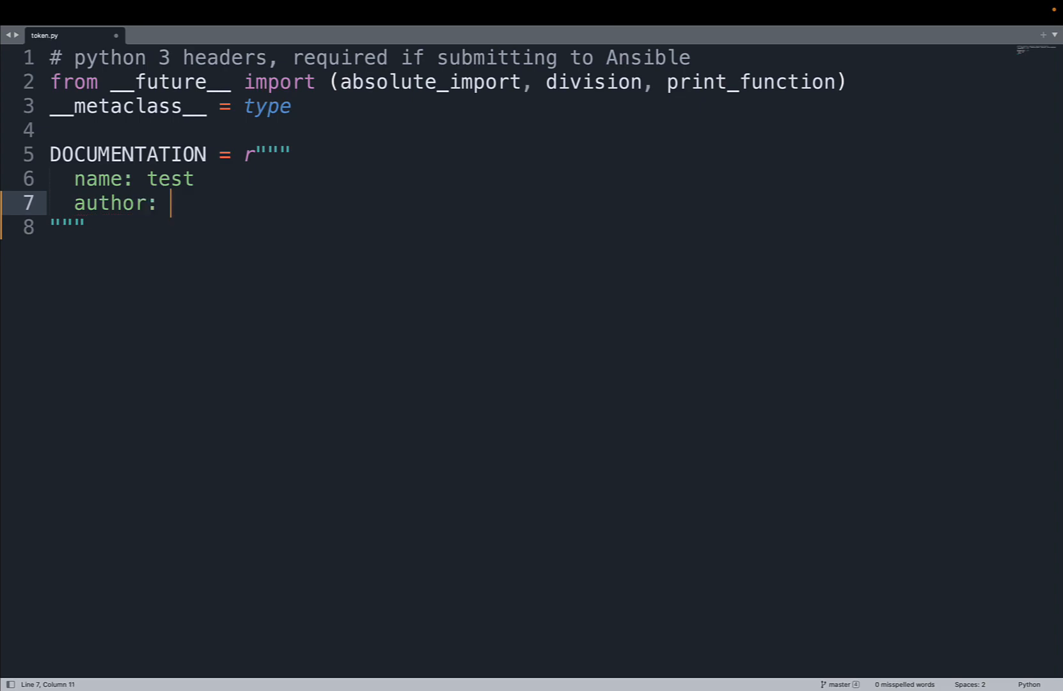
{"action": "type", "text": "Luca Berto"}
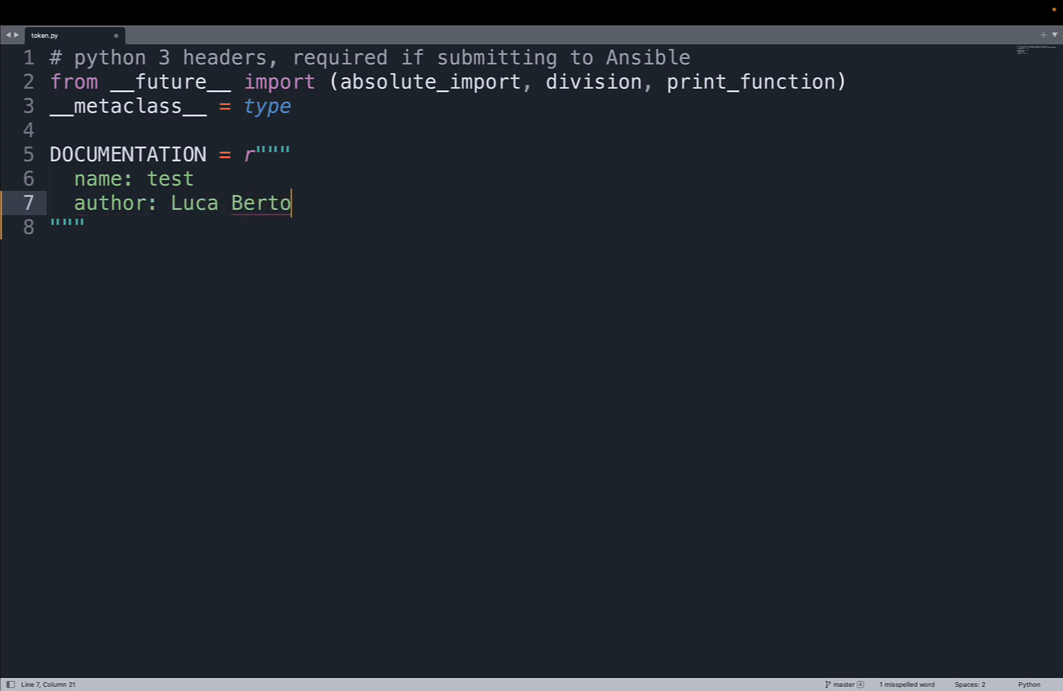
{"action": "type", "text": "n <"}
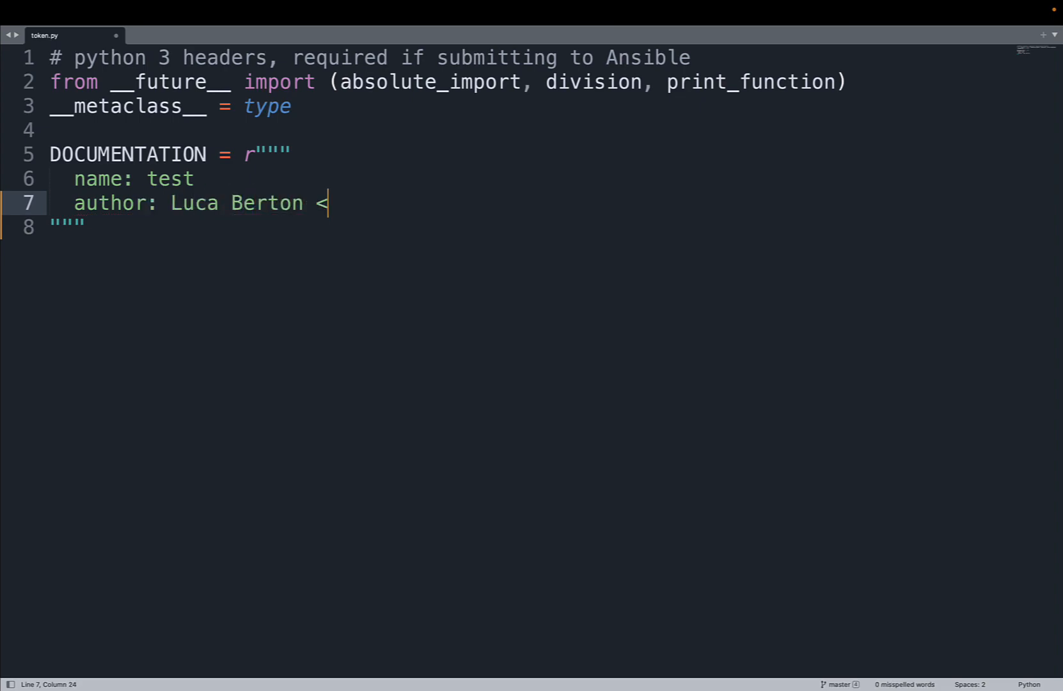
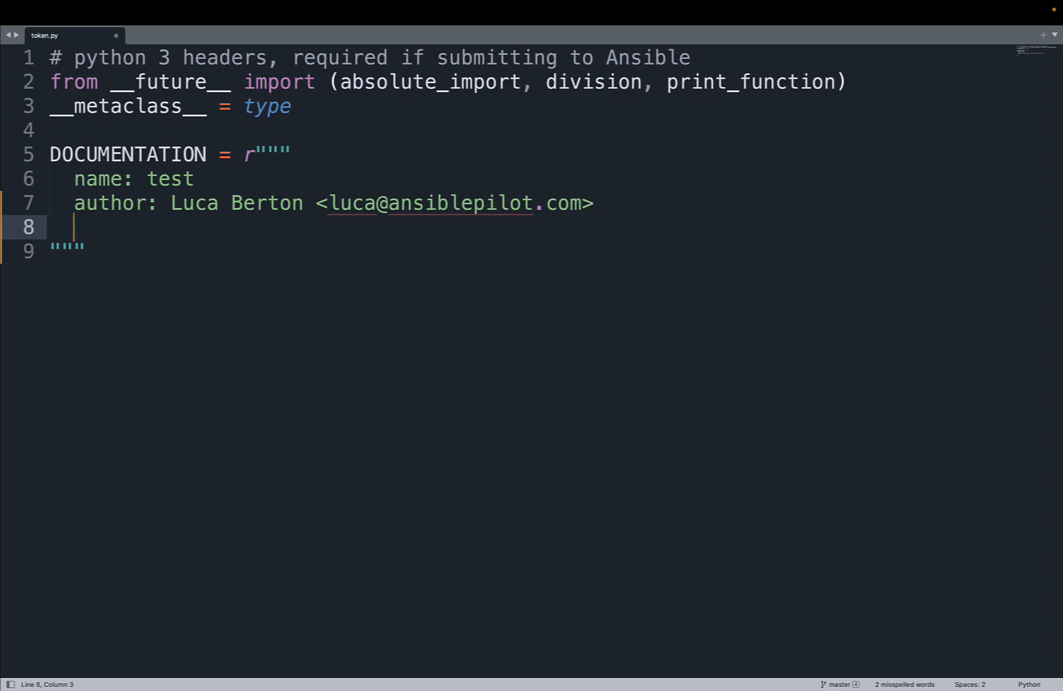
Add version_added: "0.1" to the documentation.
{"action": "type", "text": "vers"}
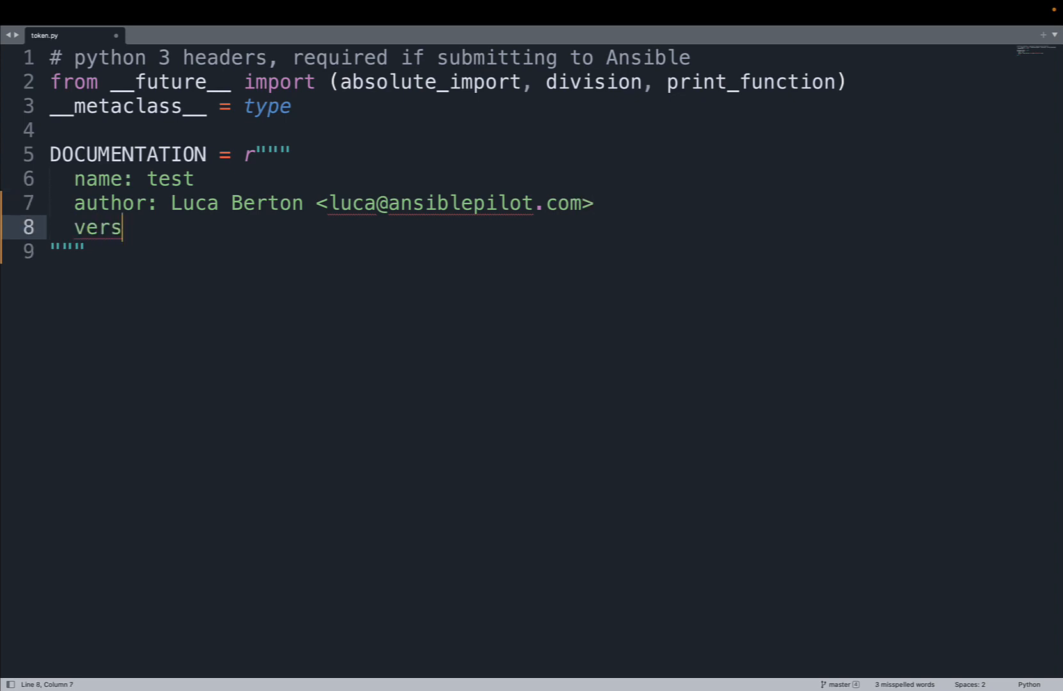
{"action": "type", "text": "ion_addre"}
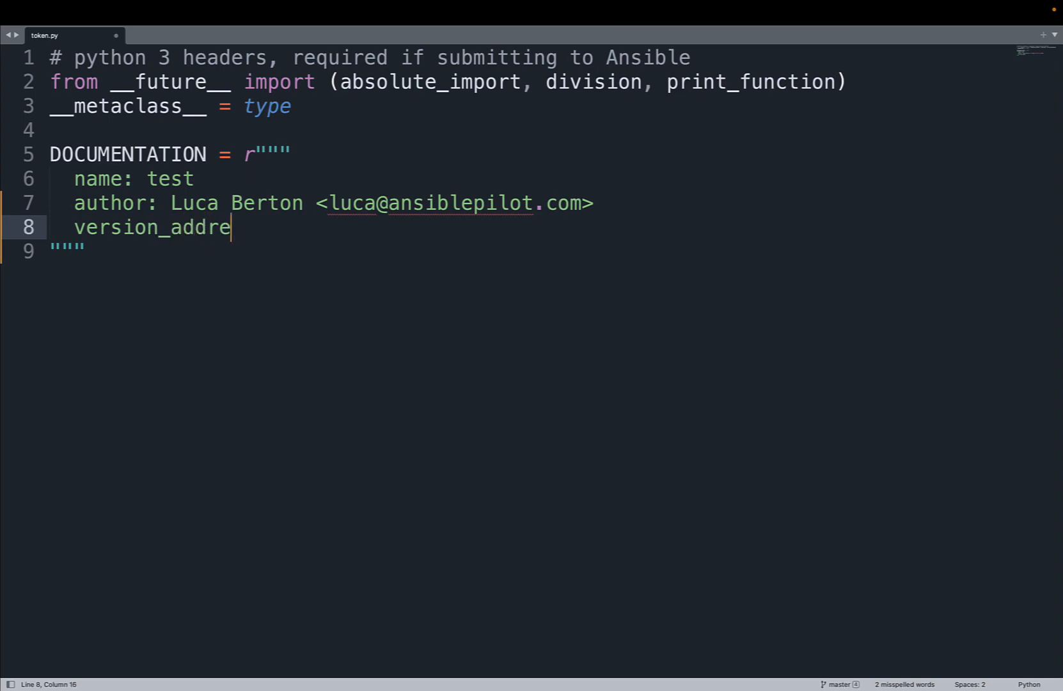
{"action": "type", "text": "d"}
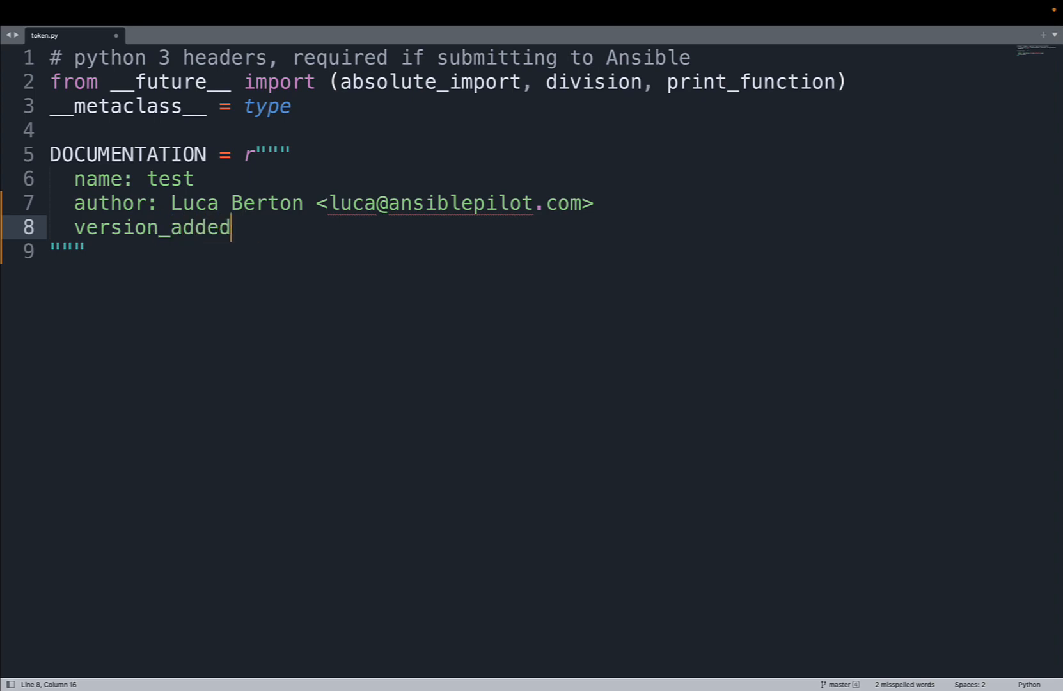
{"action": "type", "text": ": \"0"}
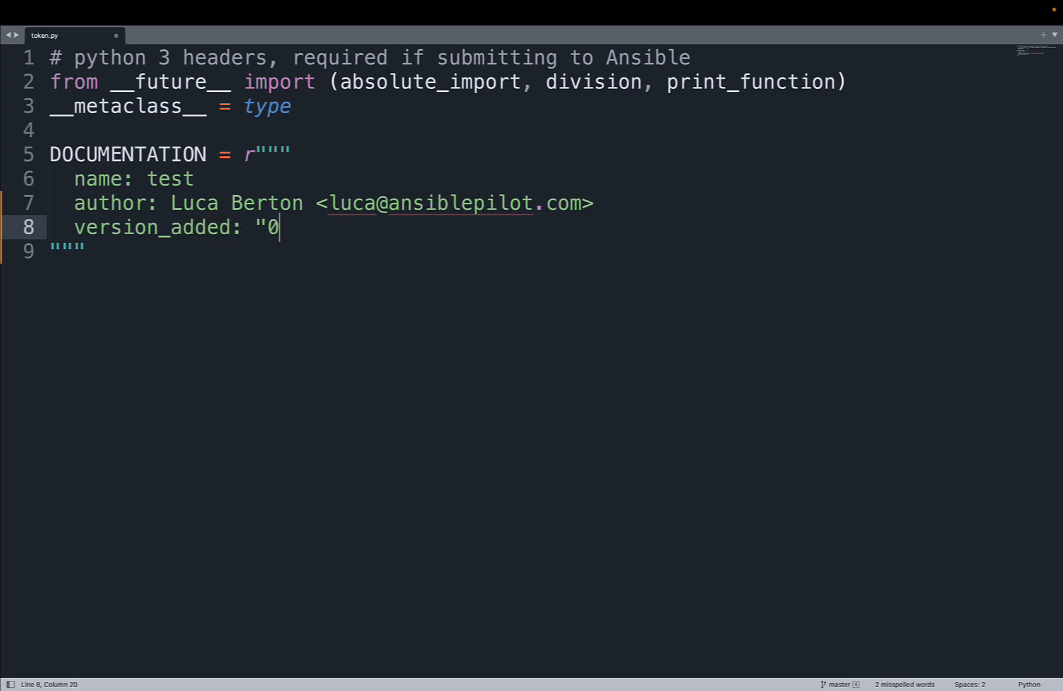
{"action": "type", "text": ".1\" #same as collection version"}
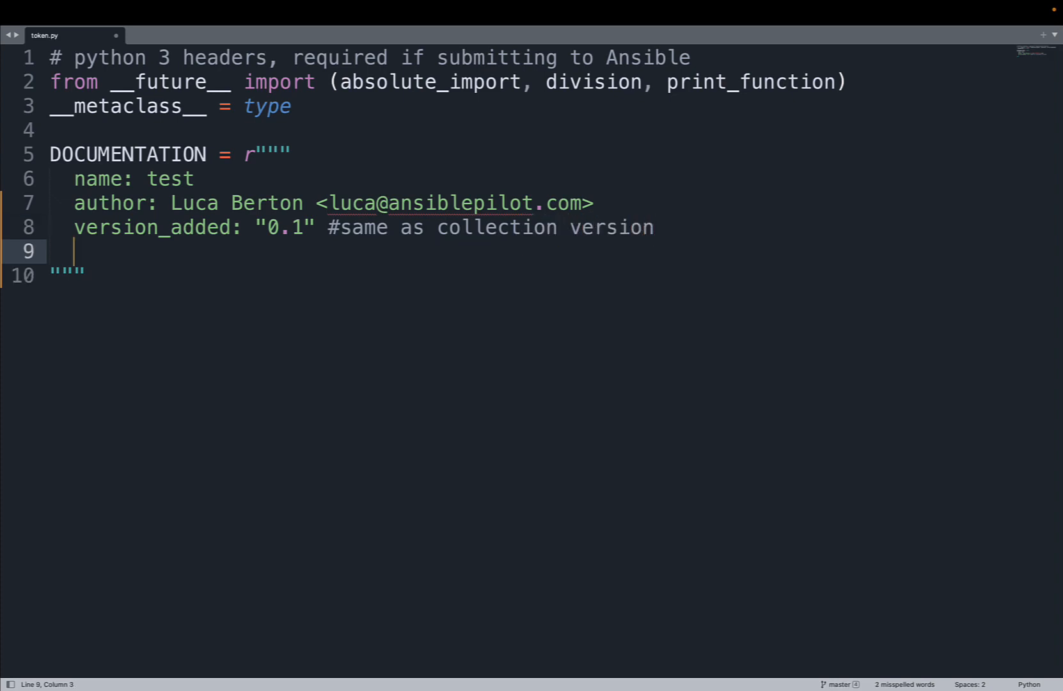
Add short_description 'read API' and a description saying the lookup returns the token.
{"action": "type", "text": "sh"}
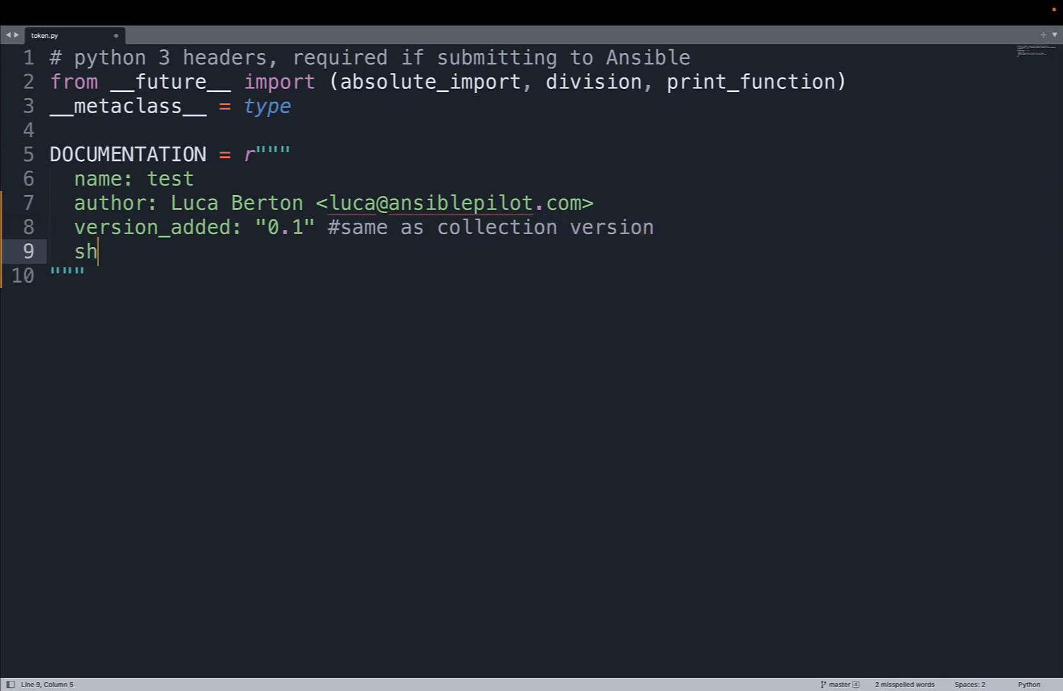
{"action": "type", "text": "or"}
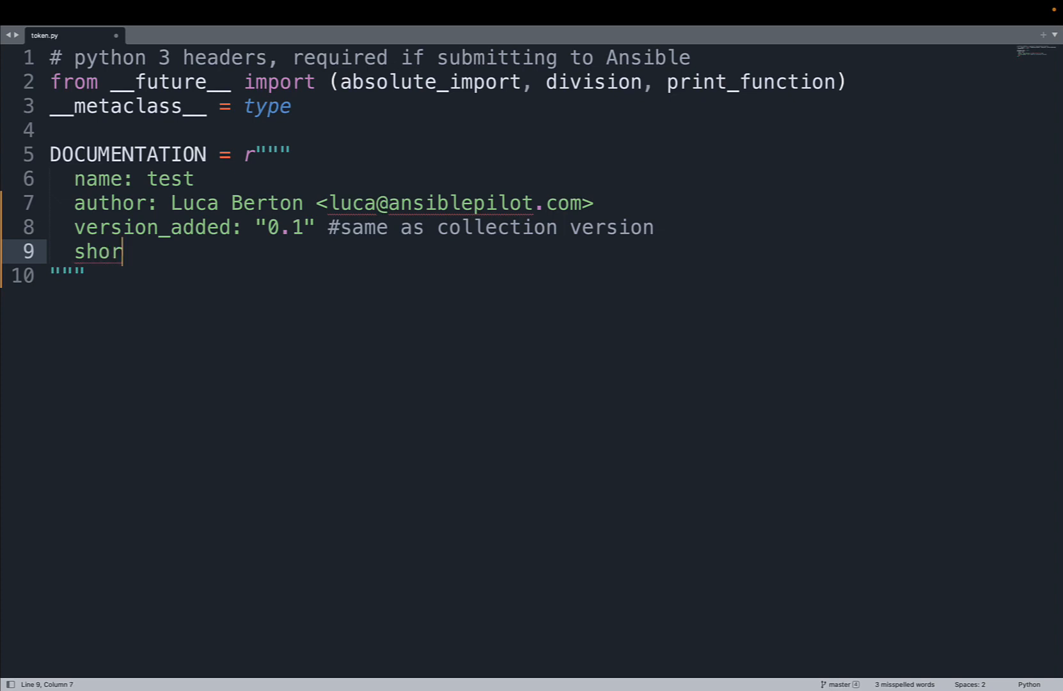
{"action": "type", "text": "t_descrip"}
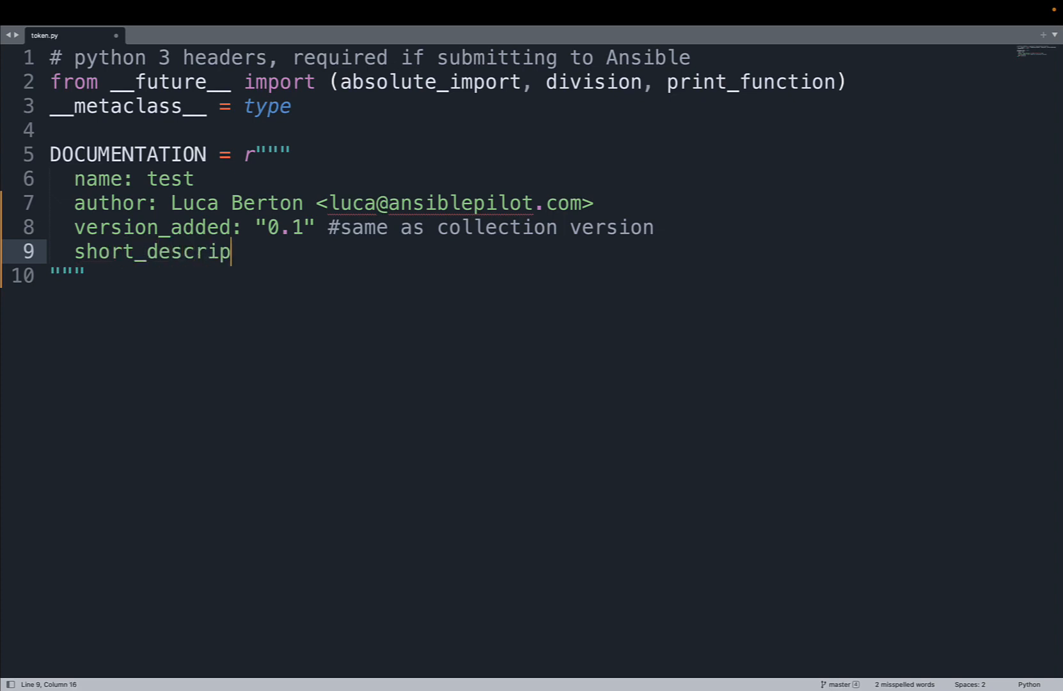
{"action": "type", "text": "tion:"}
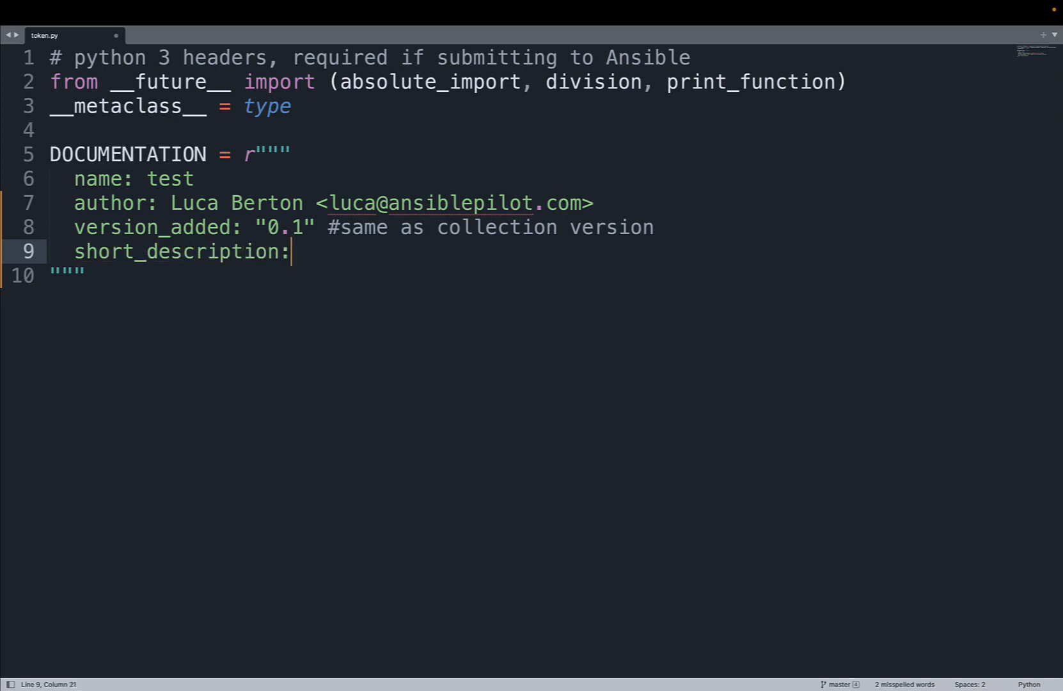
{"action": "type", "text": "read API token"}
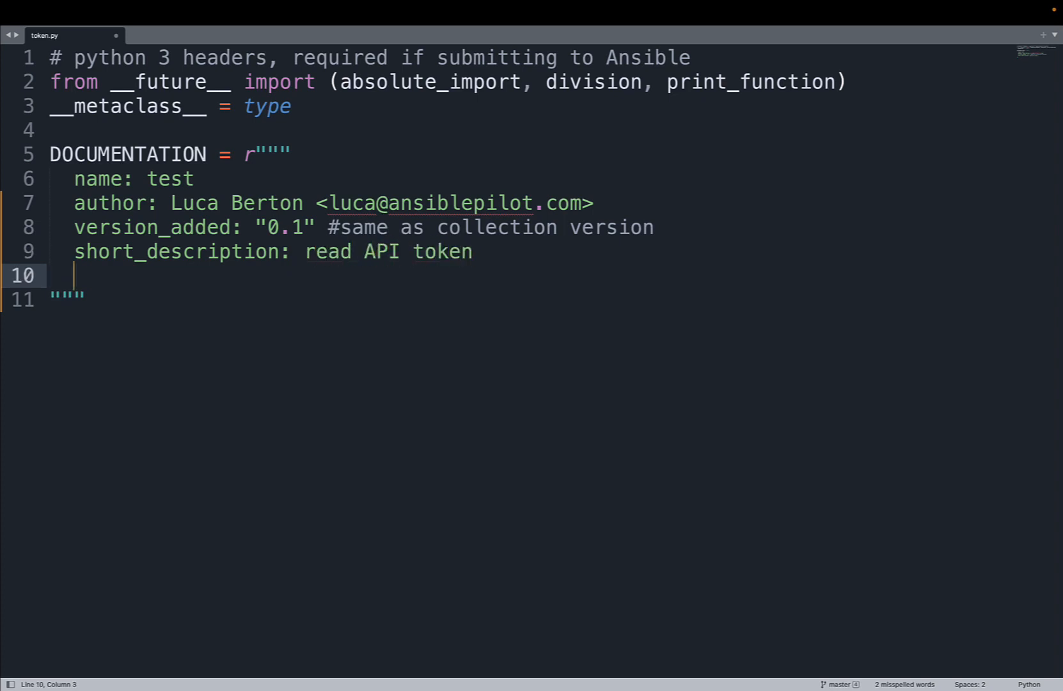
{"action": "type", "text": "desc"}
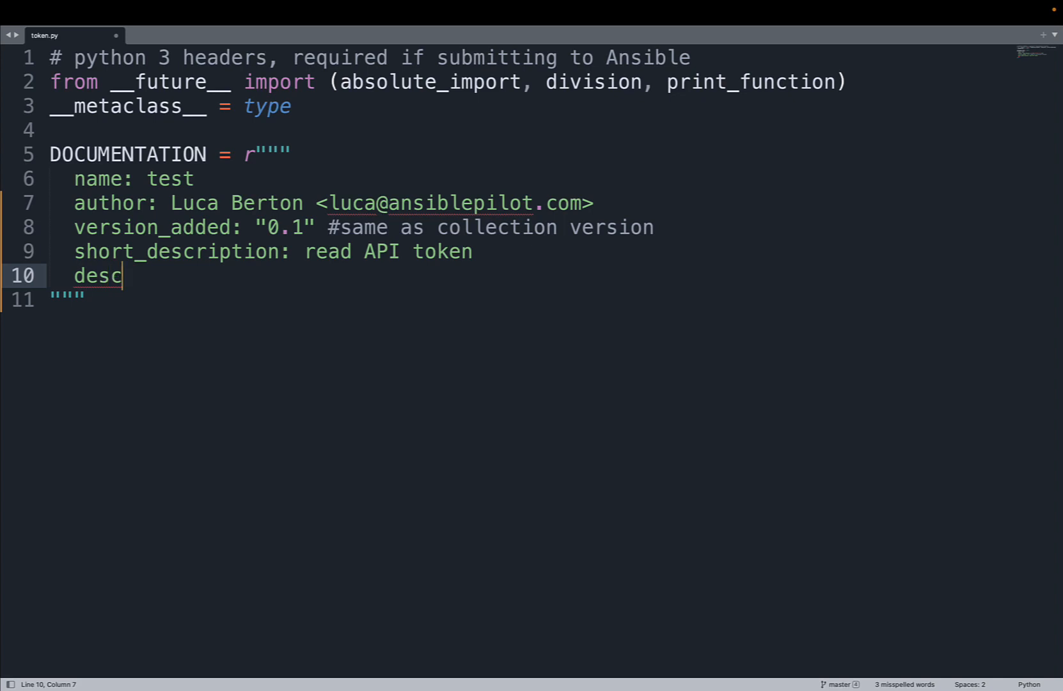
{"action": "type", "text": "ription:"}
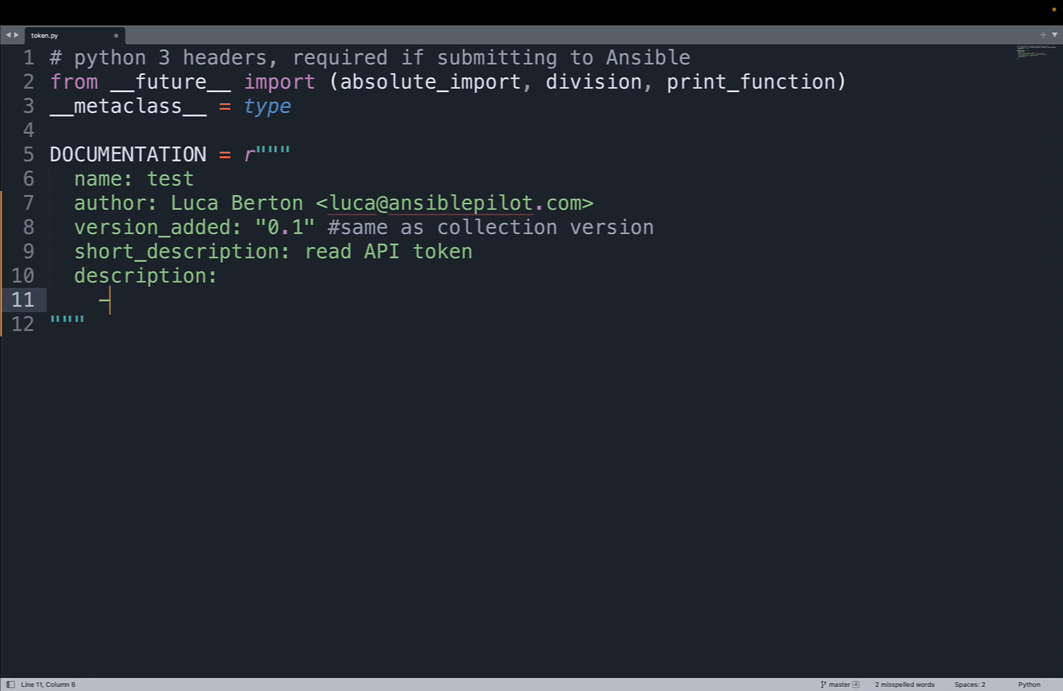
{"action": "type", "text": "This lookup retu"}
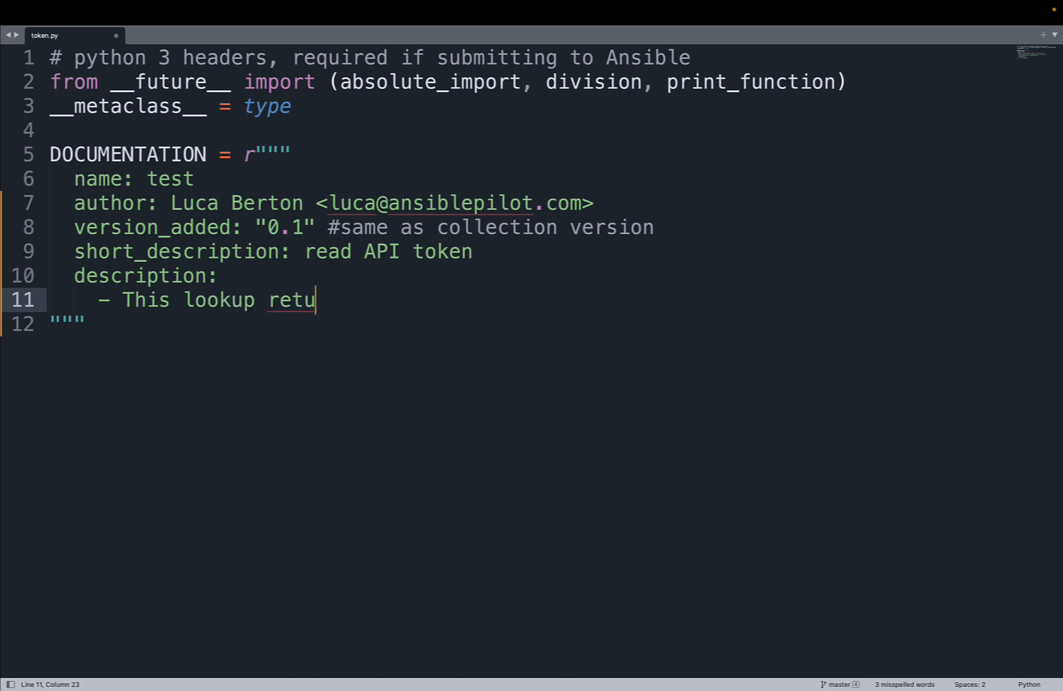
{"action": "type", "text": "rns the"}
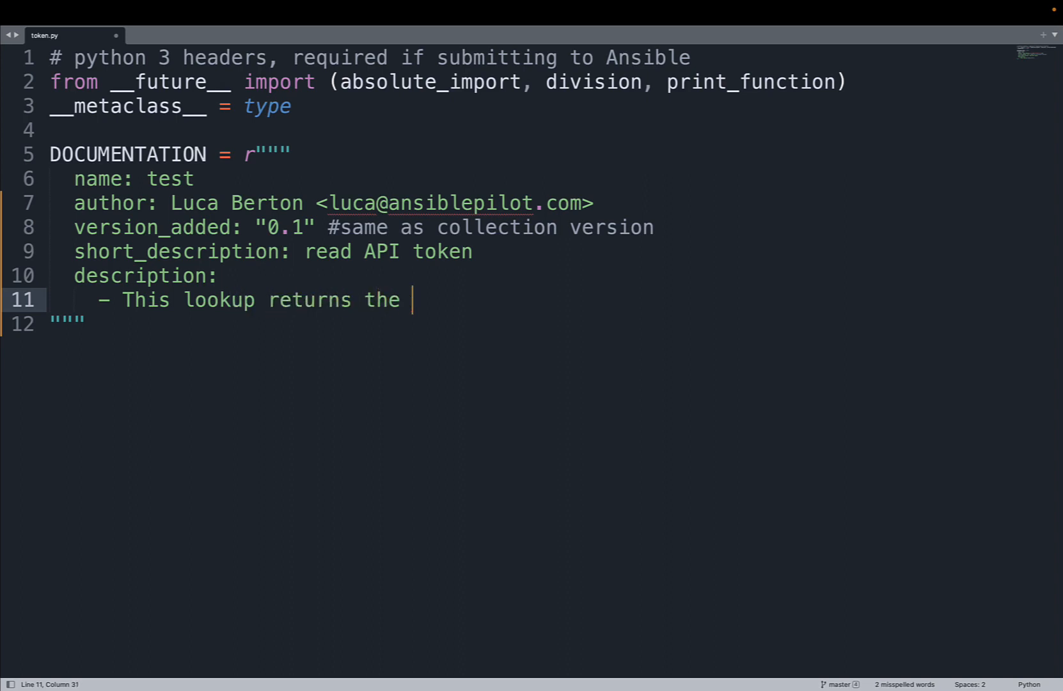
{"action": "type", "text": "token from a provided API"}
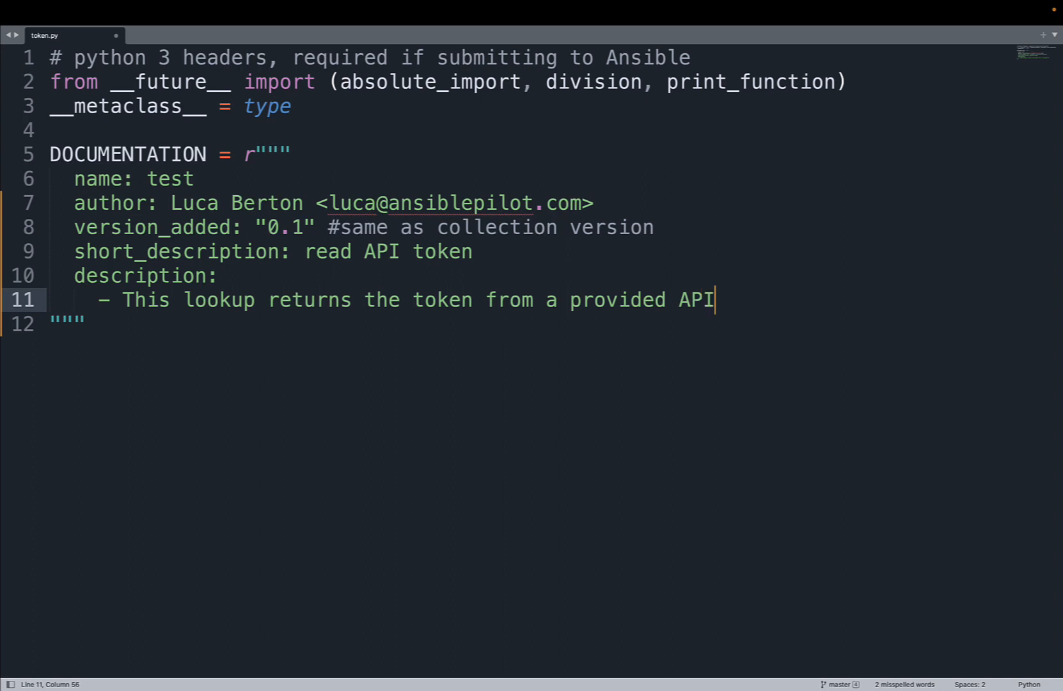
{"action": "key", "text": "Enter"}
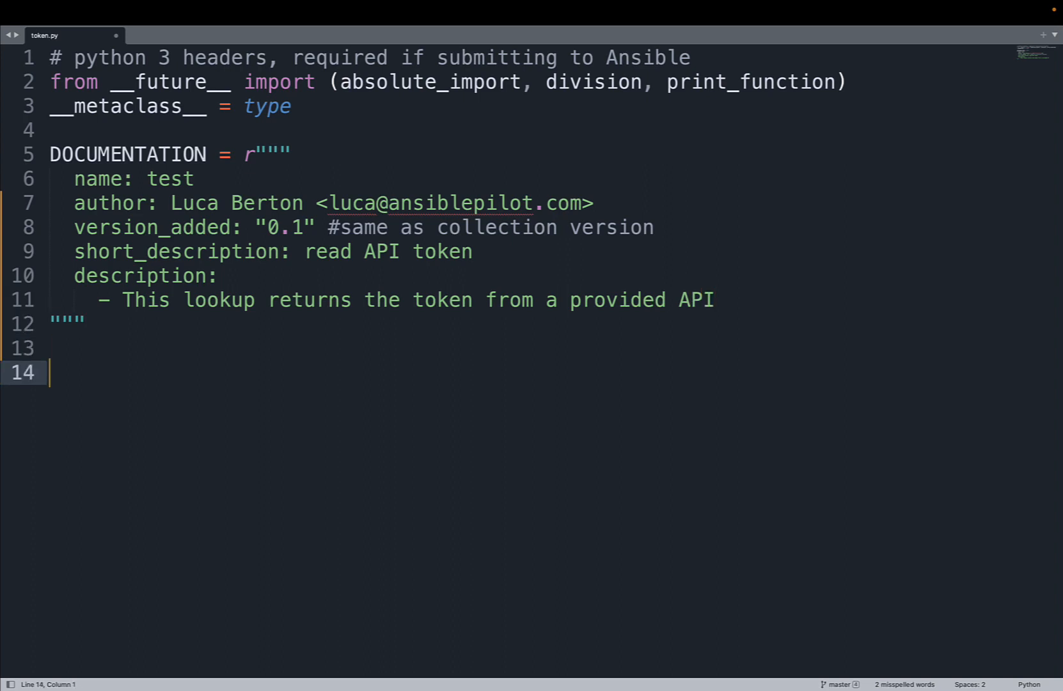
Import AnsibleError from ansible.errors.
{"action": "type", "text": "from"}
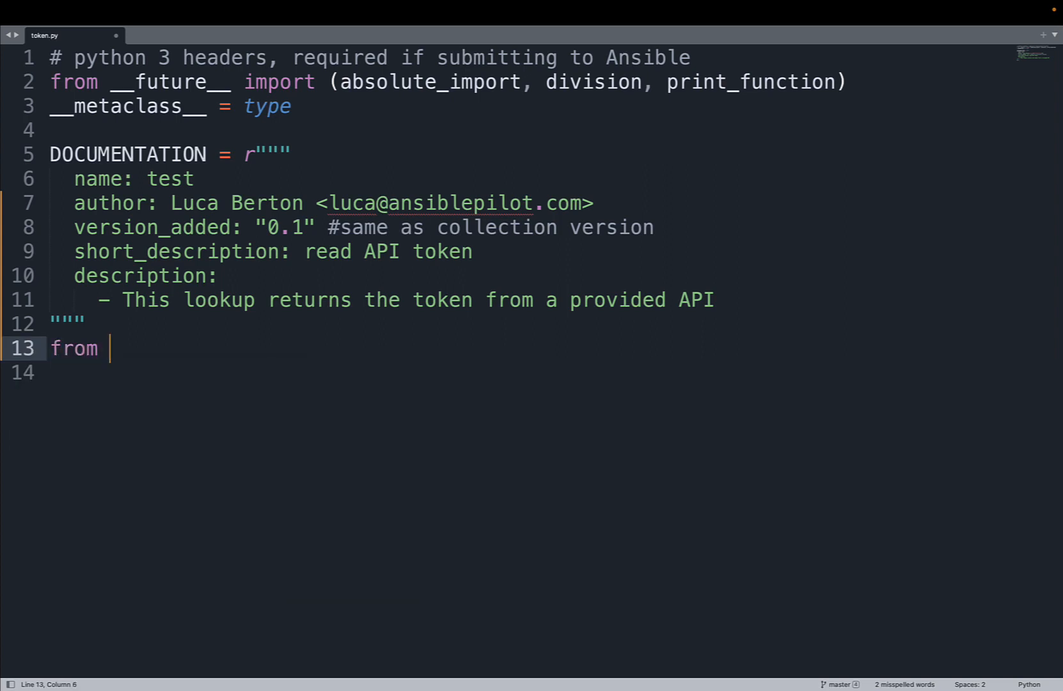
{"action": "type", "text": "ansible.re"}
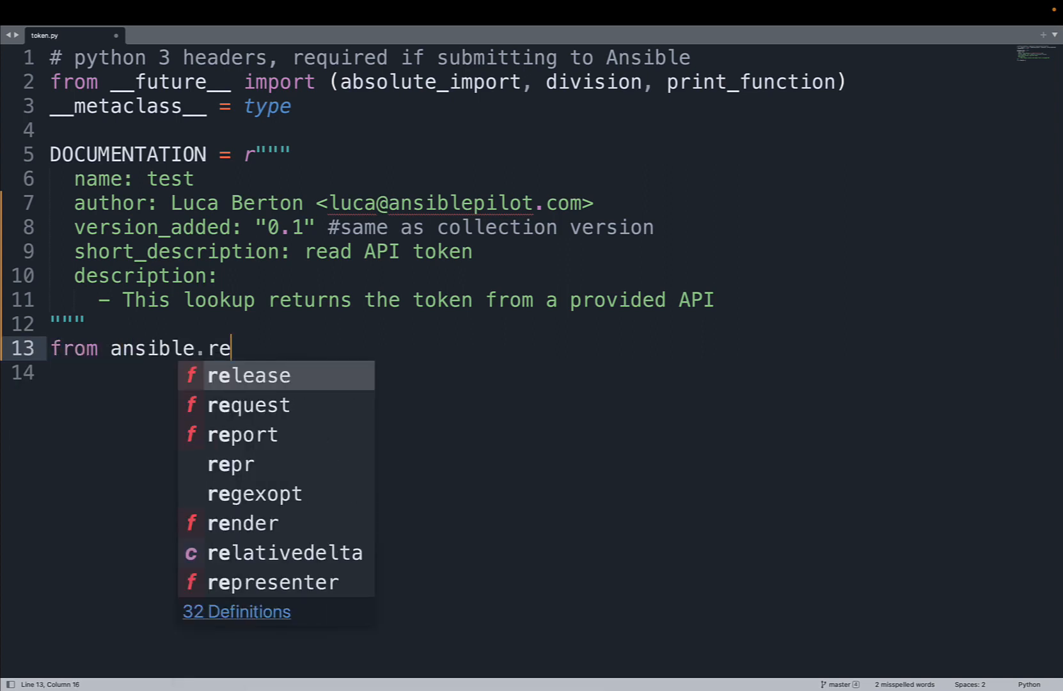
{"action": "type", "text": "rrors"}
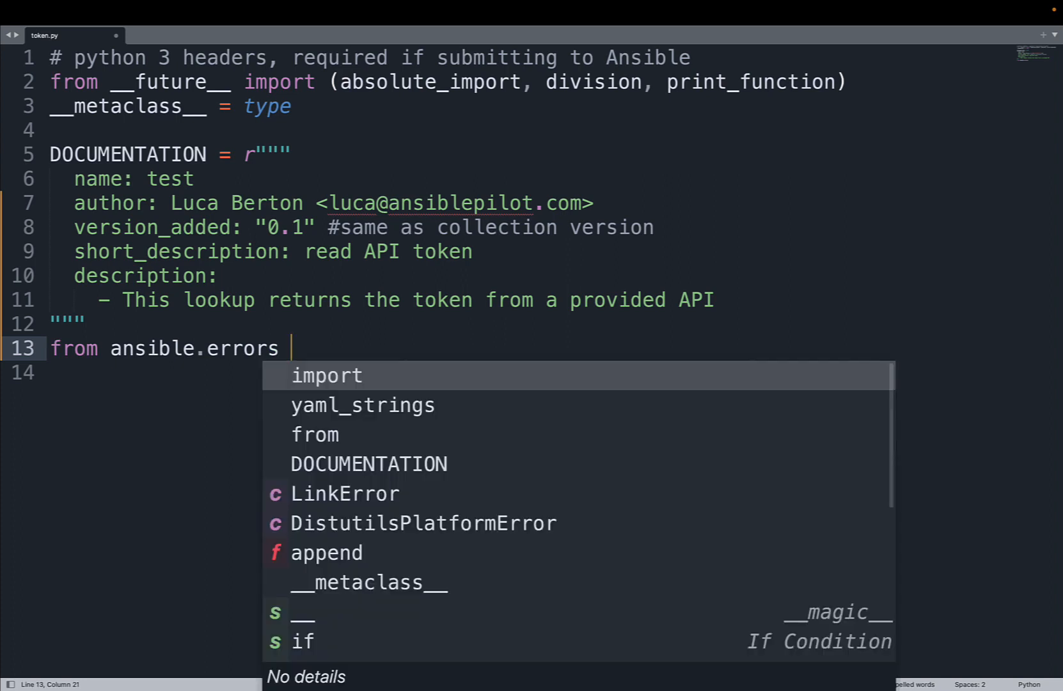
{"action": "type", "text": "import A"}
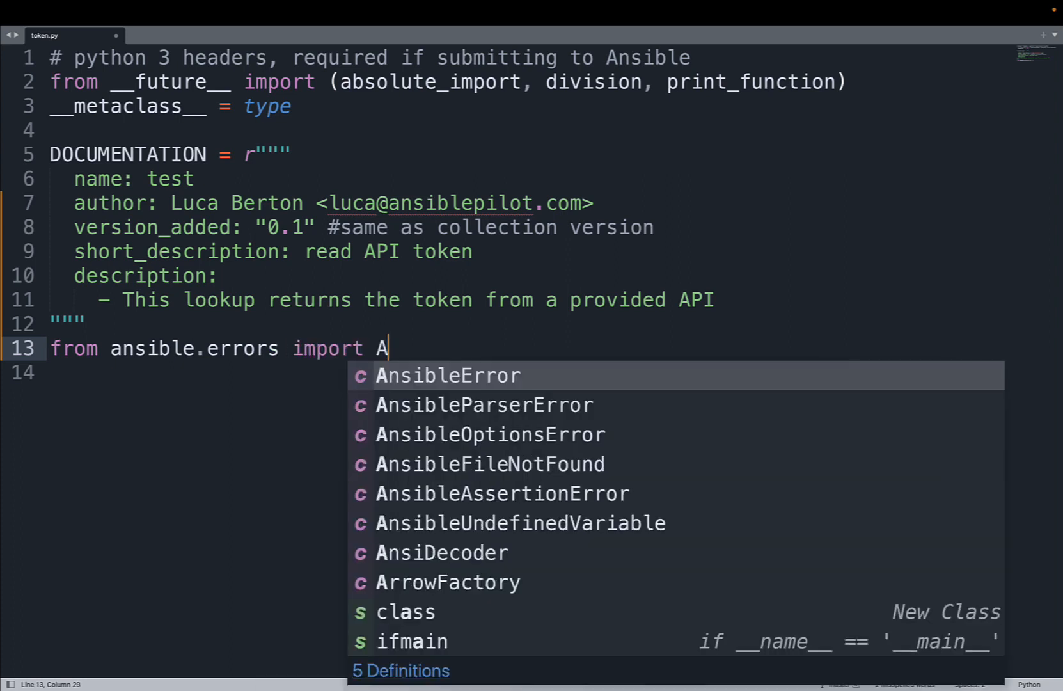
{"action": "type", "text": "nsibleError,"}
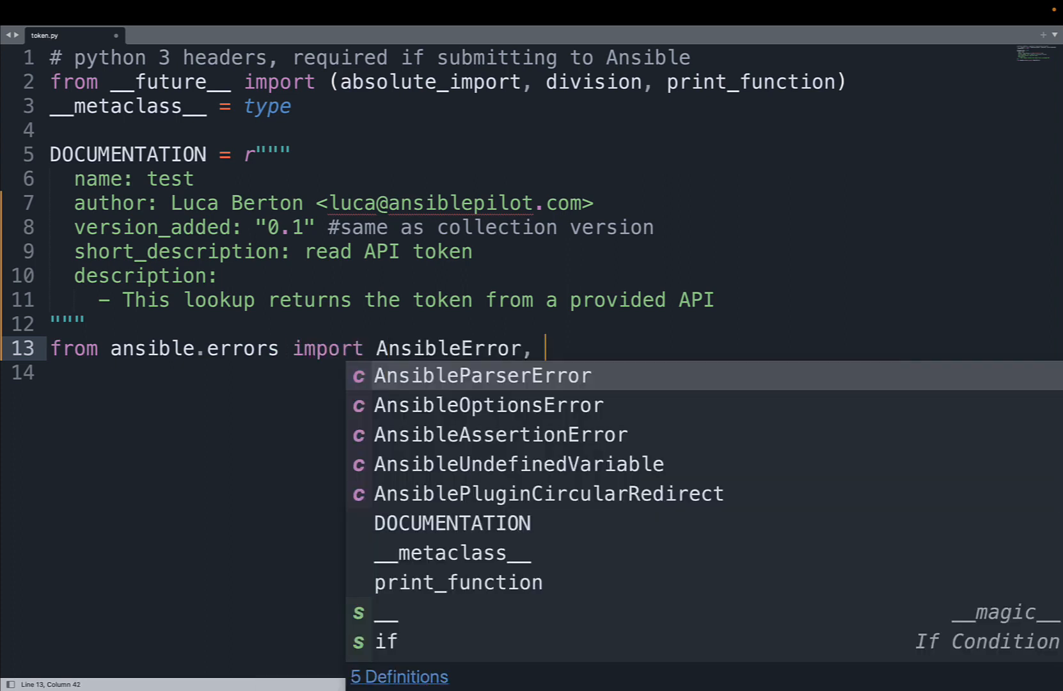
{"action": "type", "text": "AnsibleParserError"}
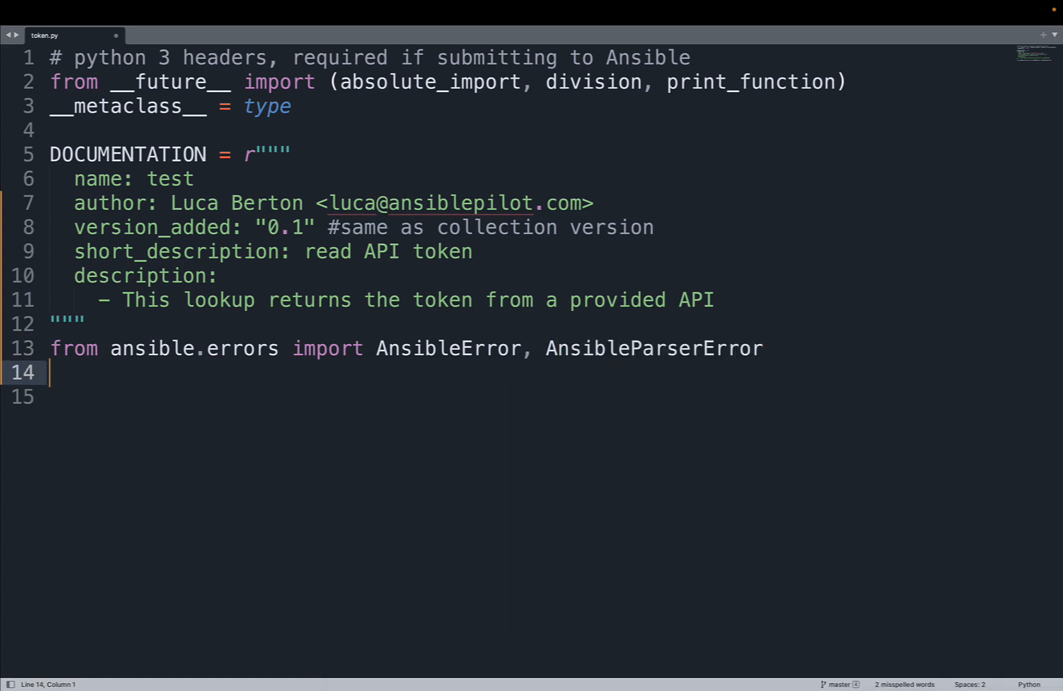
Import LookupBase from ansible.plugins.lookup.
{"action": "type", "text": "from"}
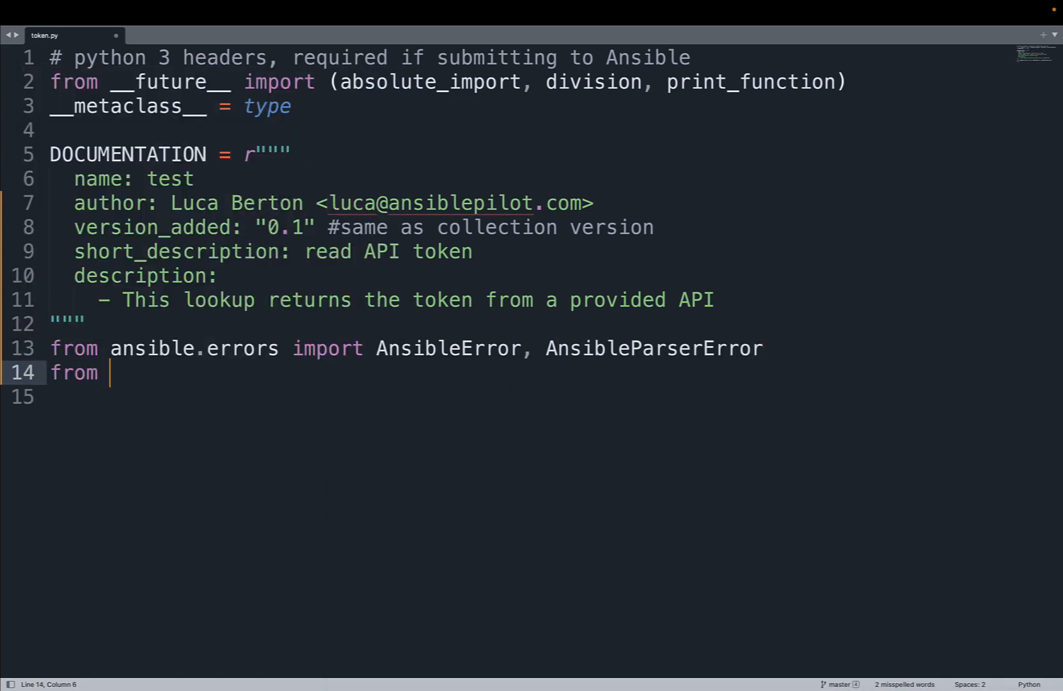
{"action": "type", "text": "ansible.pl"}
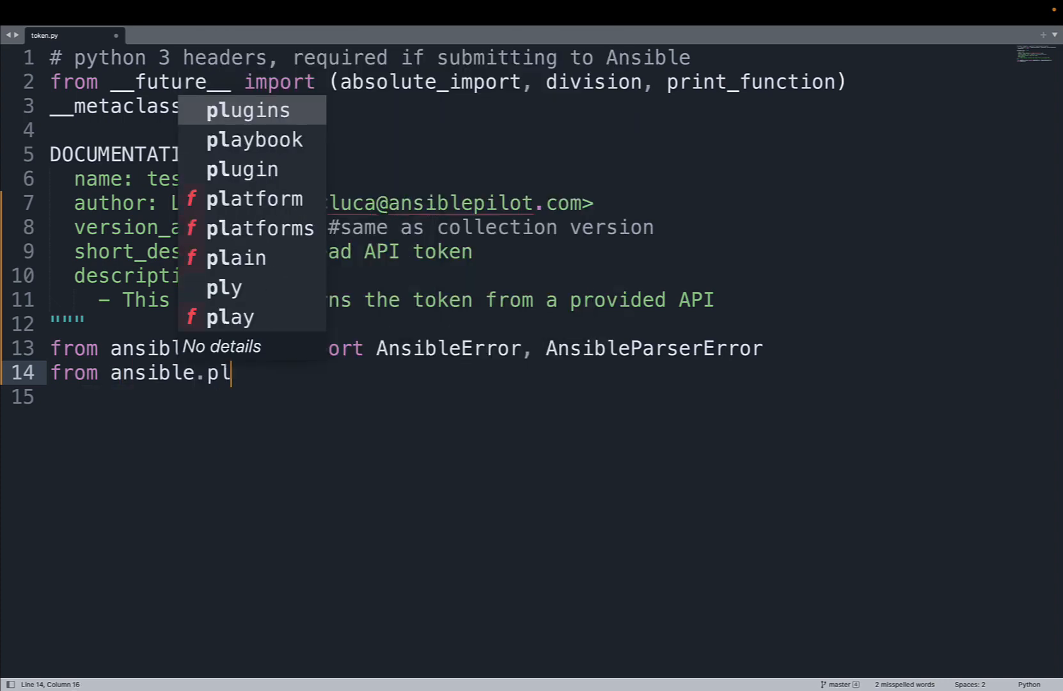
{"action": "type", "text": "ugins.lookup"}
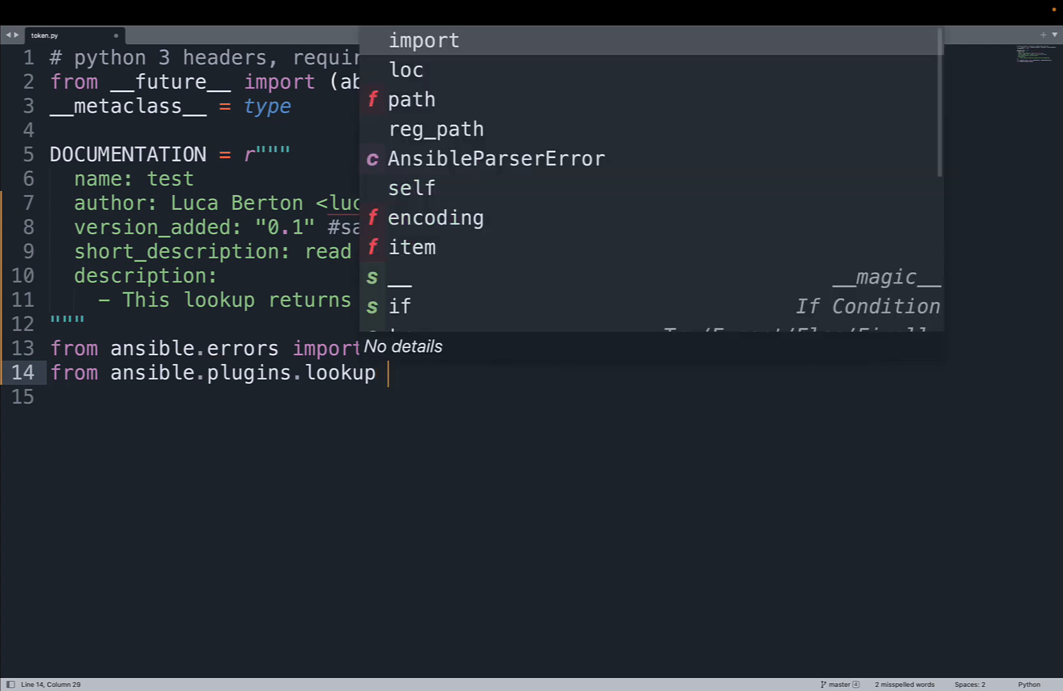
{"action": "type", "text": "import"}
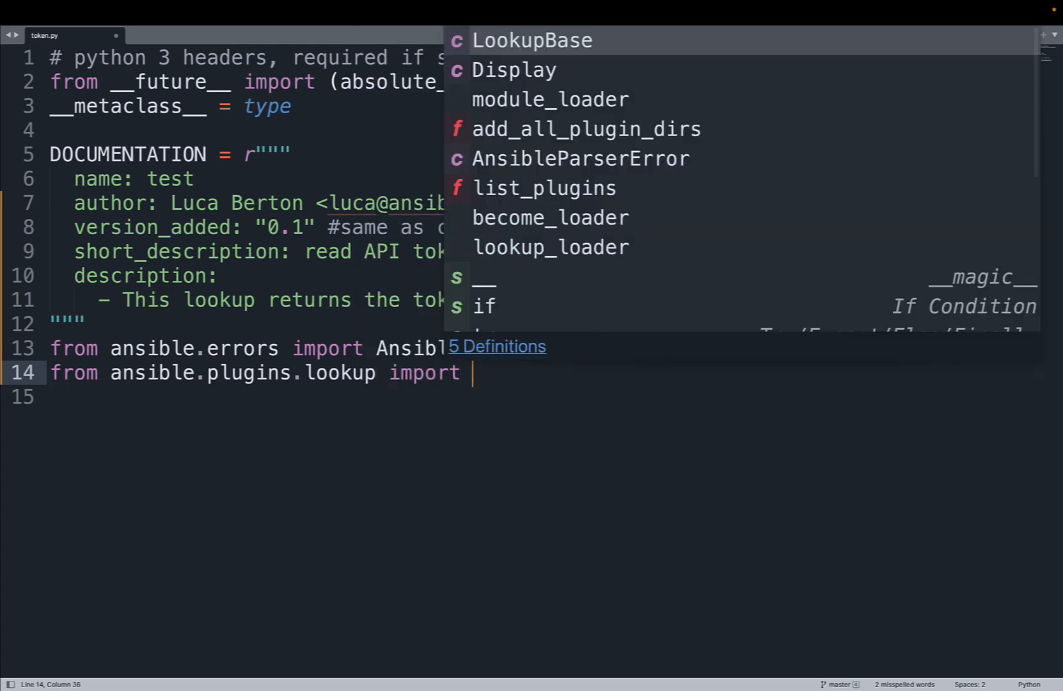
{"action": "left_click", "coordinate": [531, 39]}
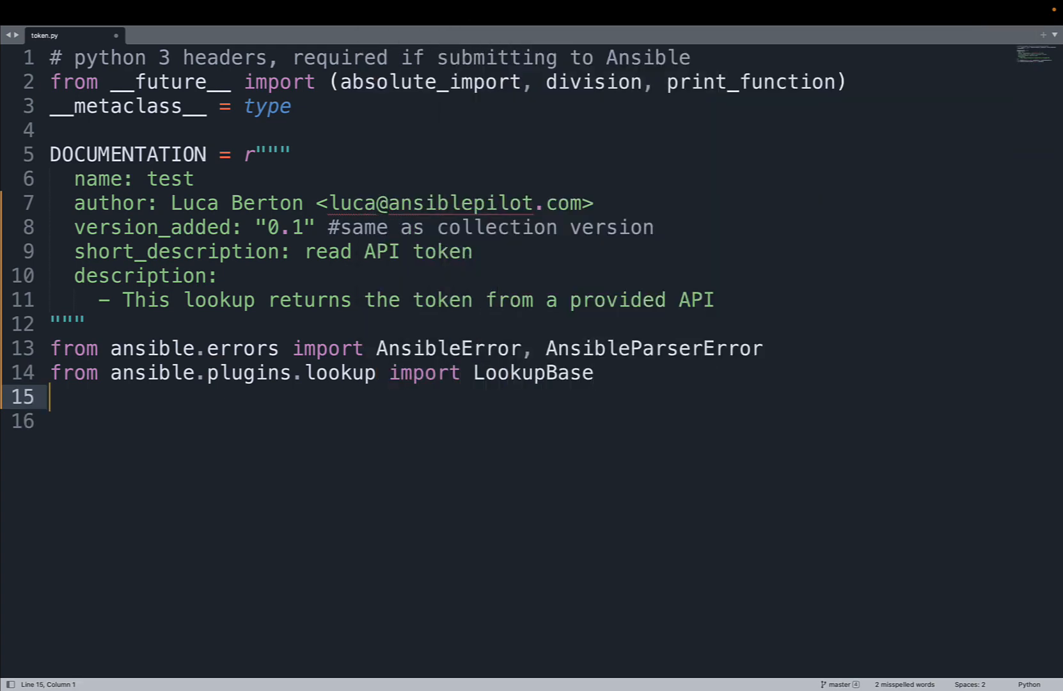
Import Display from ansible.utils.display and requests, then create display = Display().
{"action": "type", "text": "from"}
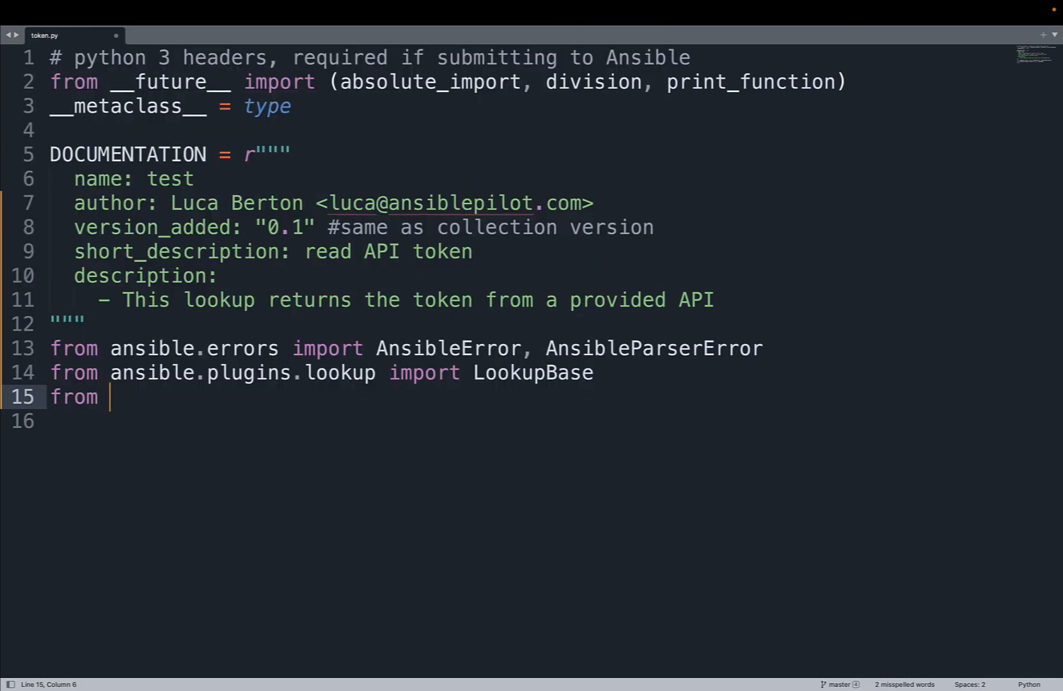
{"action": "type", "text": "ansible."}
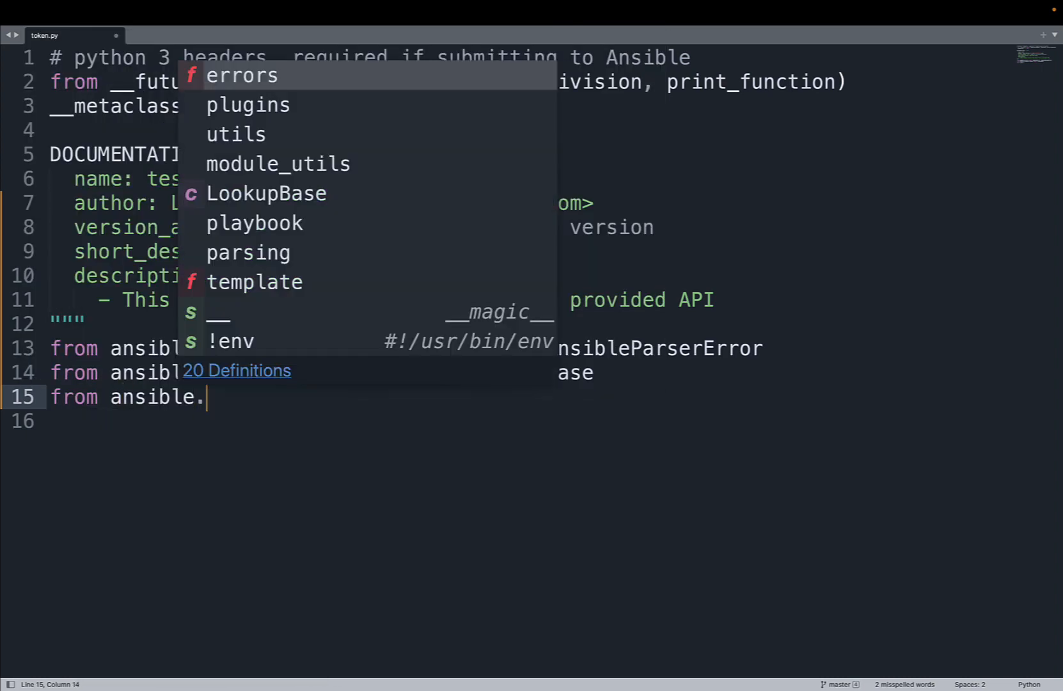
{"action": "type", "text": "utils.display"}
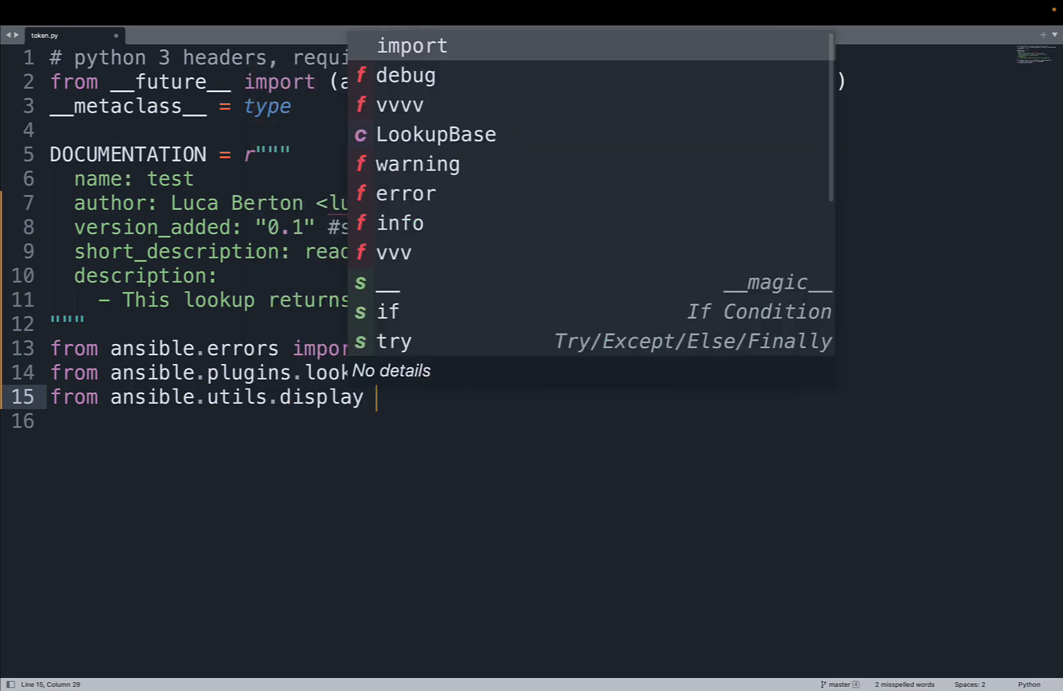
{"action": "type", "text": "import Display"}
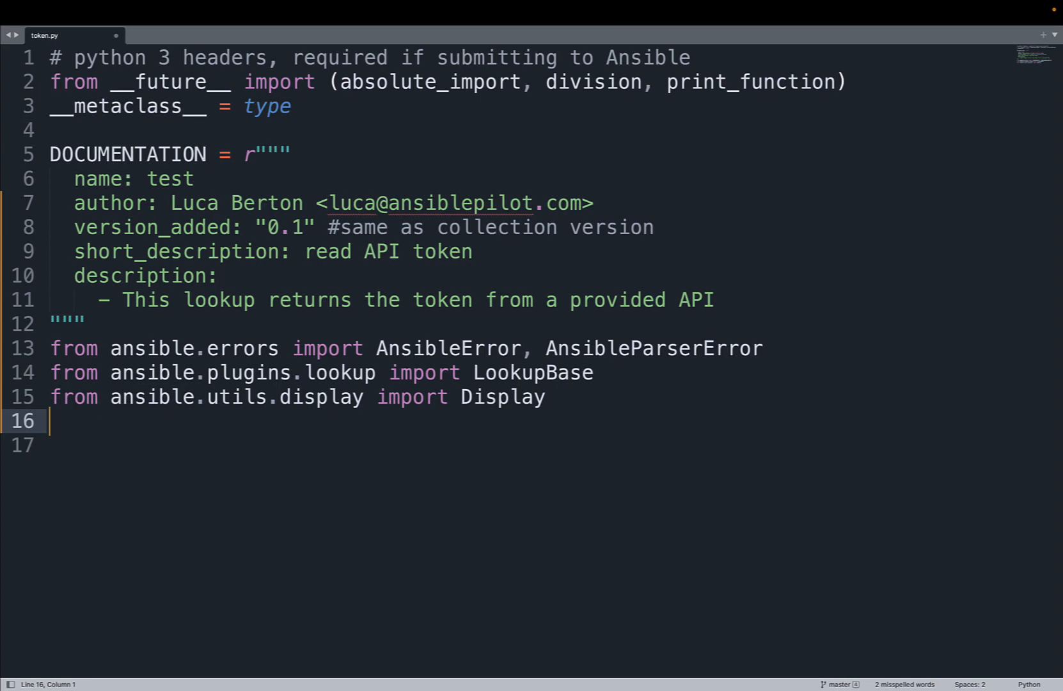
{"action": "type", "text": "import"}
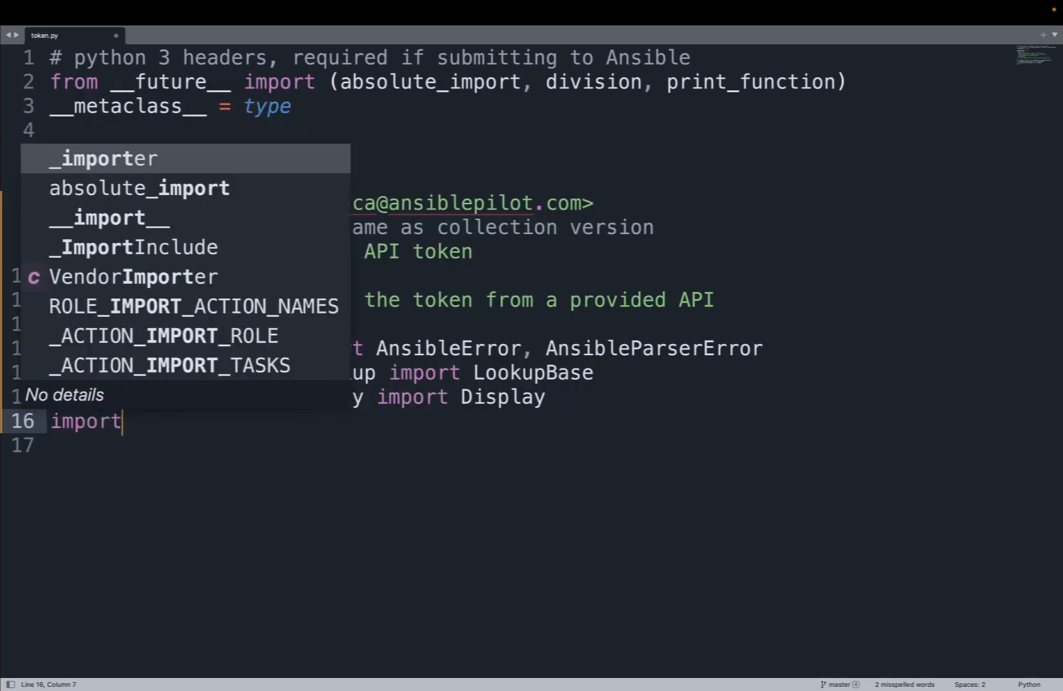
{"action": "type", "text": "reprlib"}
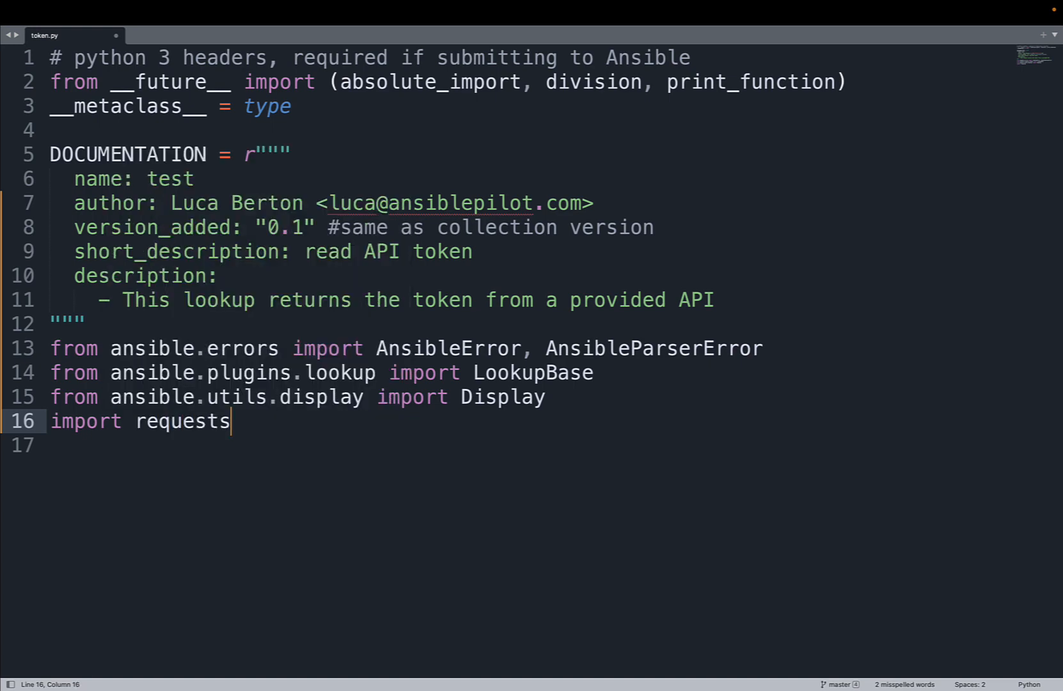
{"action": "type", "text": "display = Display("}
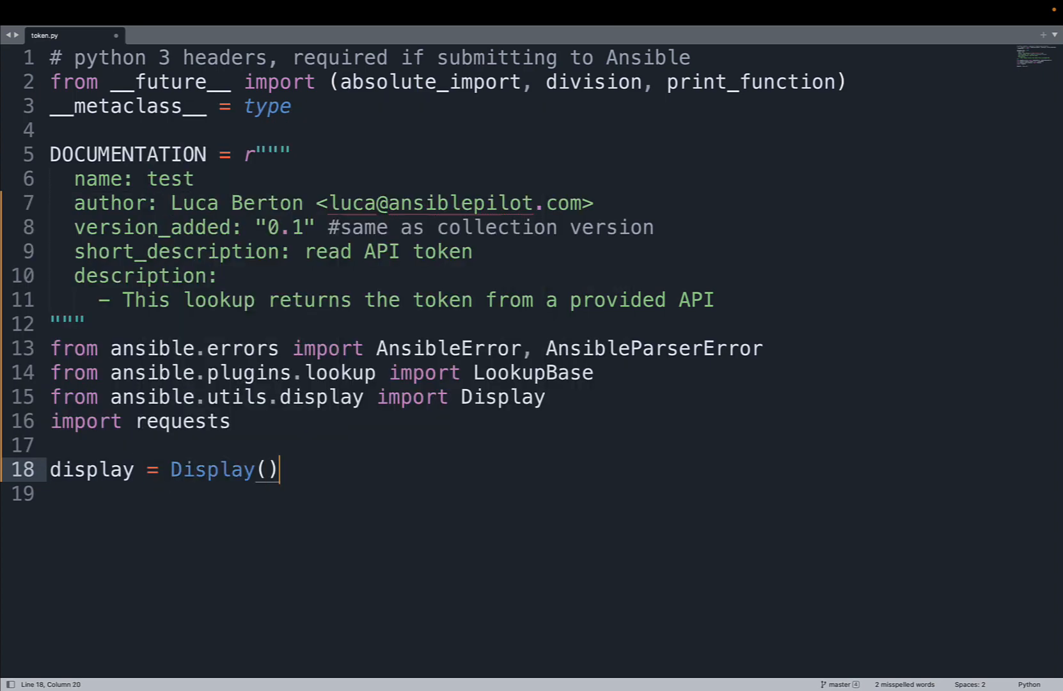
Declare class LookupModule(LookupBase).
{"action": "key", "text": "Enter"}
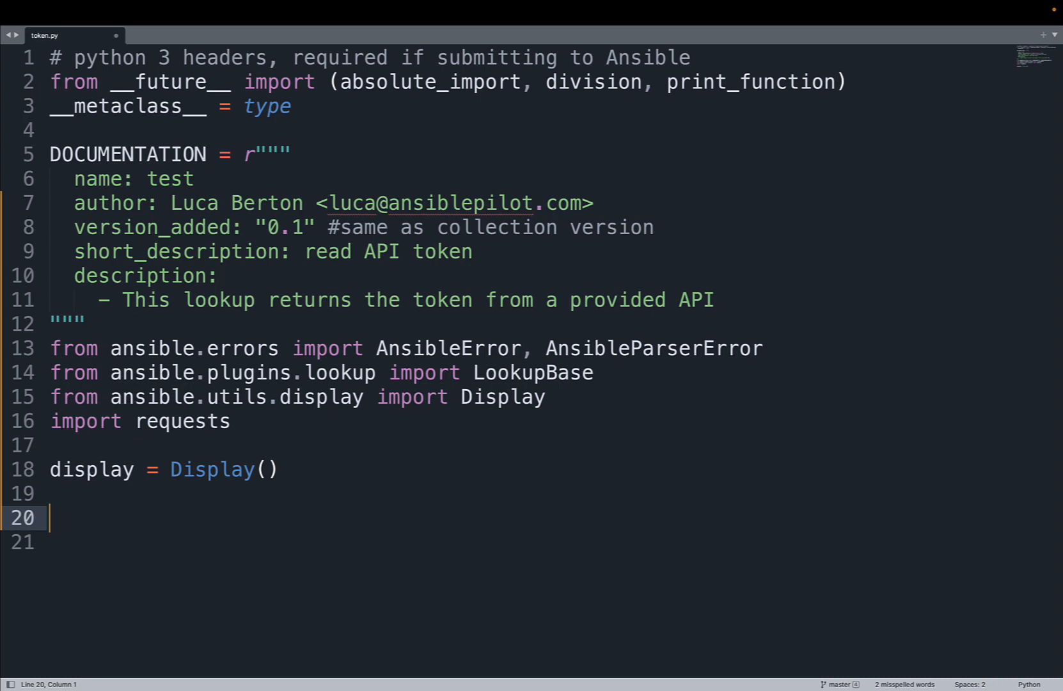
{"action": "type", "text": "class"}
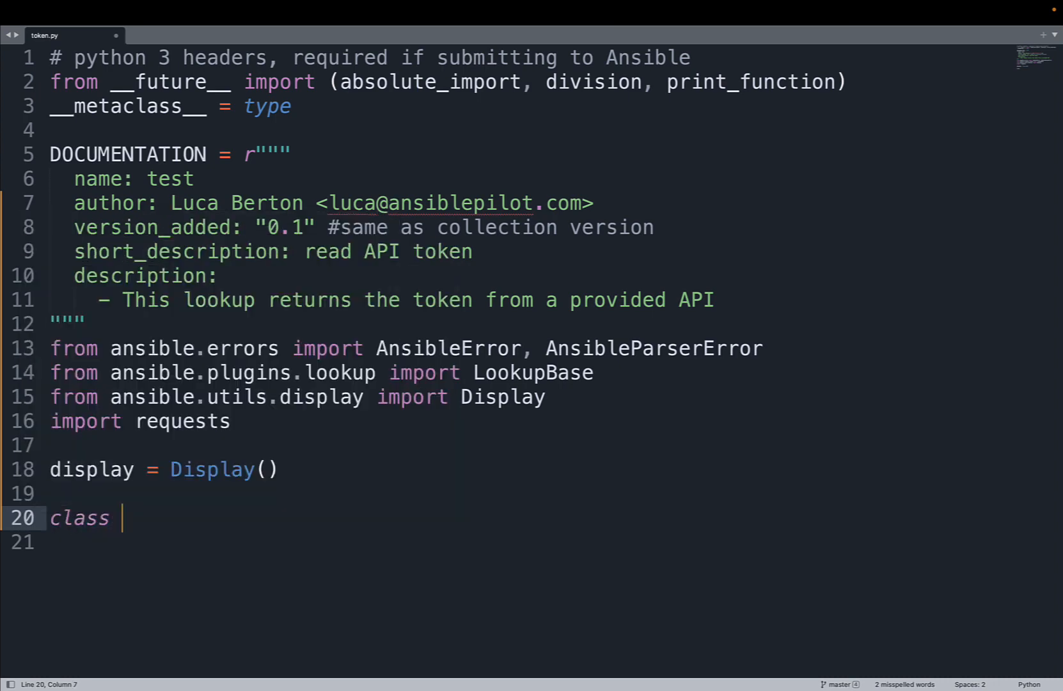
{"action": "type", "text": "Lo"}
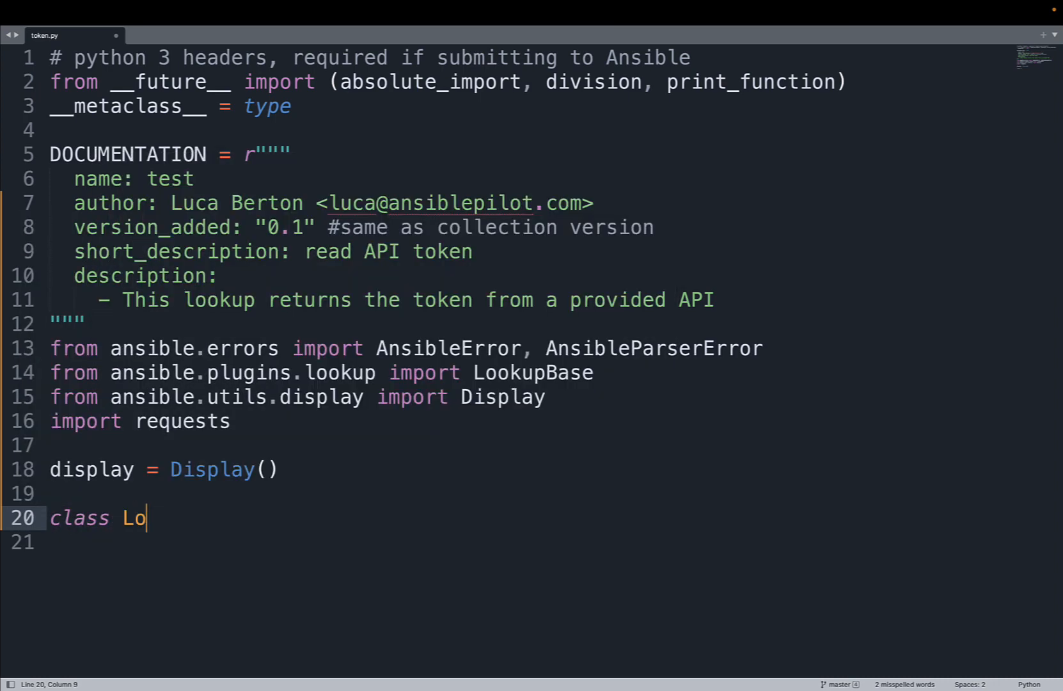
{"action": "type", "text": "ok"}
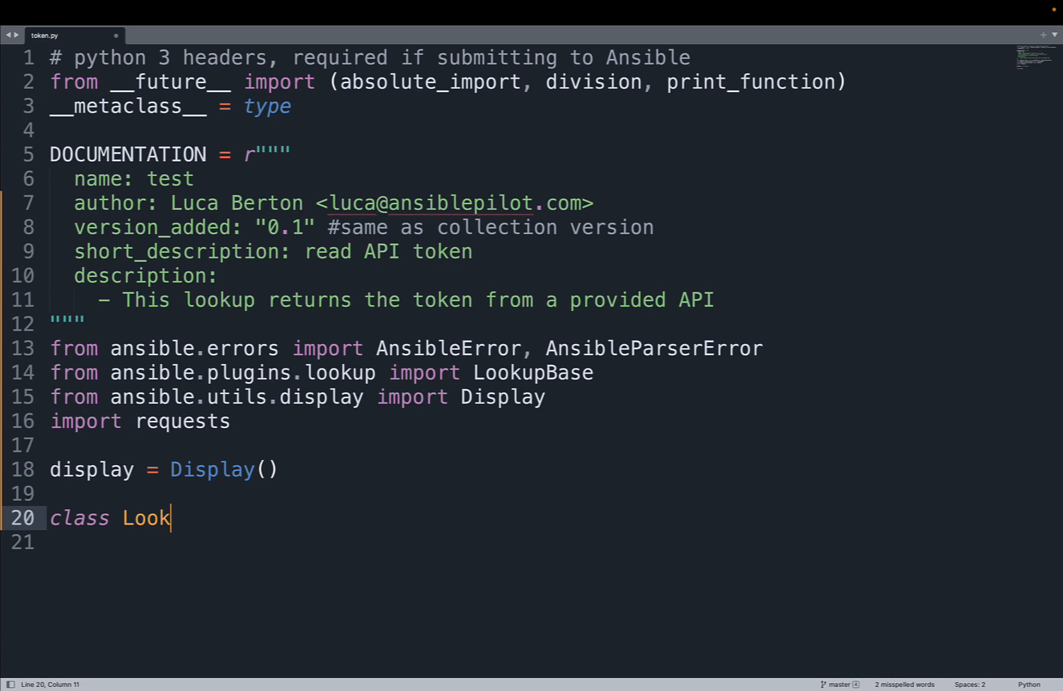
{"action": "type", "text": "upModule"}
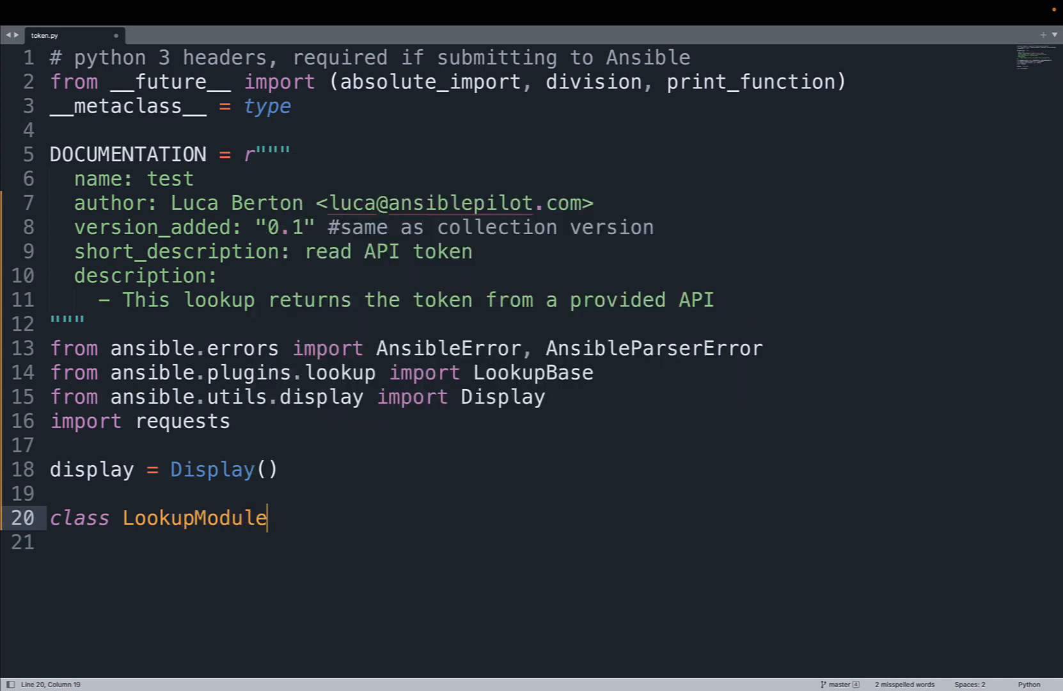
{"action": "type", "text": "(LookupBase)"}
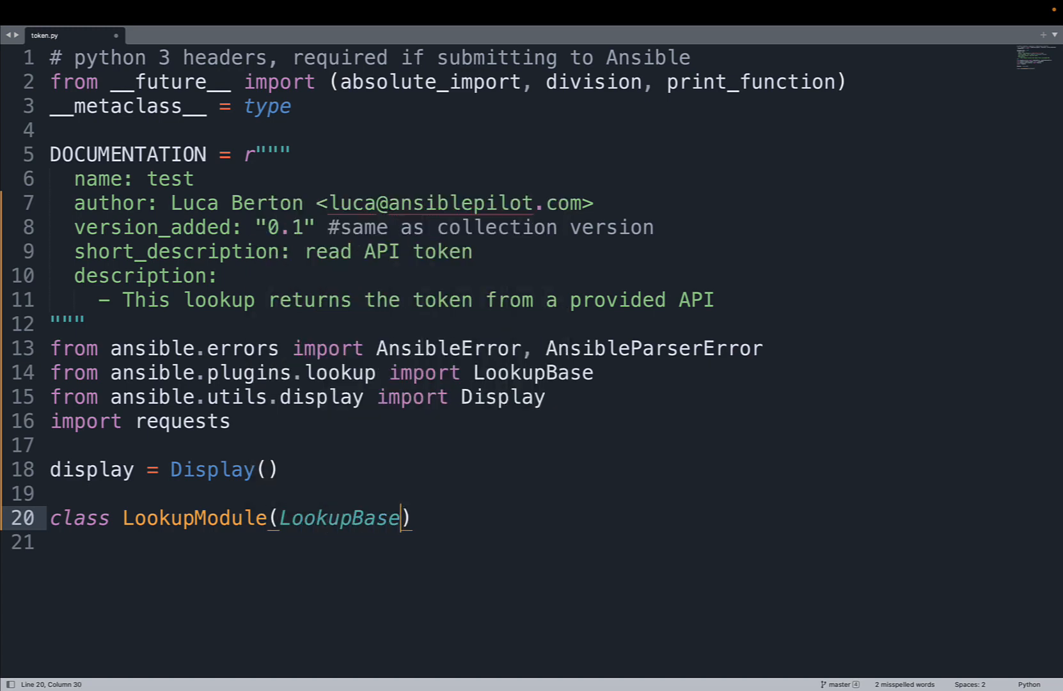
{"action": "type", "text": ":"}
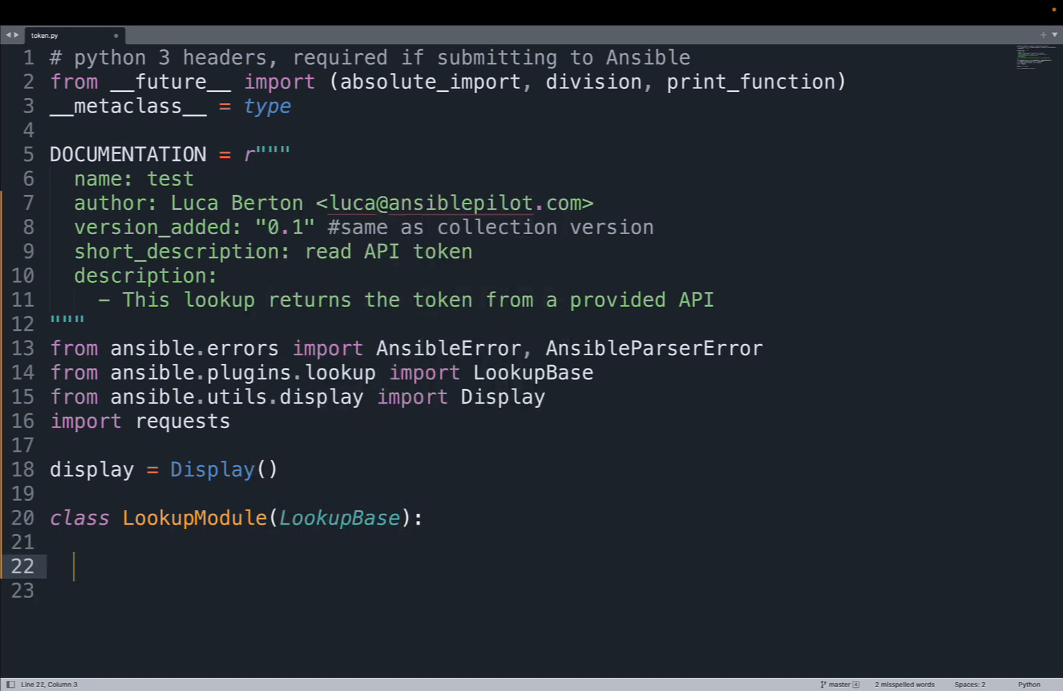
Set __URL__ to the reqres.in/api/login endpoint.
{"action": "type", "text": "++"}
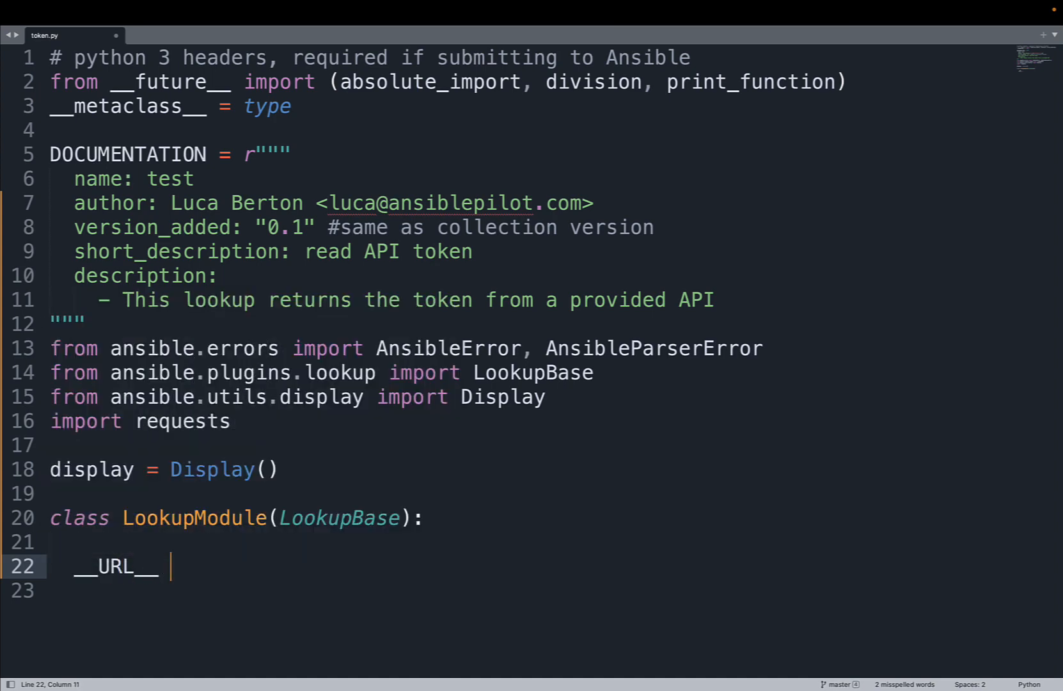
{"action": "type", "text": "= \"\""}
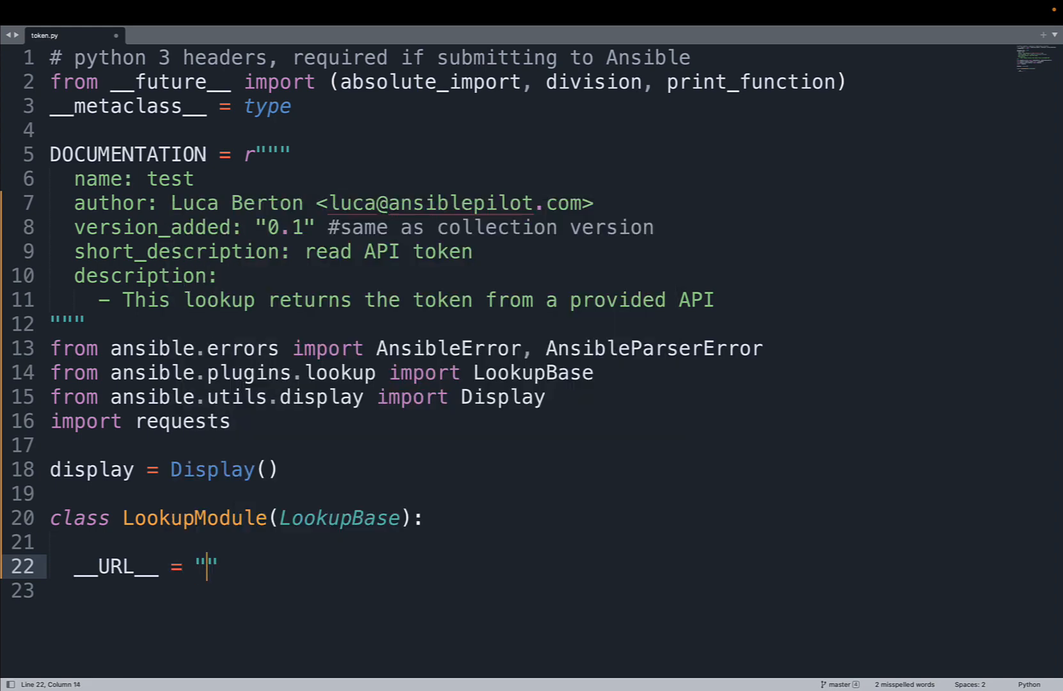
{"action": "type", "text": "https://"}
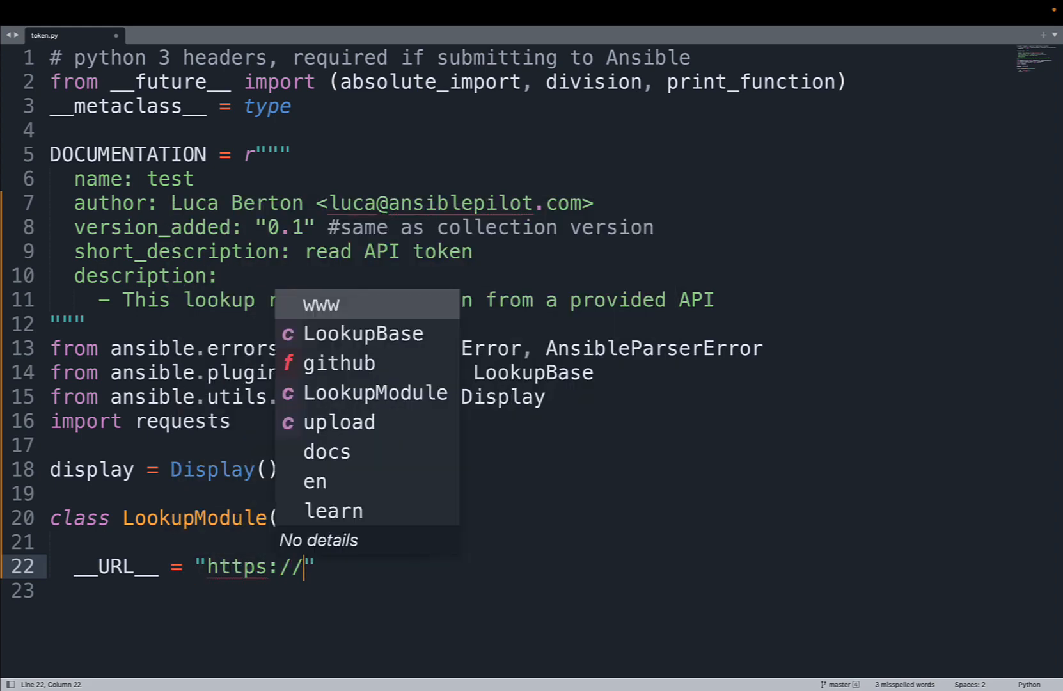
{"action": "type", "text": "req"}
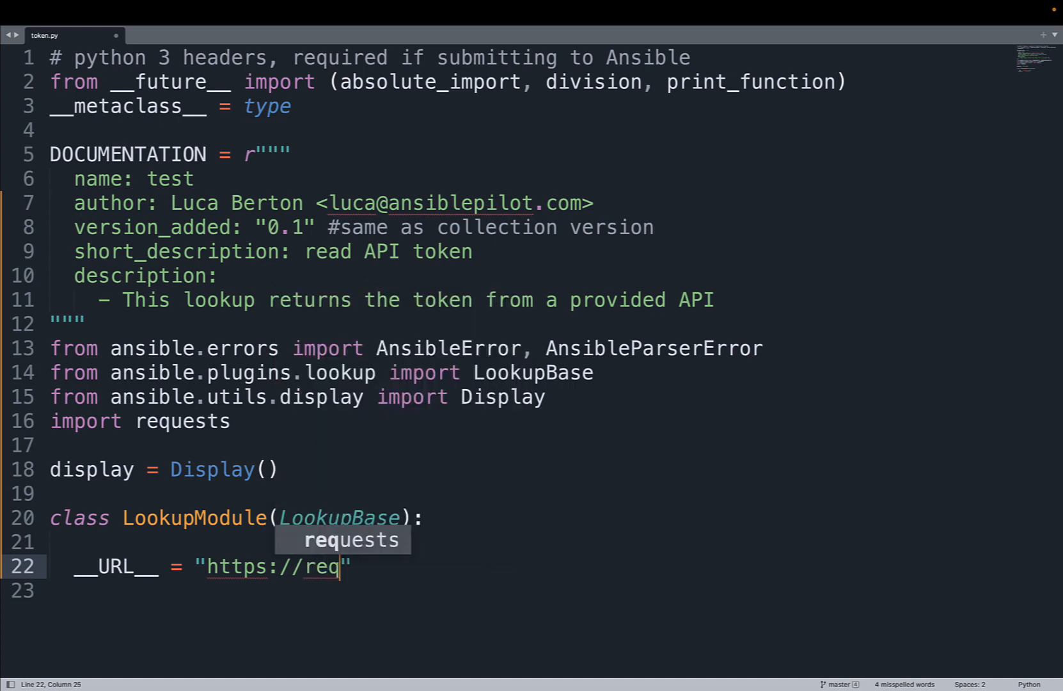
{"action": "type", "text": "res"}
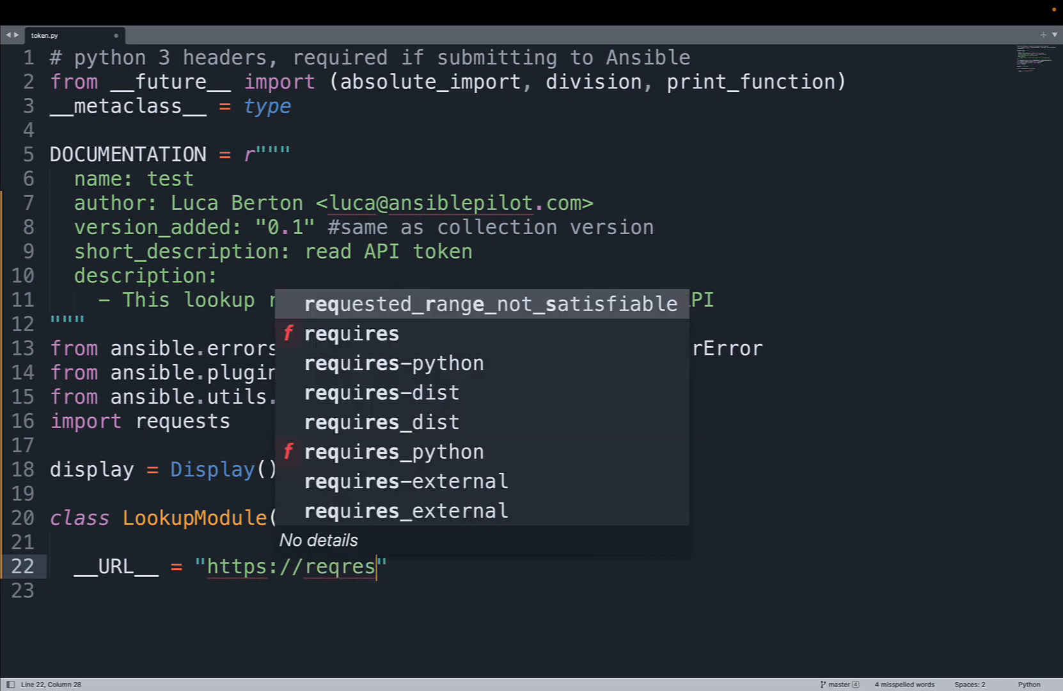
{"action": "type", "text": ".in/ap"}
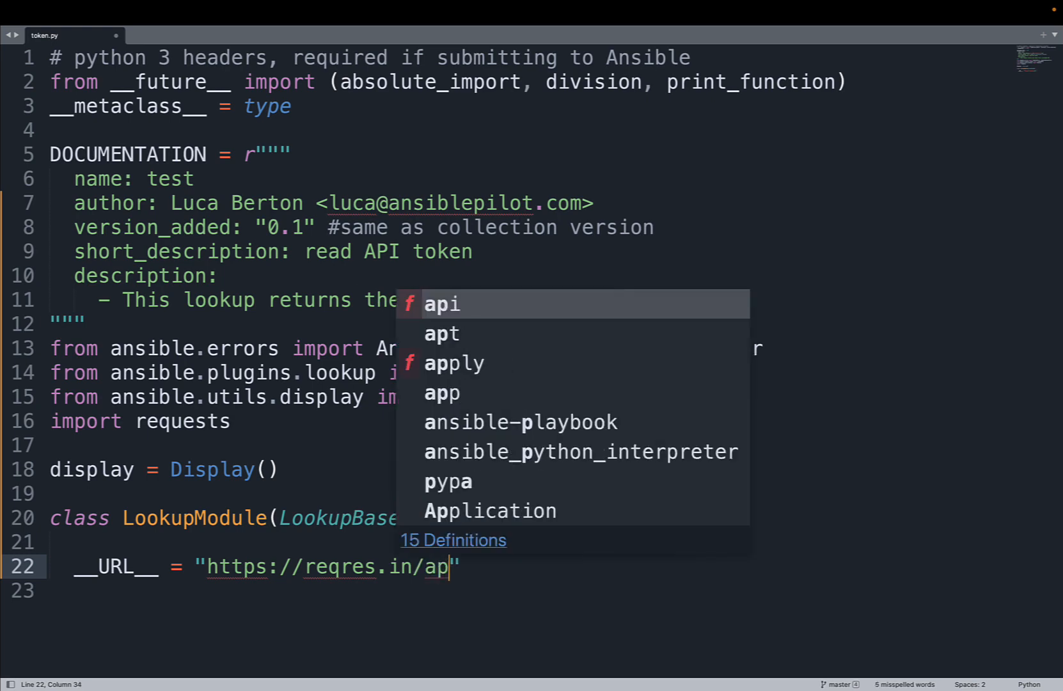
{"action": "type", "text": "i/login"}
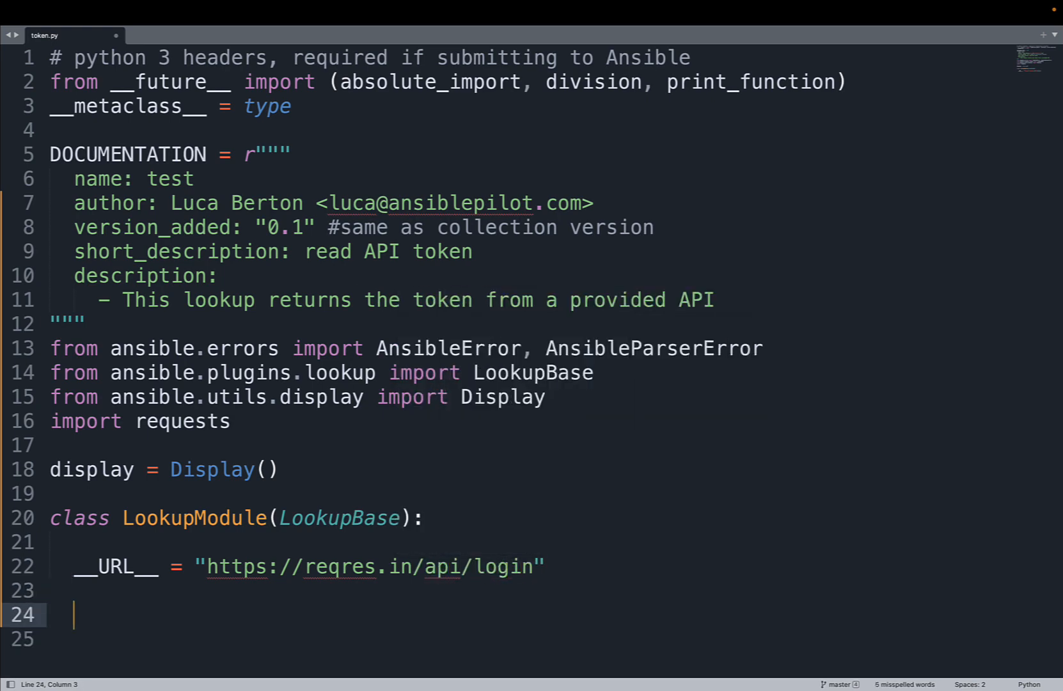
Define run(self, terms, variables=None, **kwargs): in the class.
{"action": "type", "text": "def"}
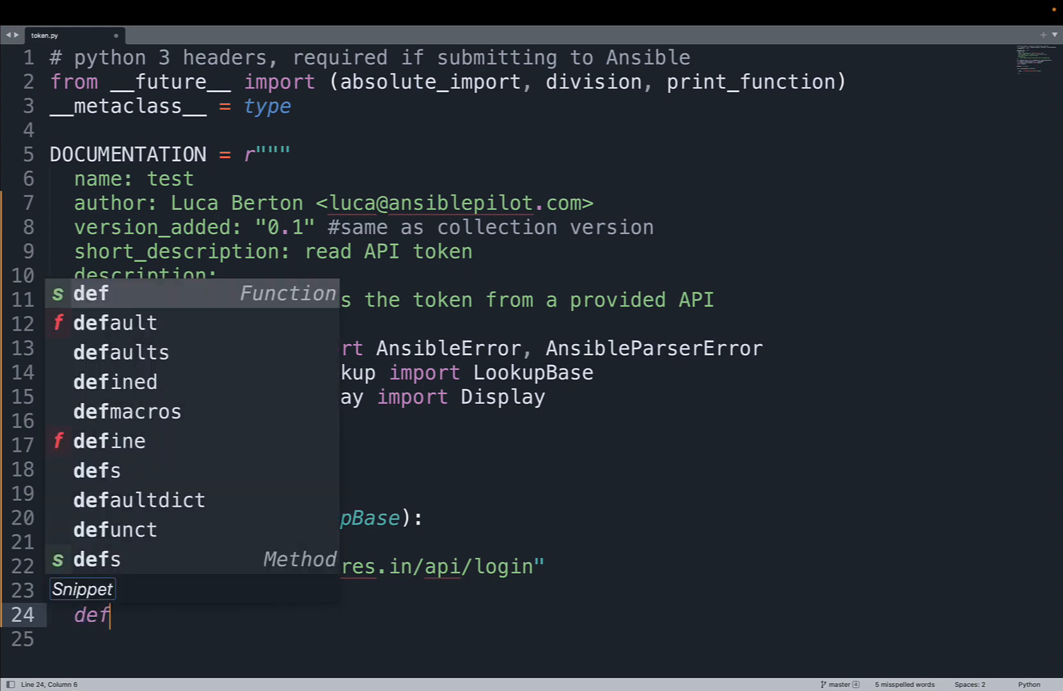
{"action": "type", "text": "run"}
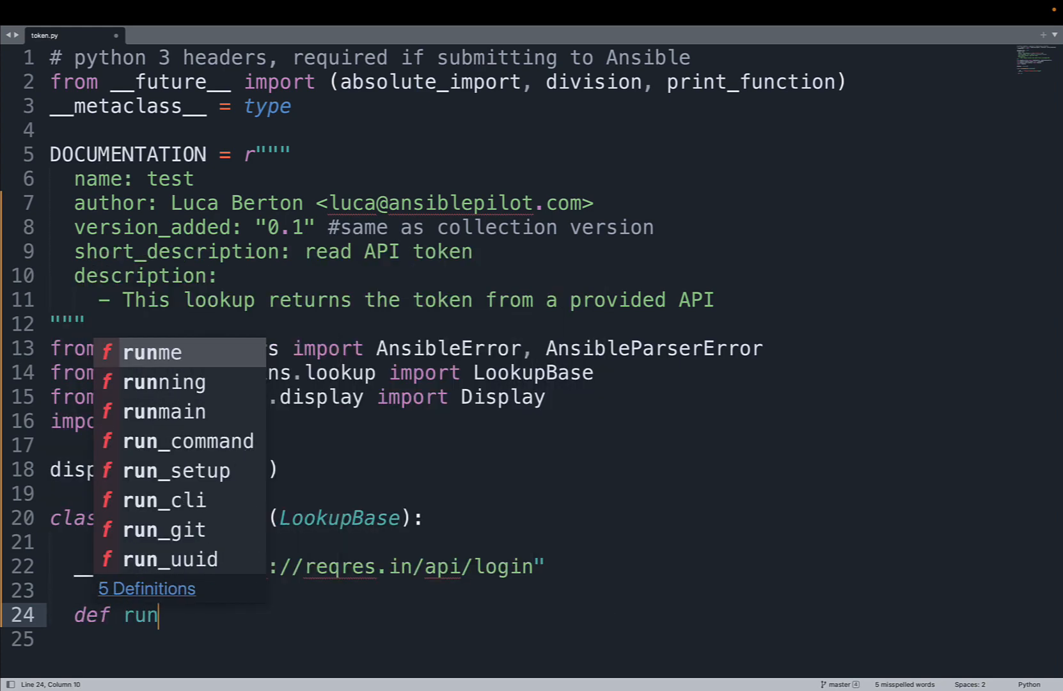
{"action": "type", "text": "(self"}
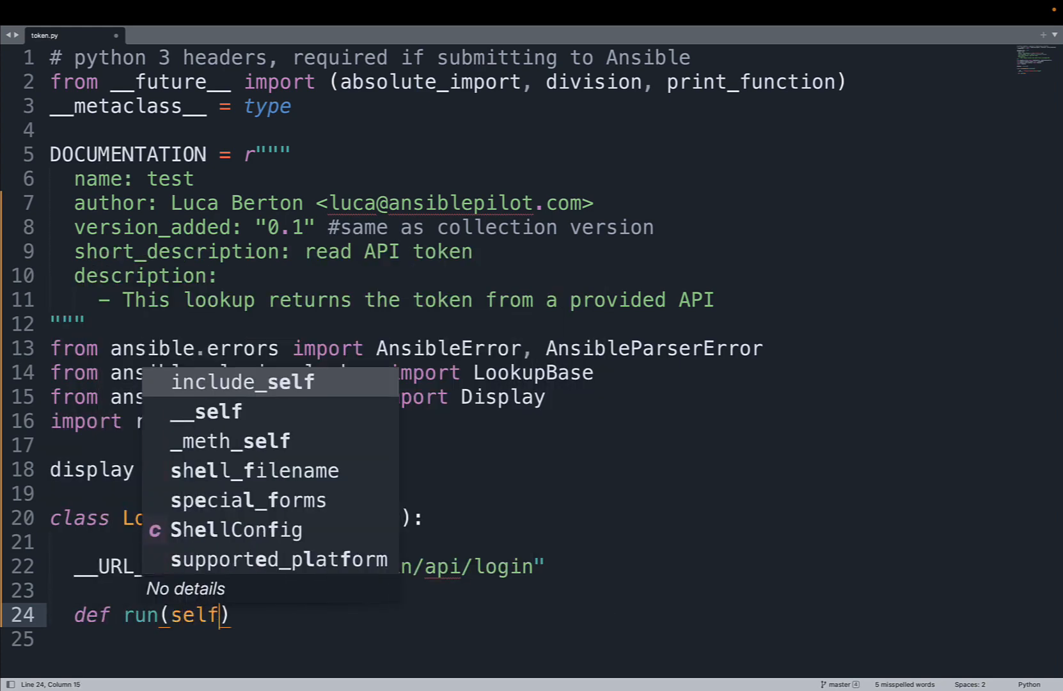
{"action": "type", "text": ", terms"}
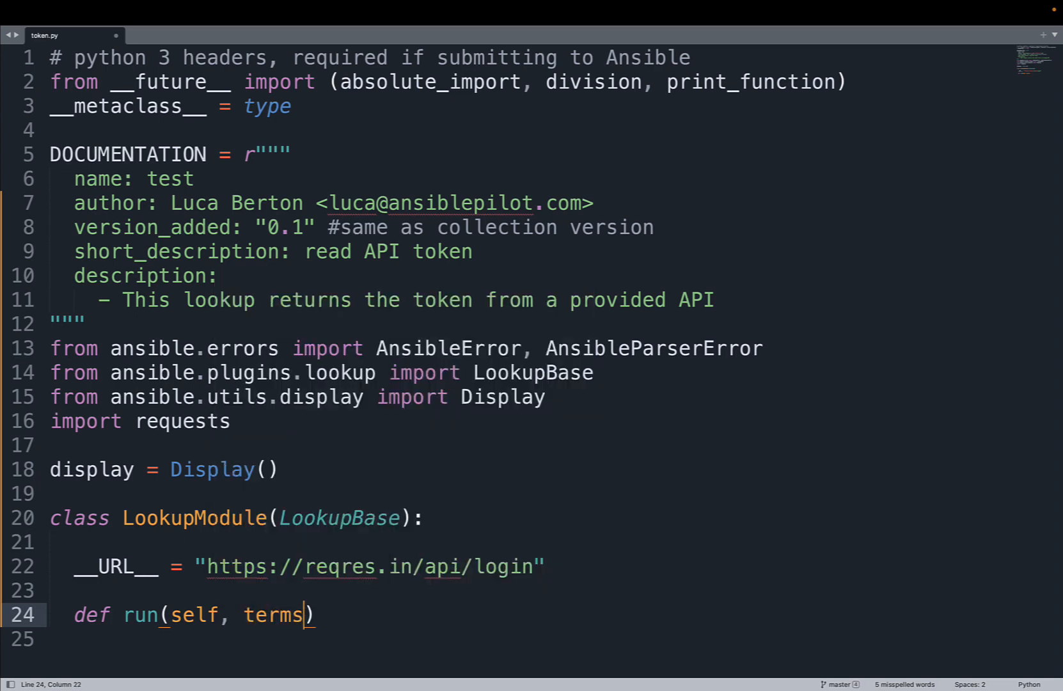
{"action": "type", "text": ", variables="}
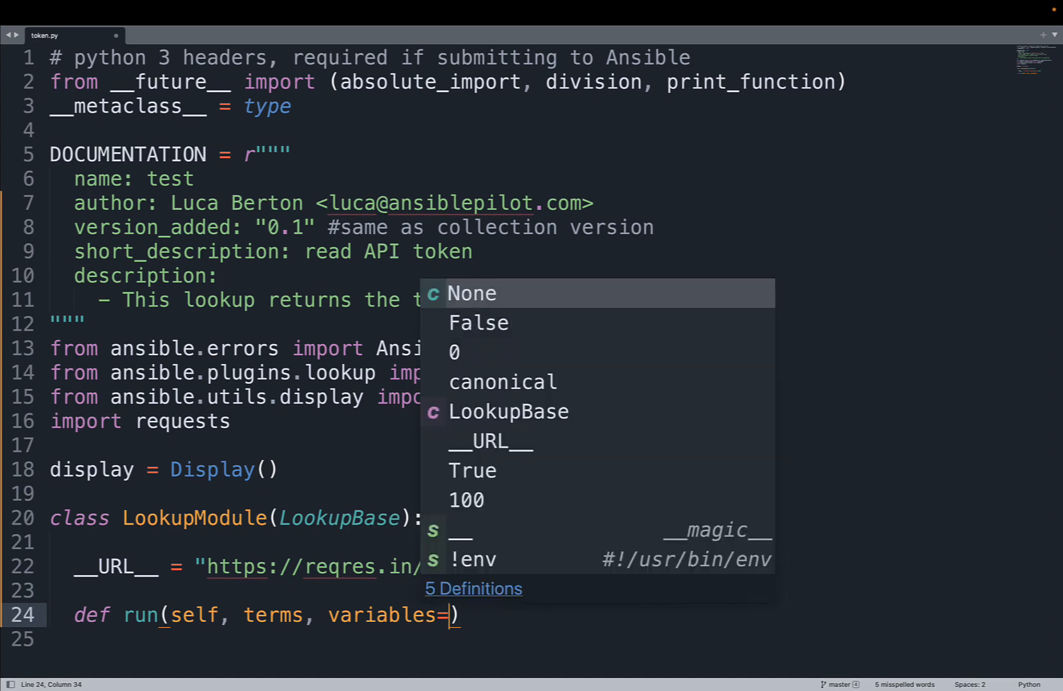
{"action": "left_click", "coordinate": [472, 294]}
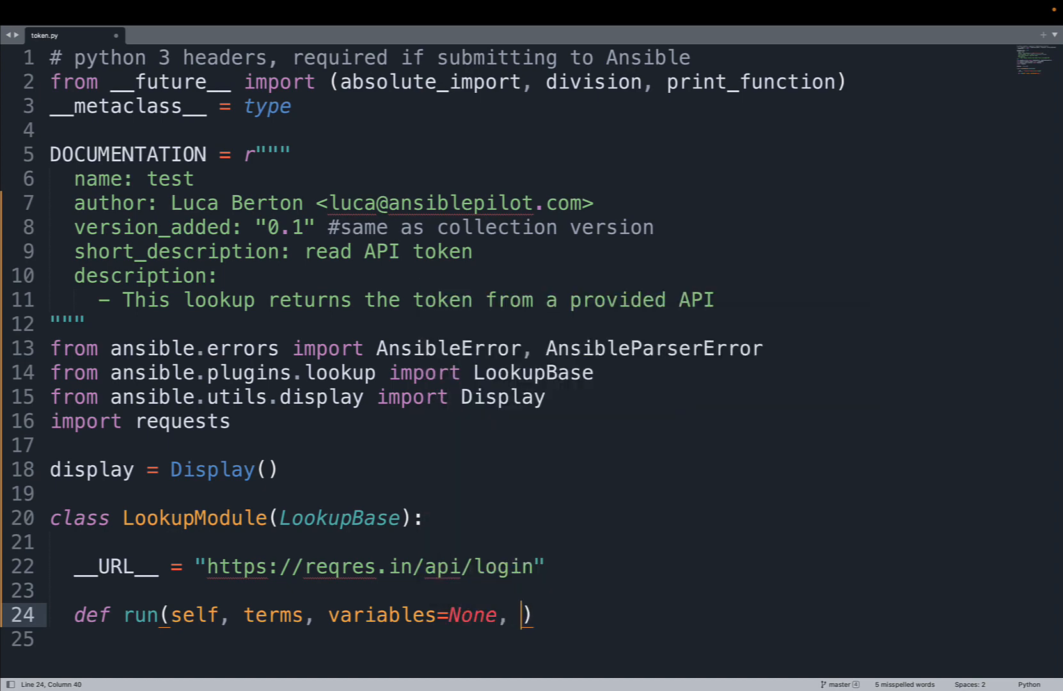
{"action": "type", "text": "**"}
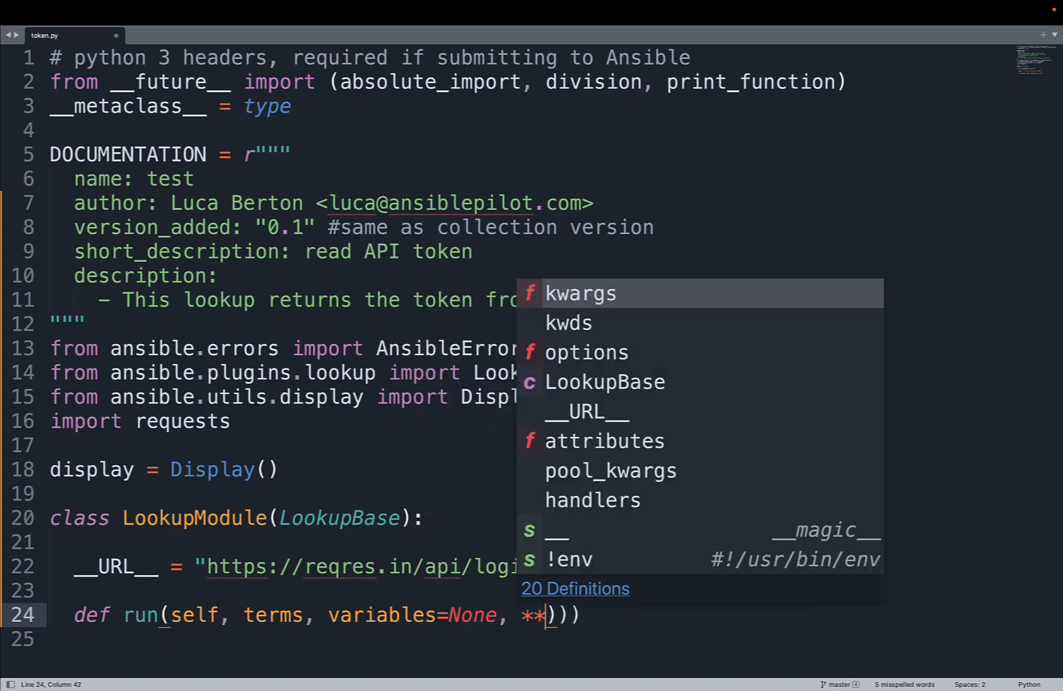
{"action": "type", "text": "kw"}
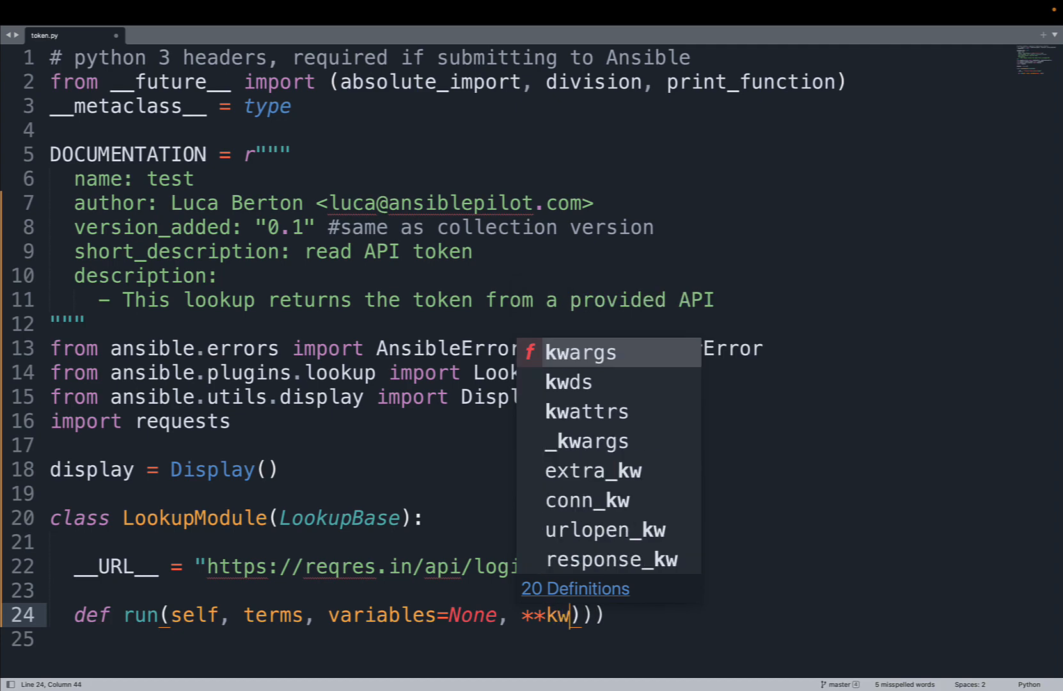
{"action": "key", "text": "Tab"}
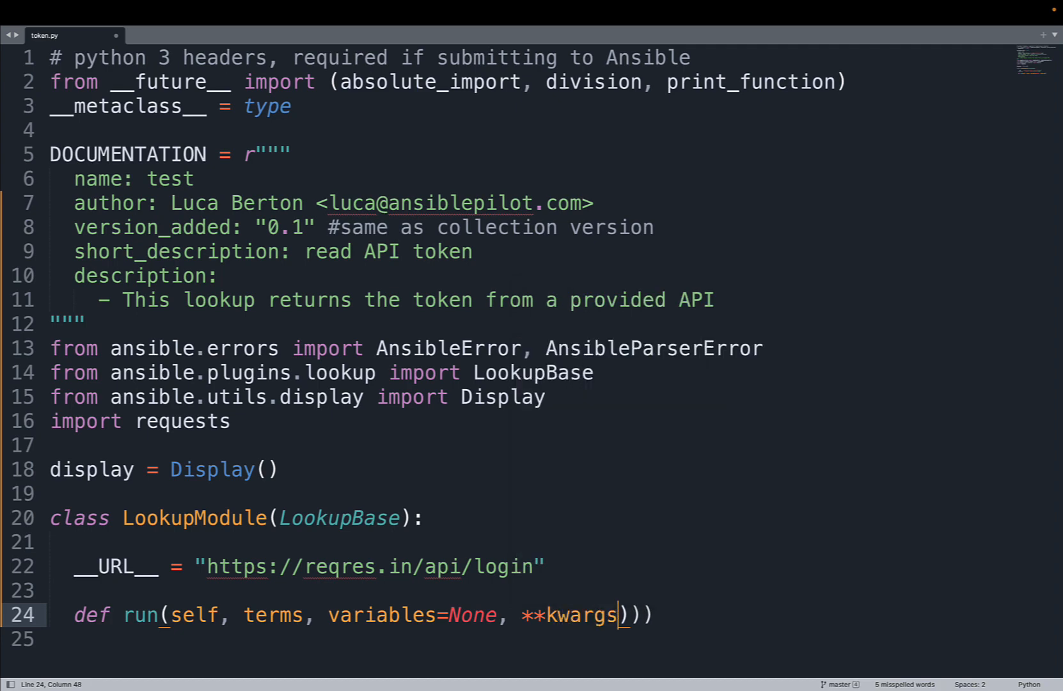
{"action": "key", "text": "End"}
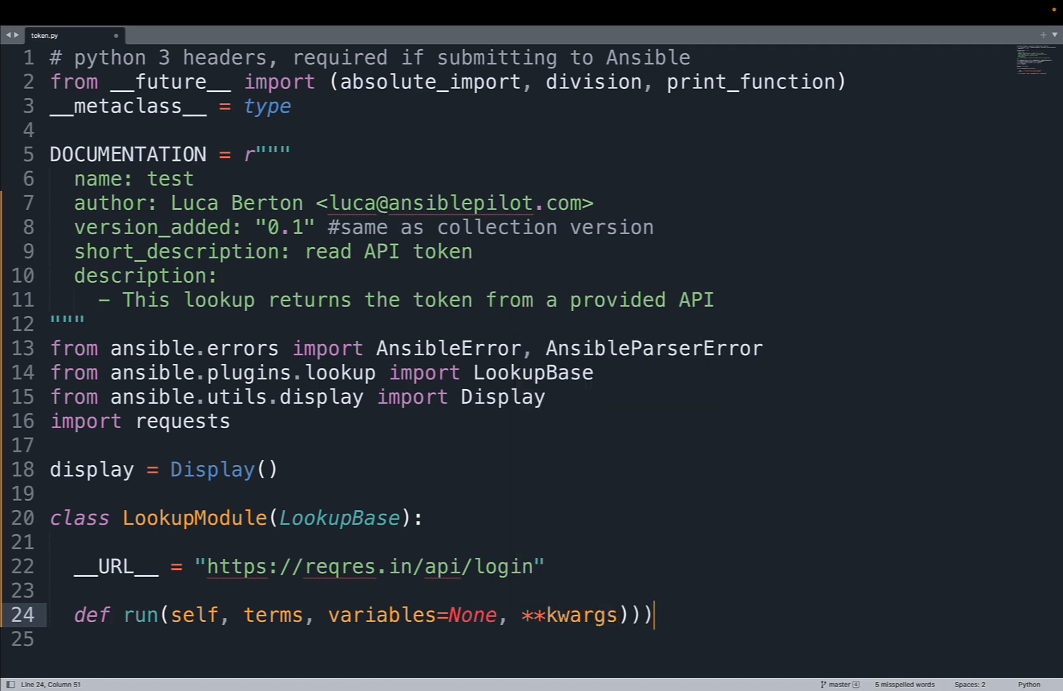
{"action": "type", "text": ":"}
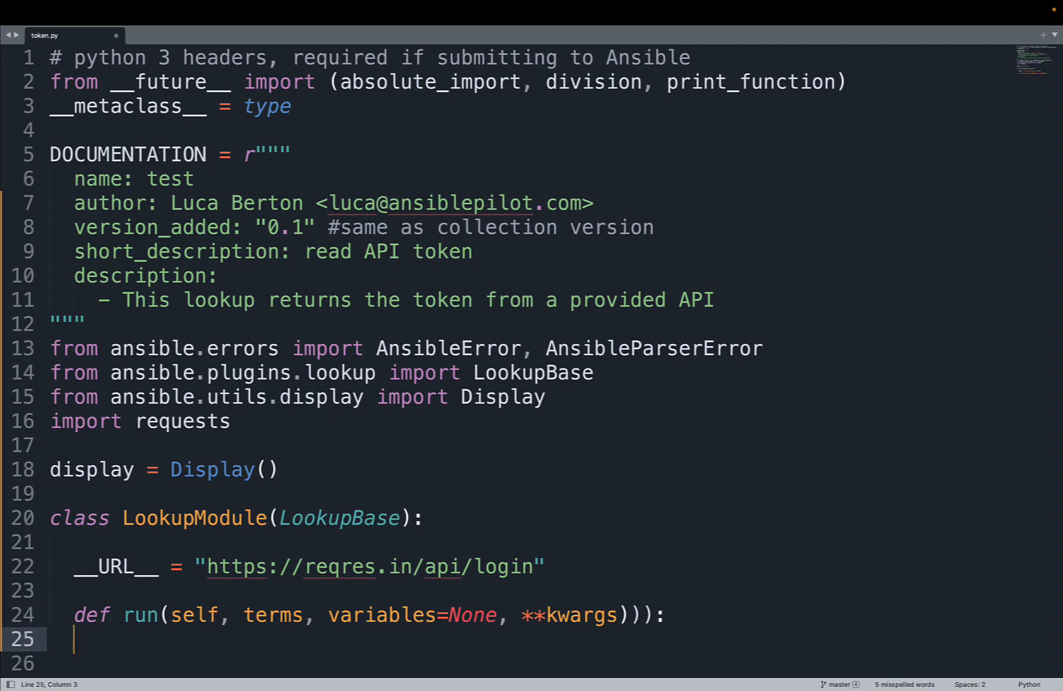
{"action": "type", "text": "PA"}
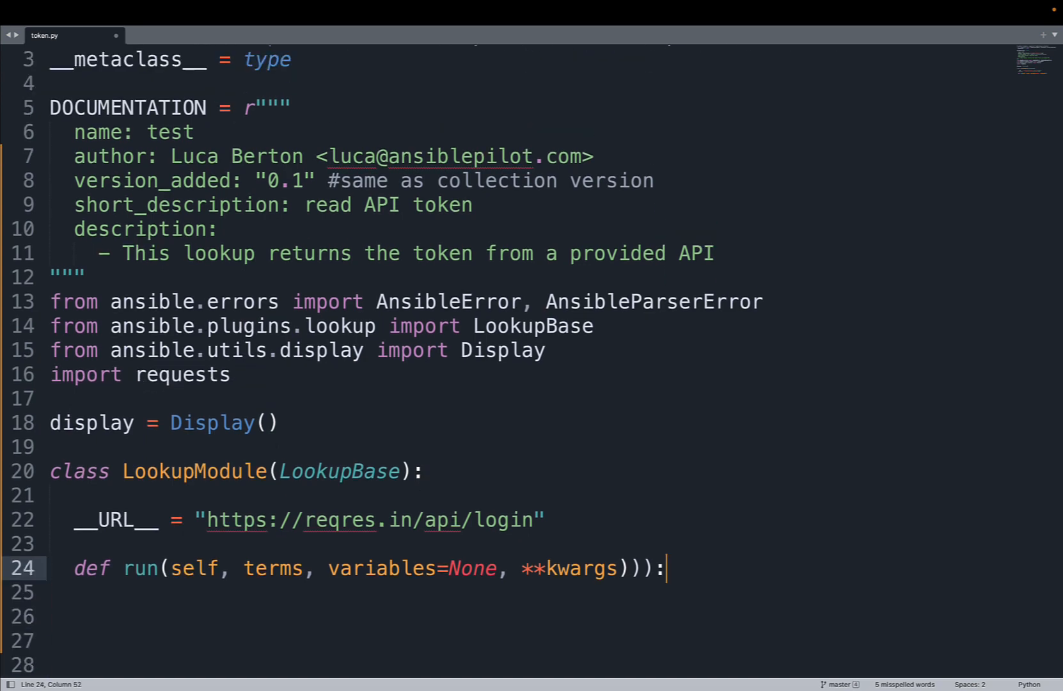
{"action": "type", "text": "pay"}
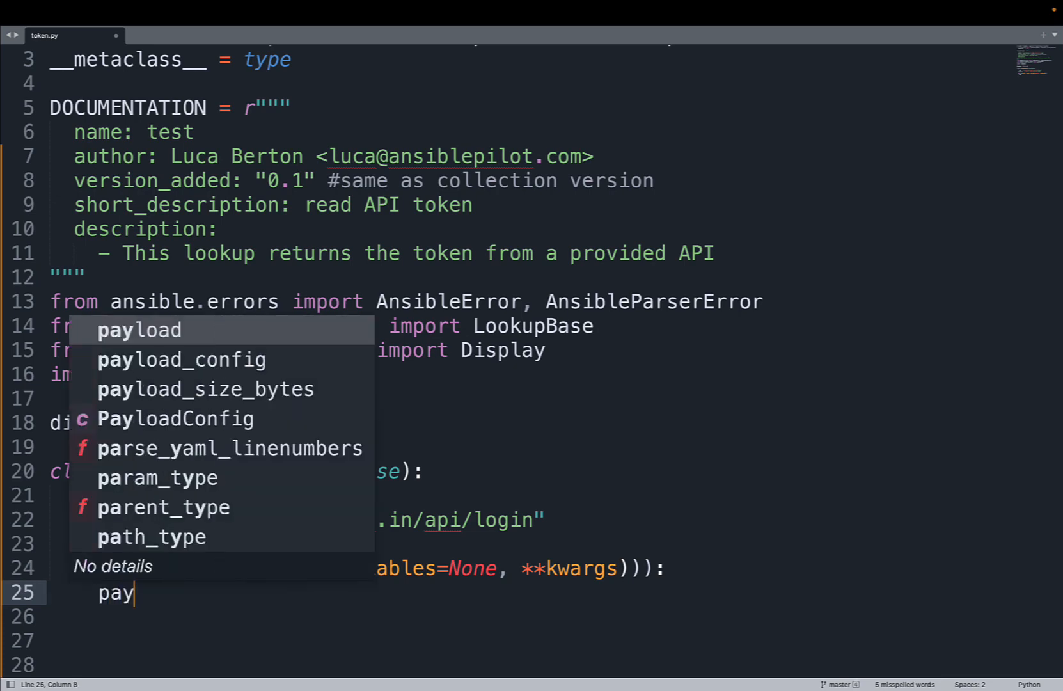
{"action": "key", "text": "Tab"}
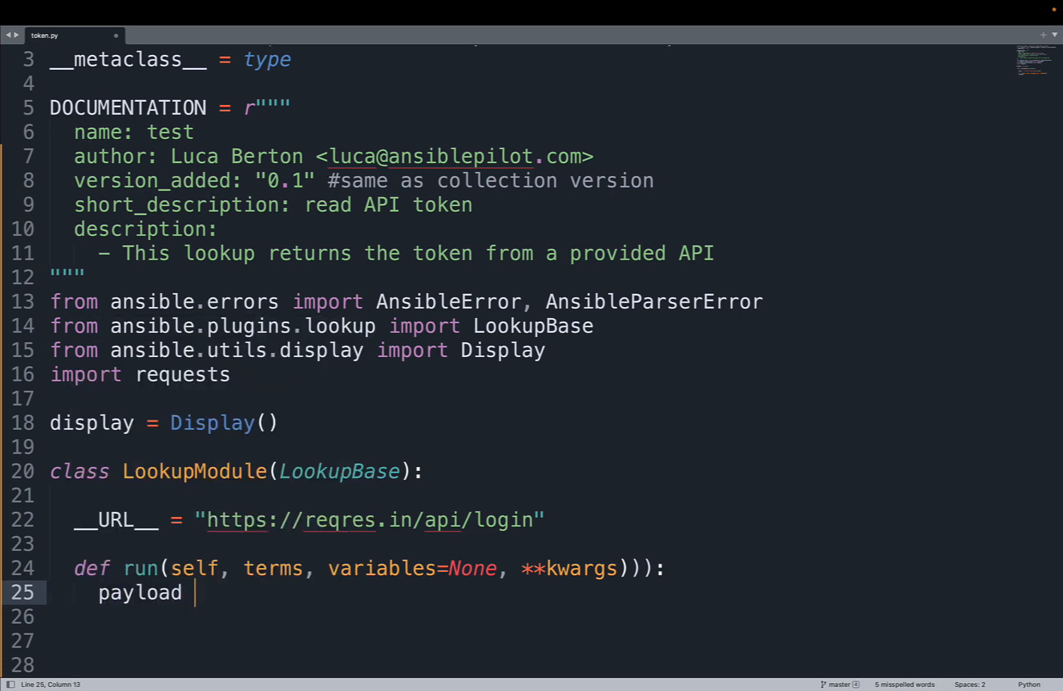
{"action": "type", "text": "= {}"}
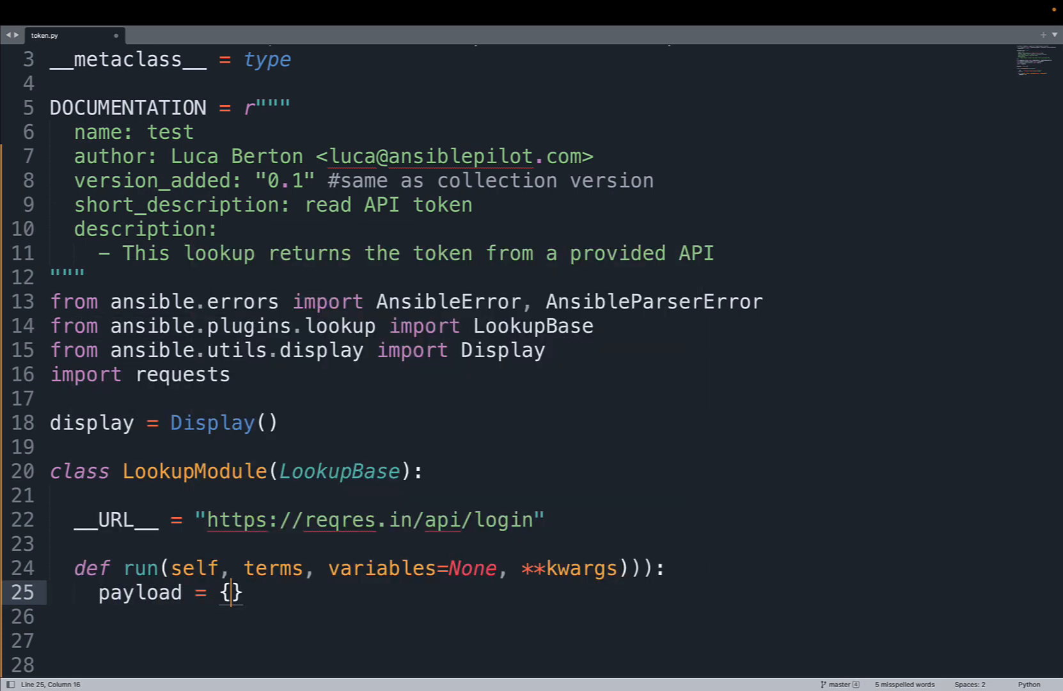
{"action": "key", "text": "Enter"}
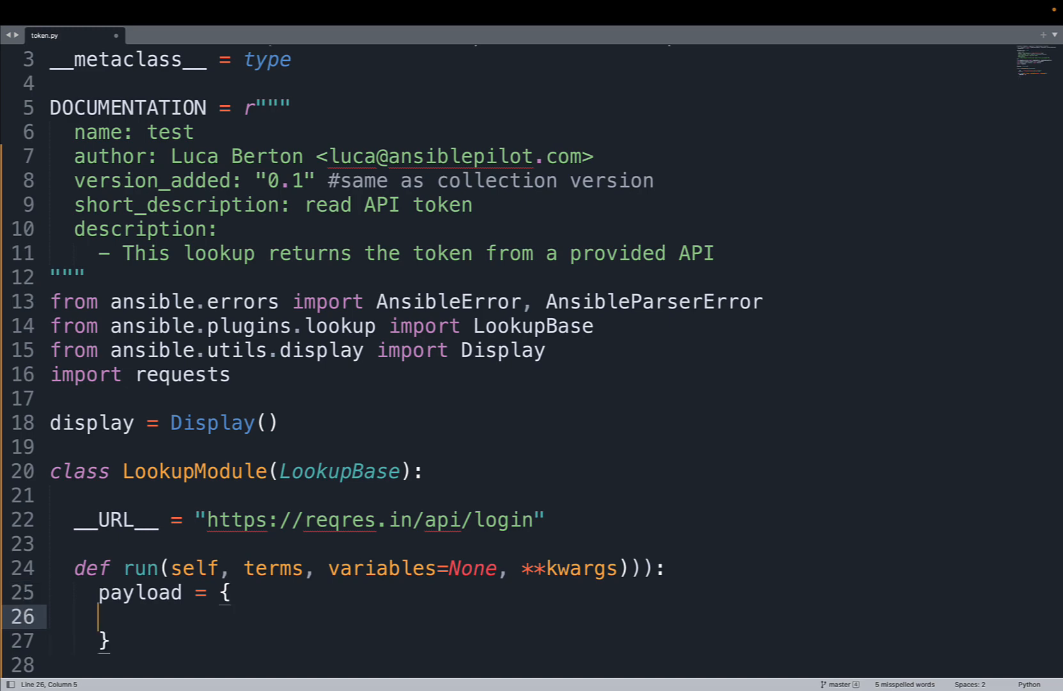
{"action": "type", "text": "\"\""}
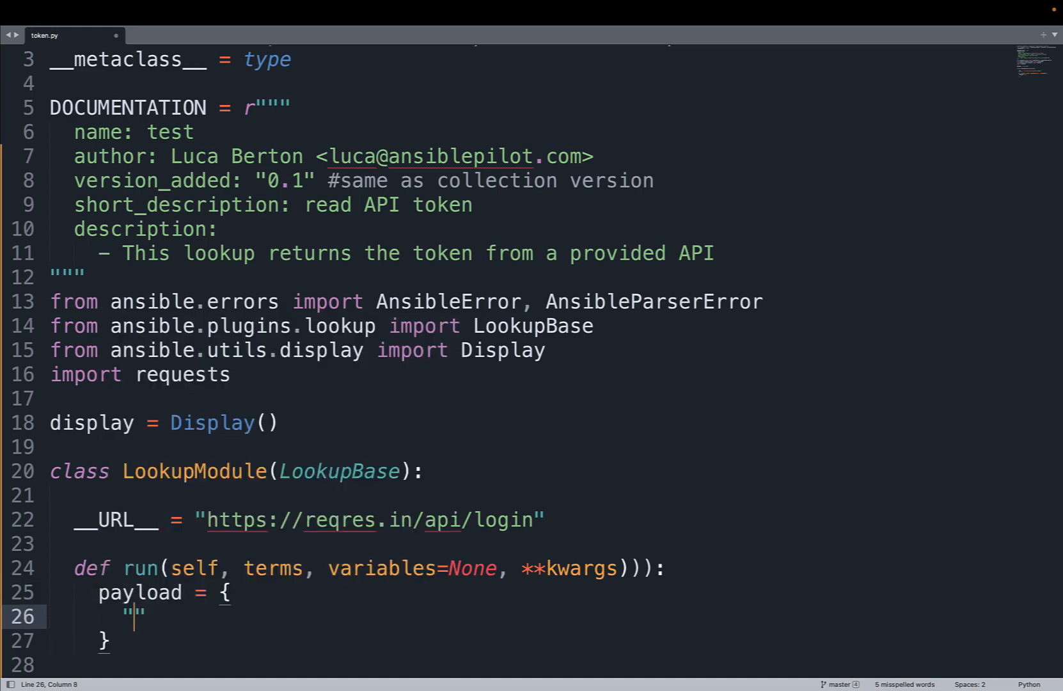
{"action": "type", "text": "\"email\":"}
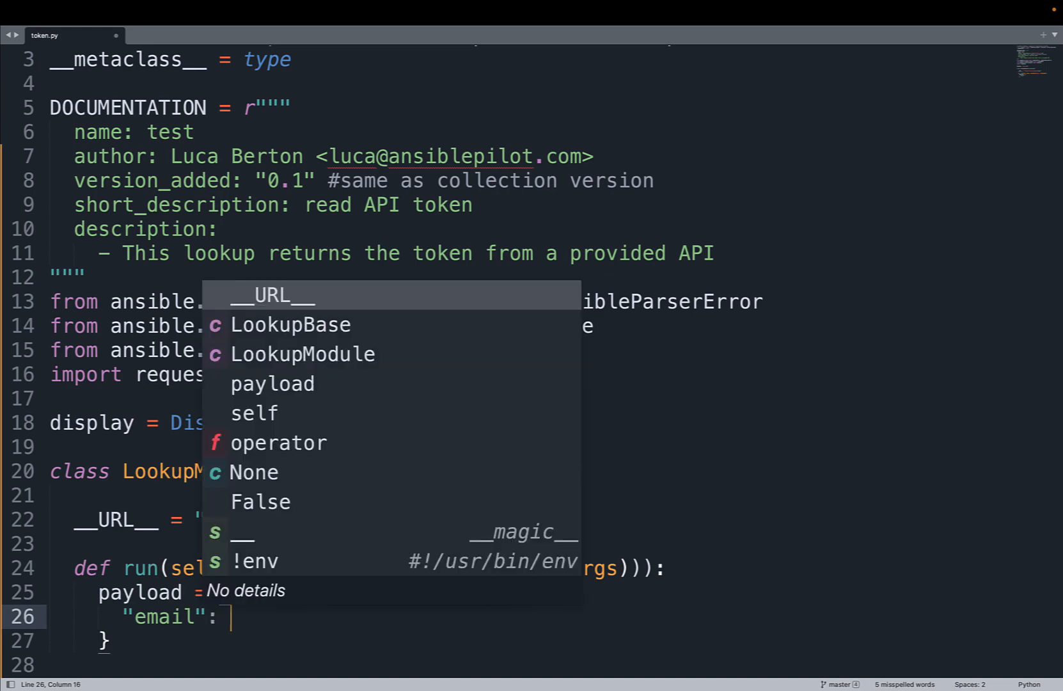
{"action": "type", "text": "\"eve"}
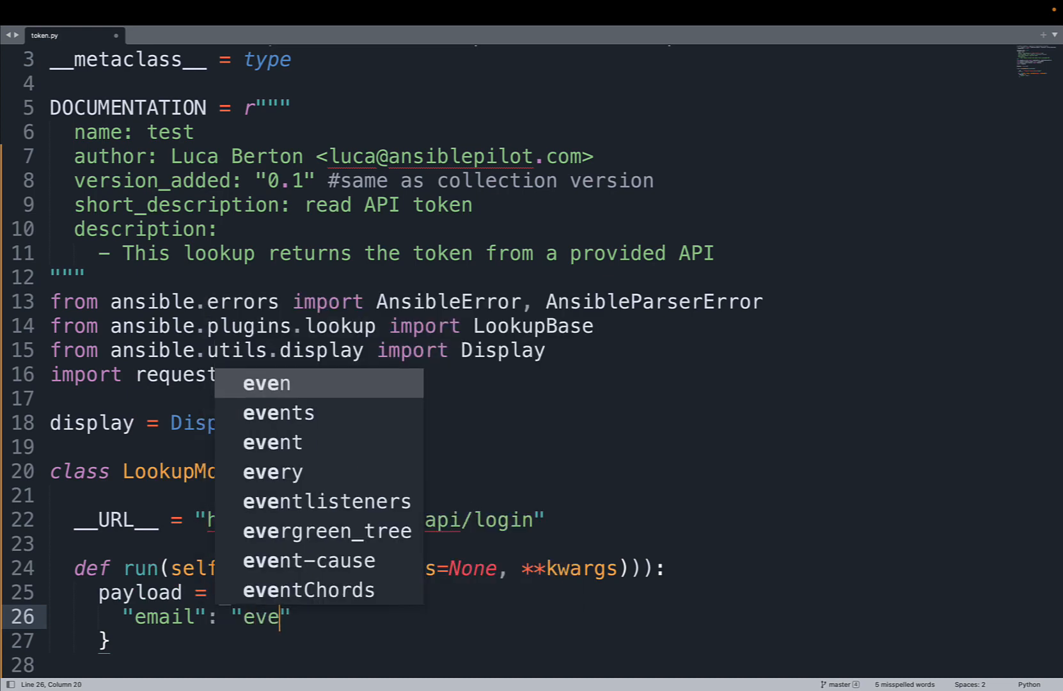
{"action": "type", "text": ".holt"}
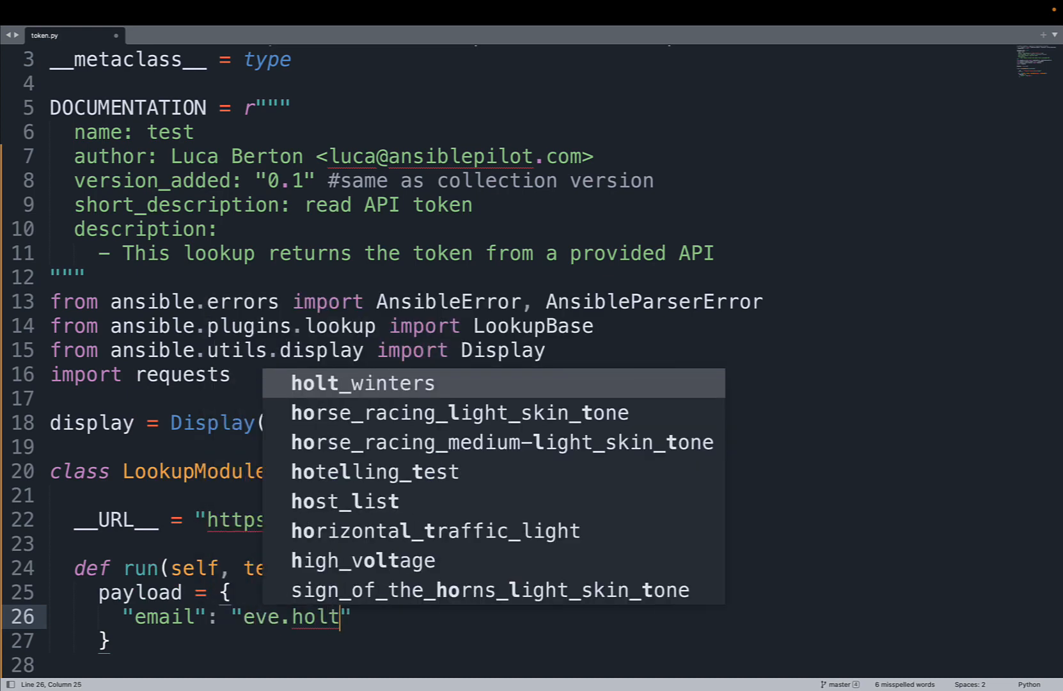
{"action": "type", "text": "@reqres.in"}
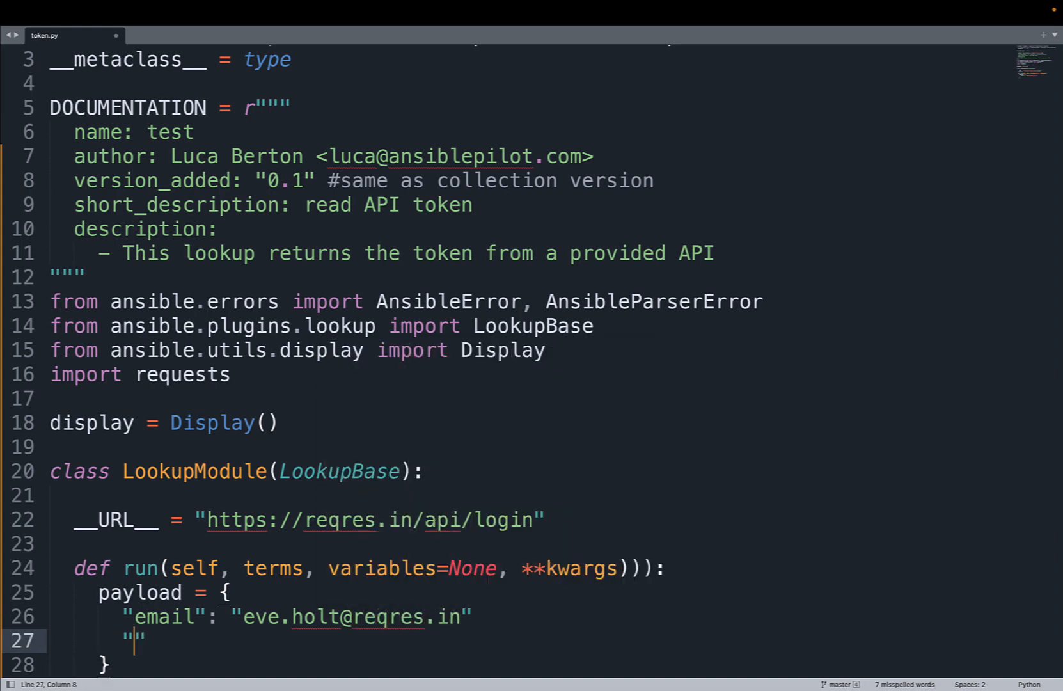
{"action": "type", "text": "passwd"}
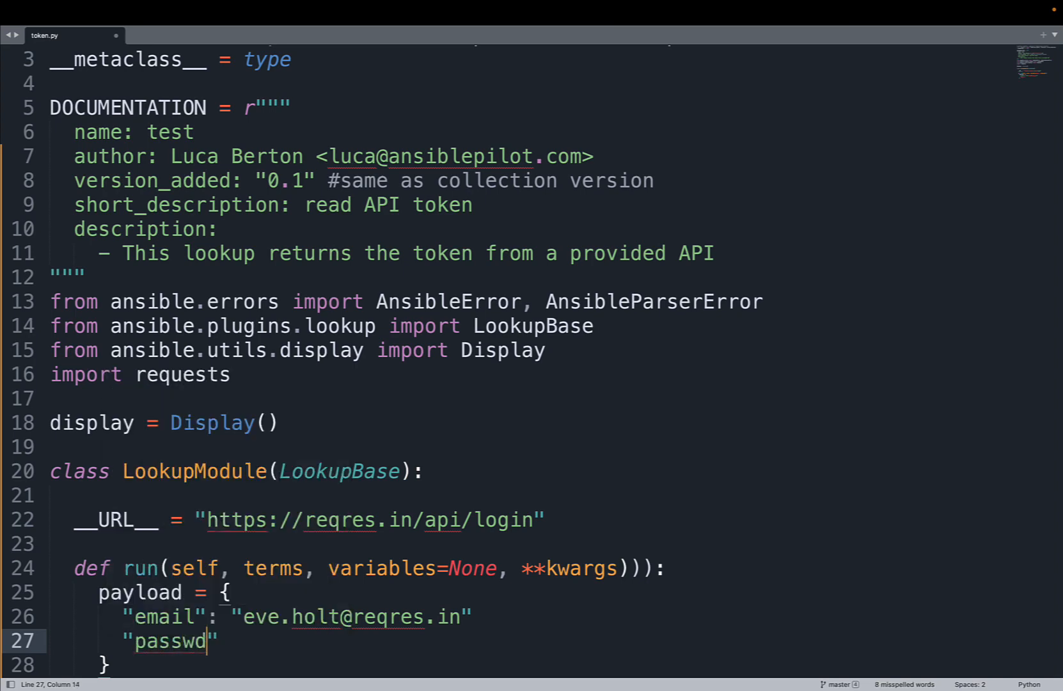
{"action": "type", "text": "\":"}
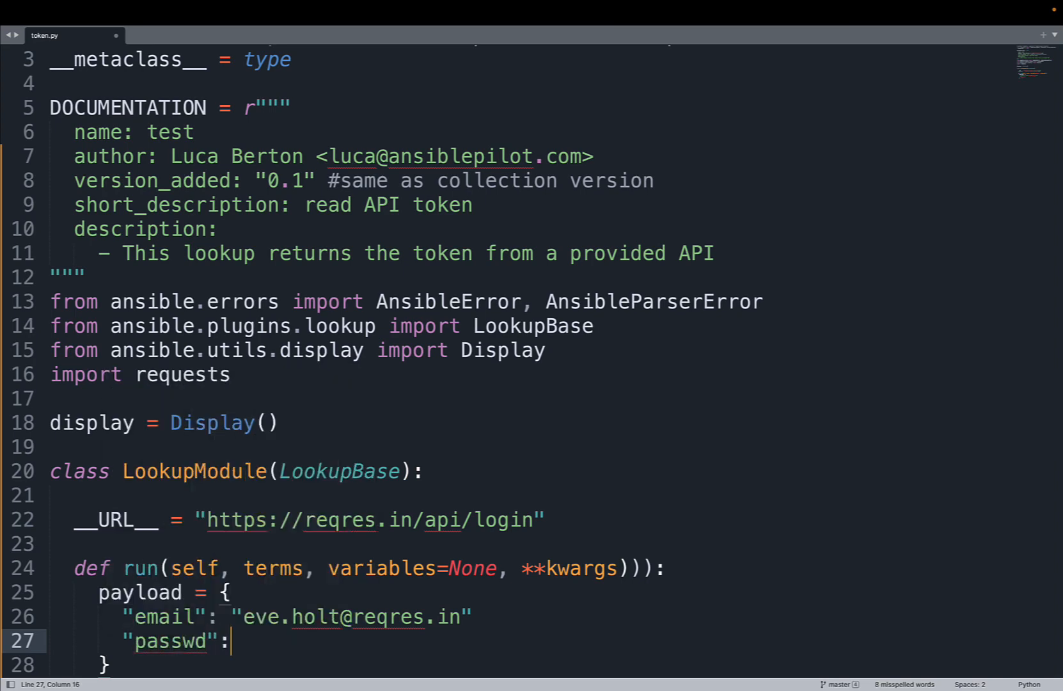
{"action": "type", "text": "password"}
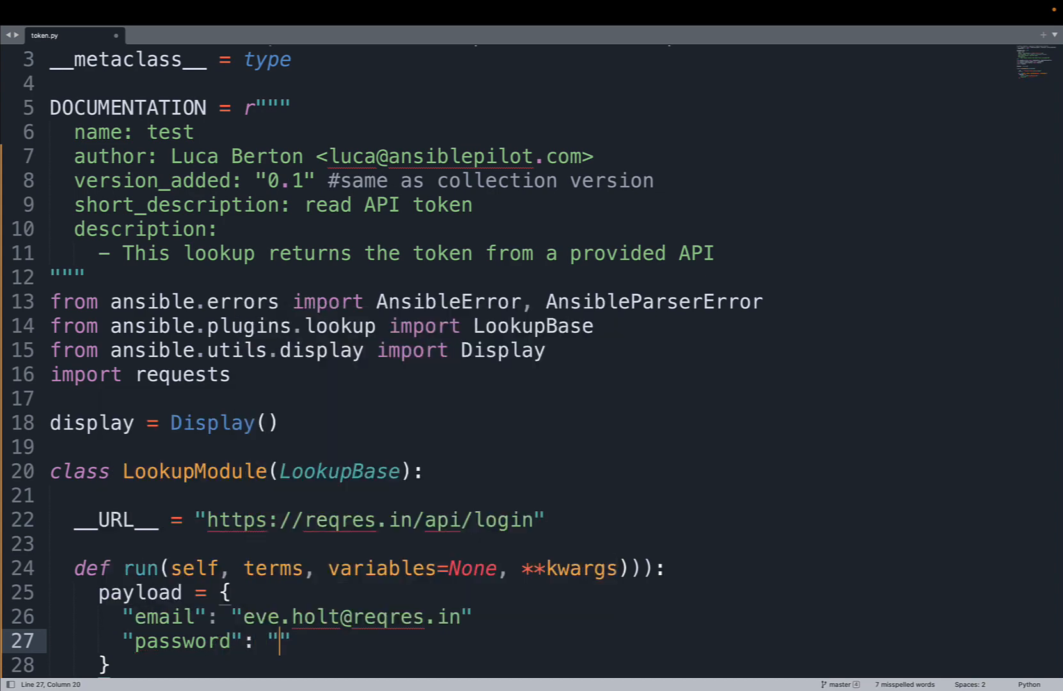
{"action": "type", "text": "ci"}
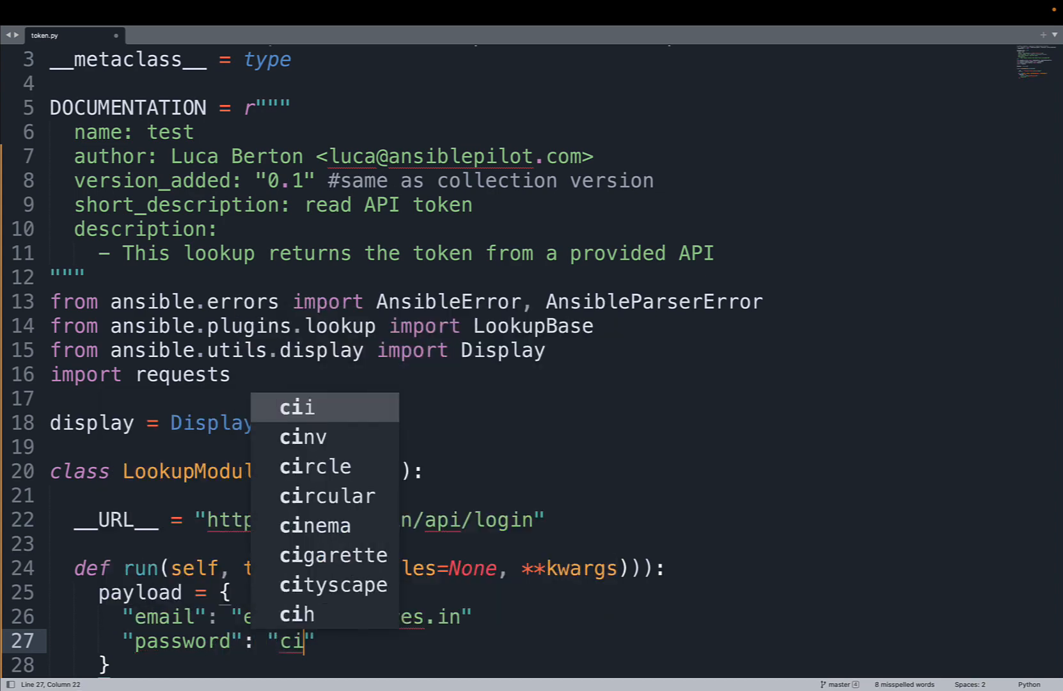
{"action": "type", "text": "tyslicka"}
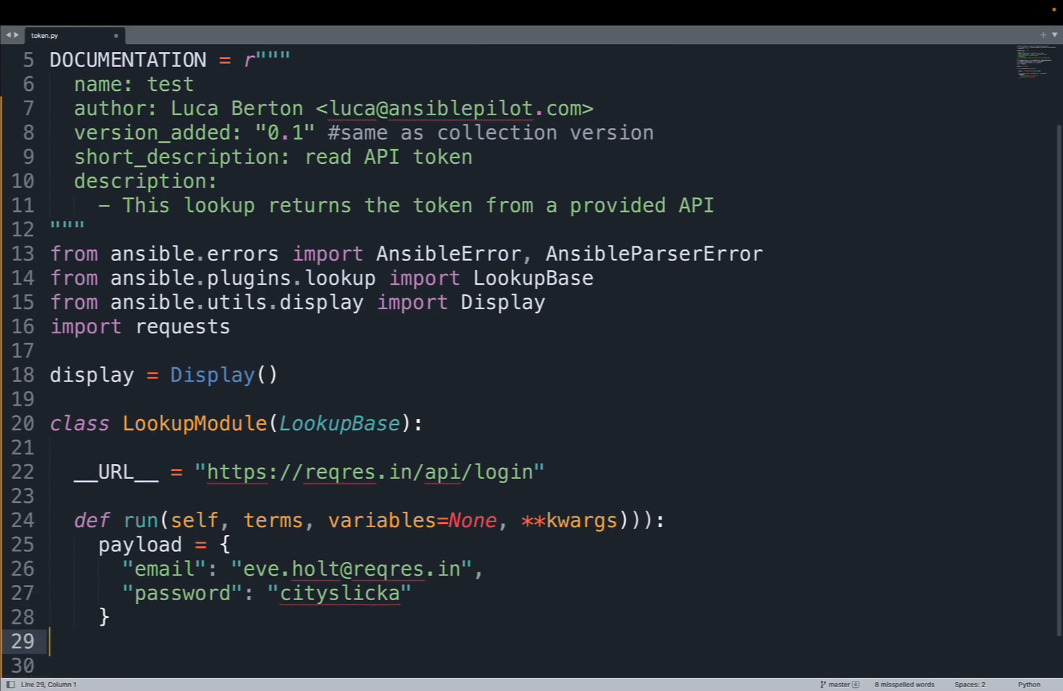
{"action": "key", "text": "Tab"}
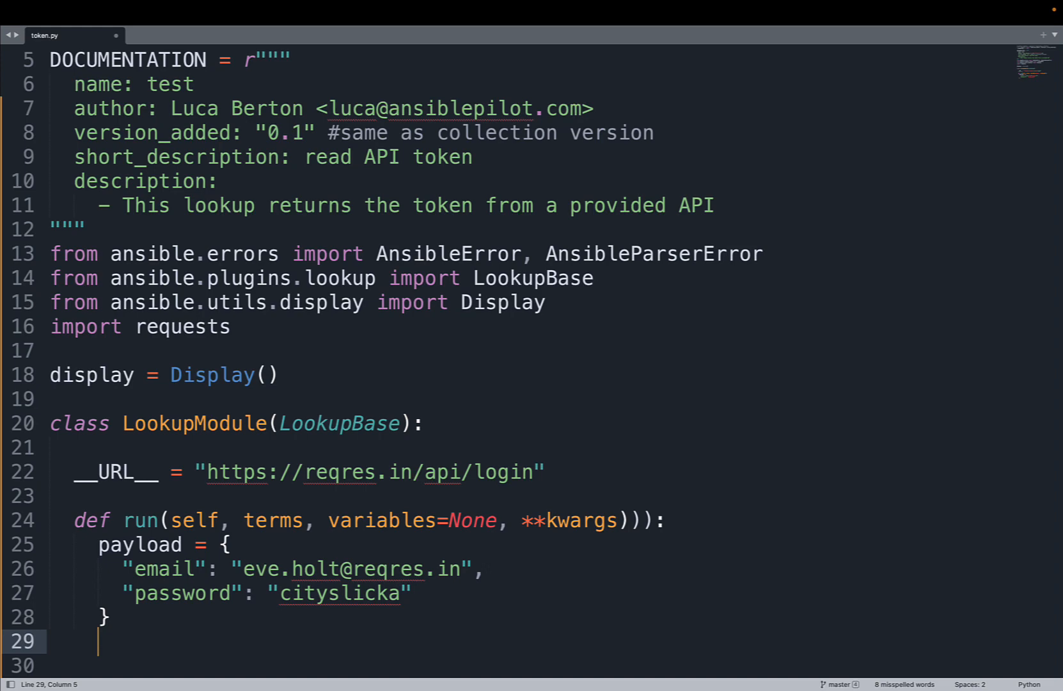
In a try block, post the payload to self.__URL__ with requests.post and store it in res.
{"action": "type", "text": "try:"}
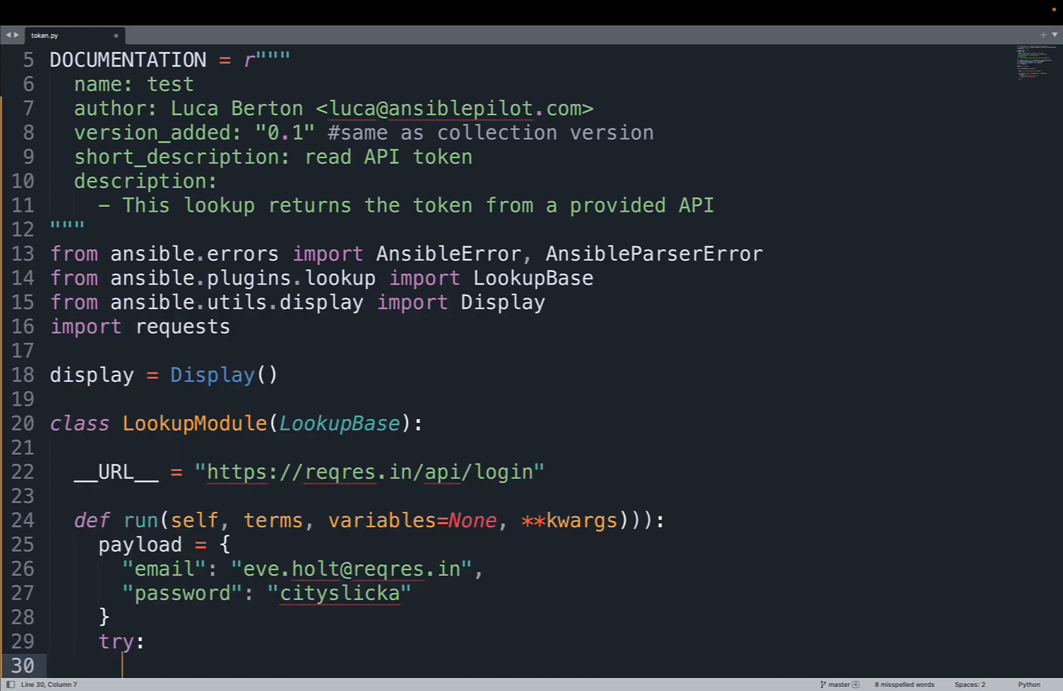
{"action": "type", "text": "res = requests"}
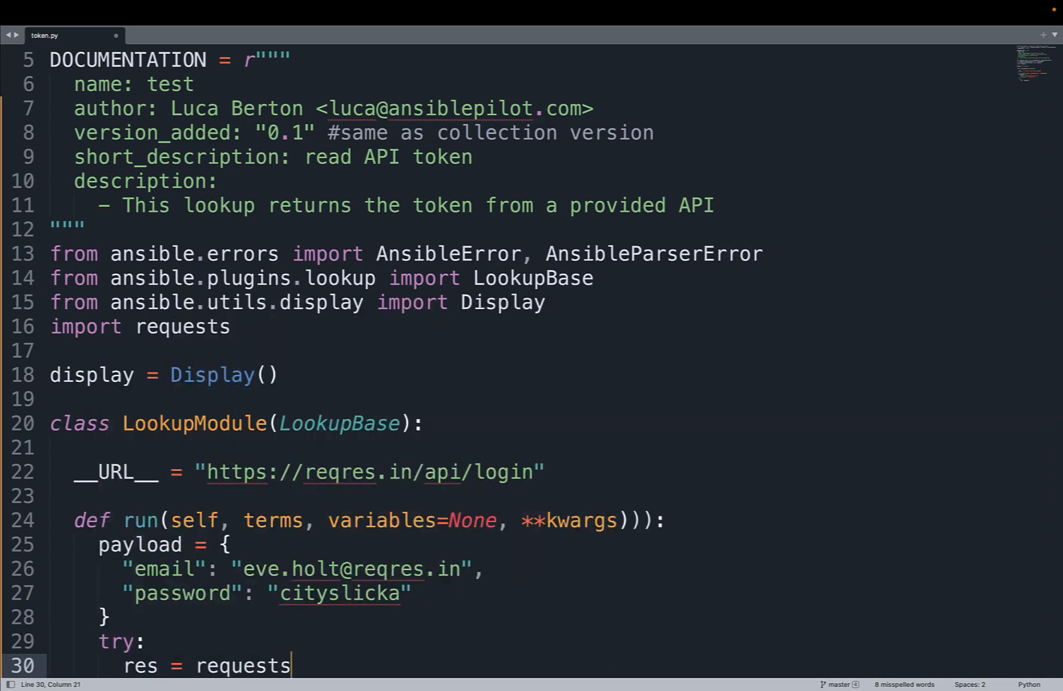
{"action": "type", "text": ".pos"}
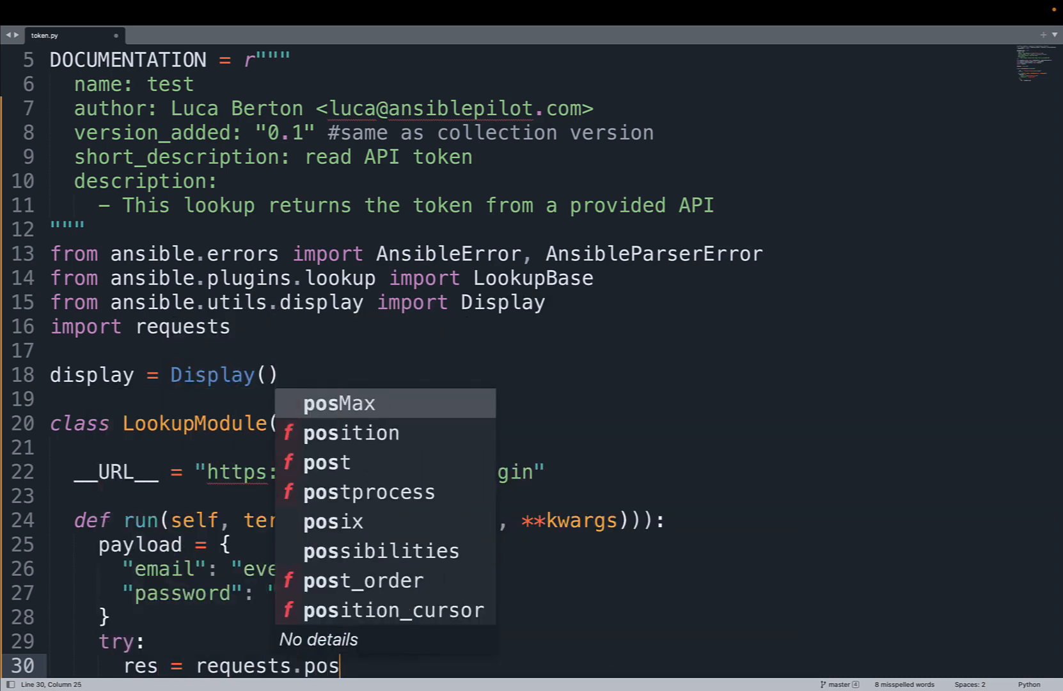
{"action": "left_click", "coordinate": [327, 462]}
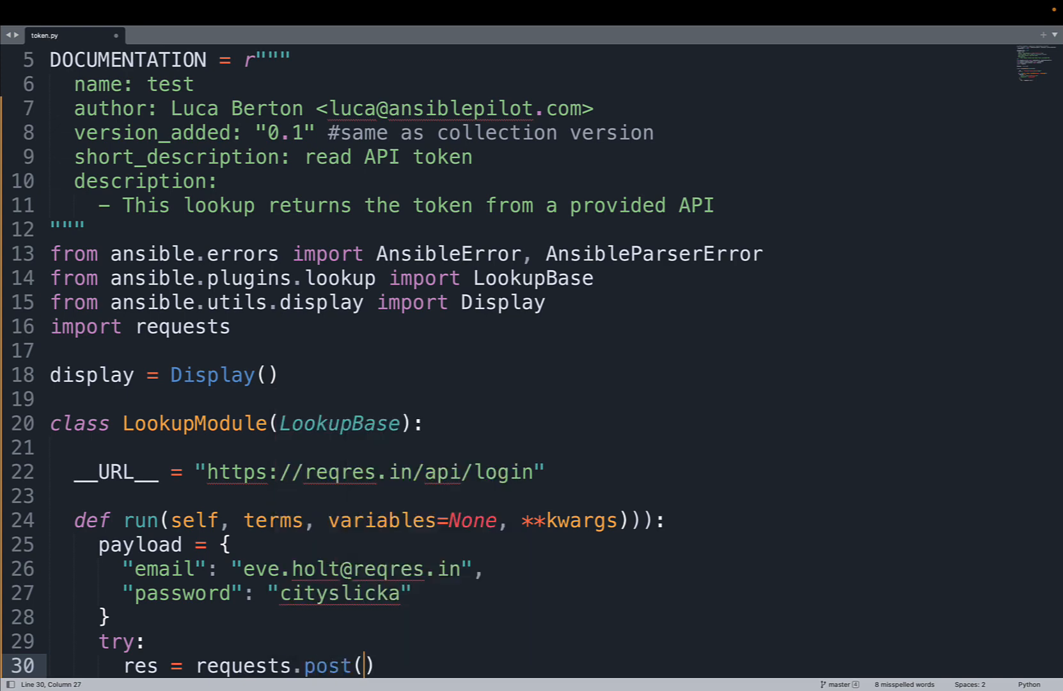
{"action": "type", "text": "self."}
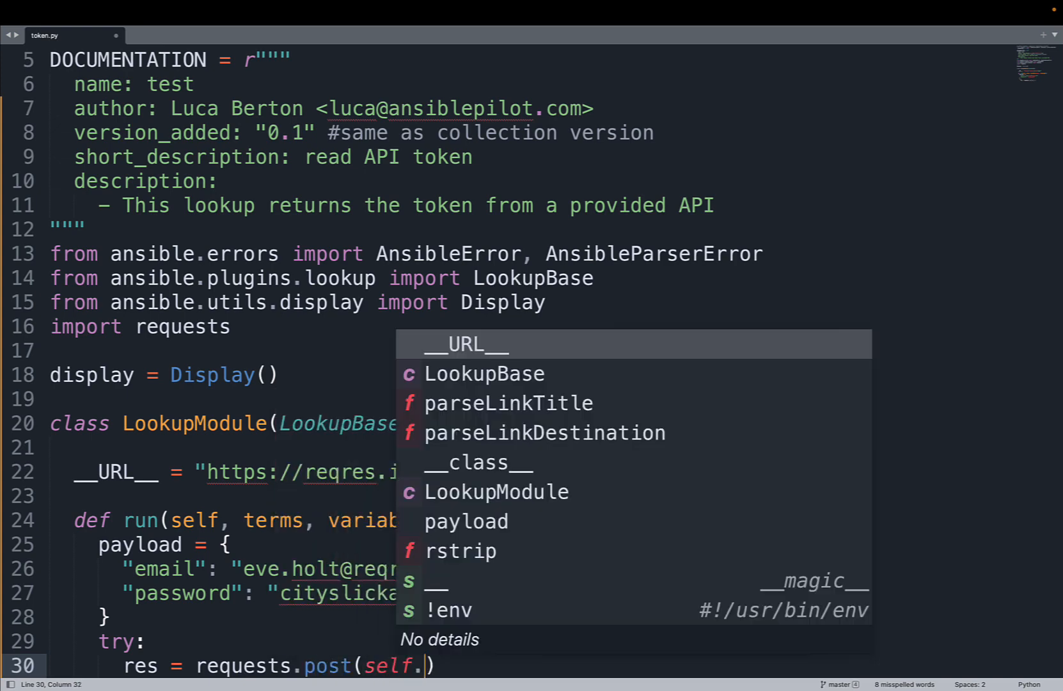
{"action": "type", "text": "__URL__, data ="}
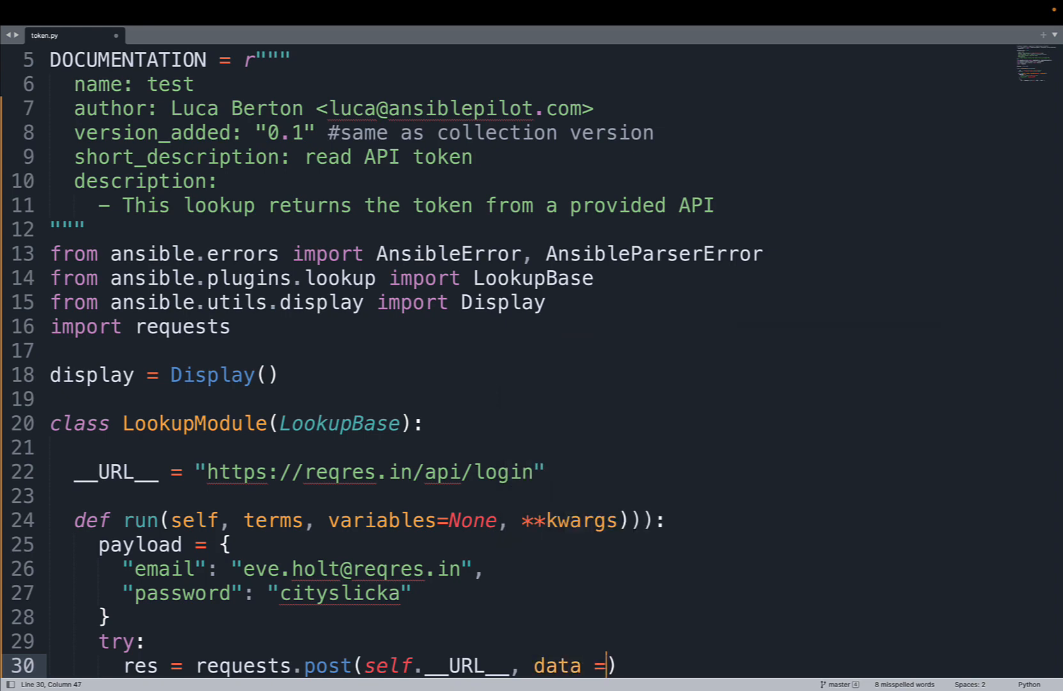
{"action": "type", "text": "payload"}
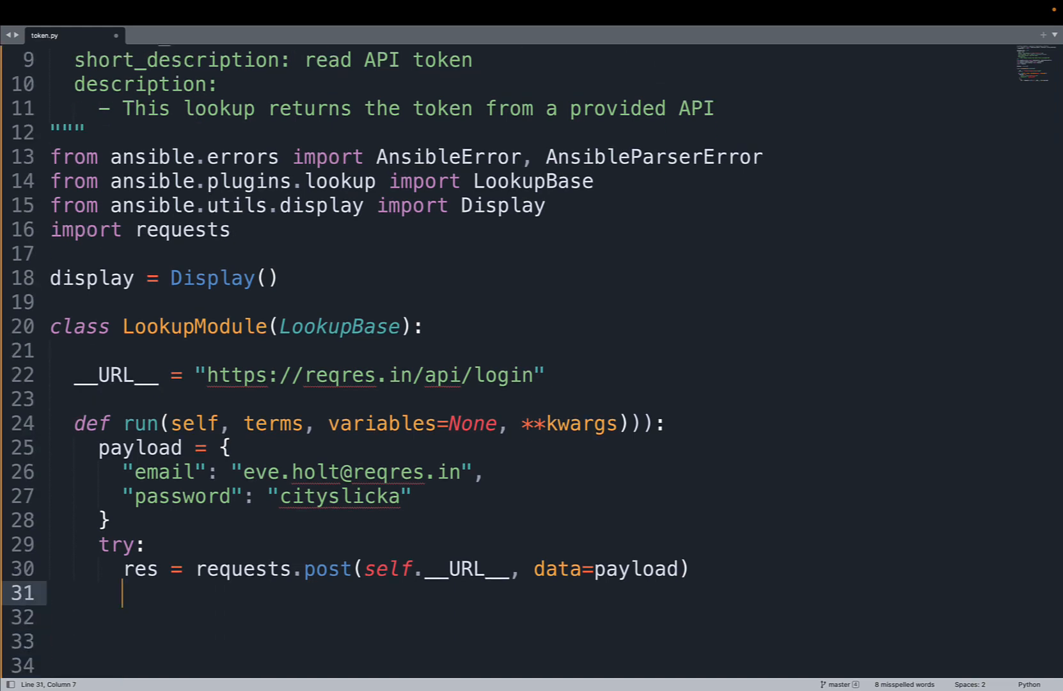
Call res.raise_for_status() to check the login response.
{"action": "type", "text": "res"}
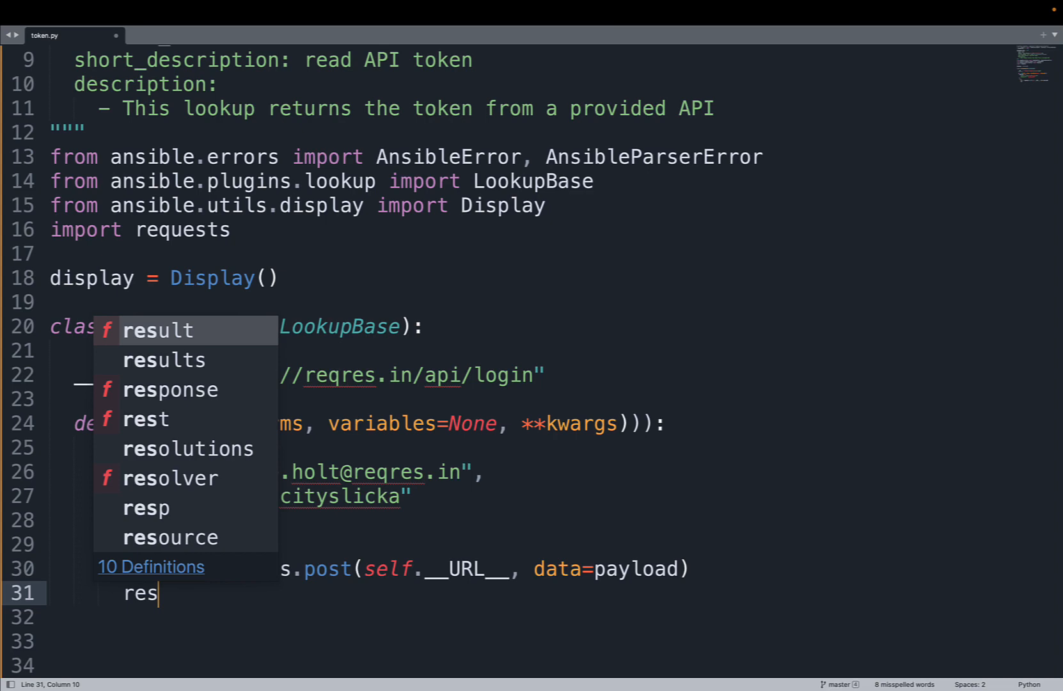
{"action": "type", "text": ".ra"}
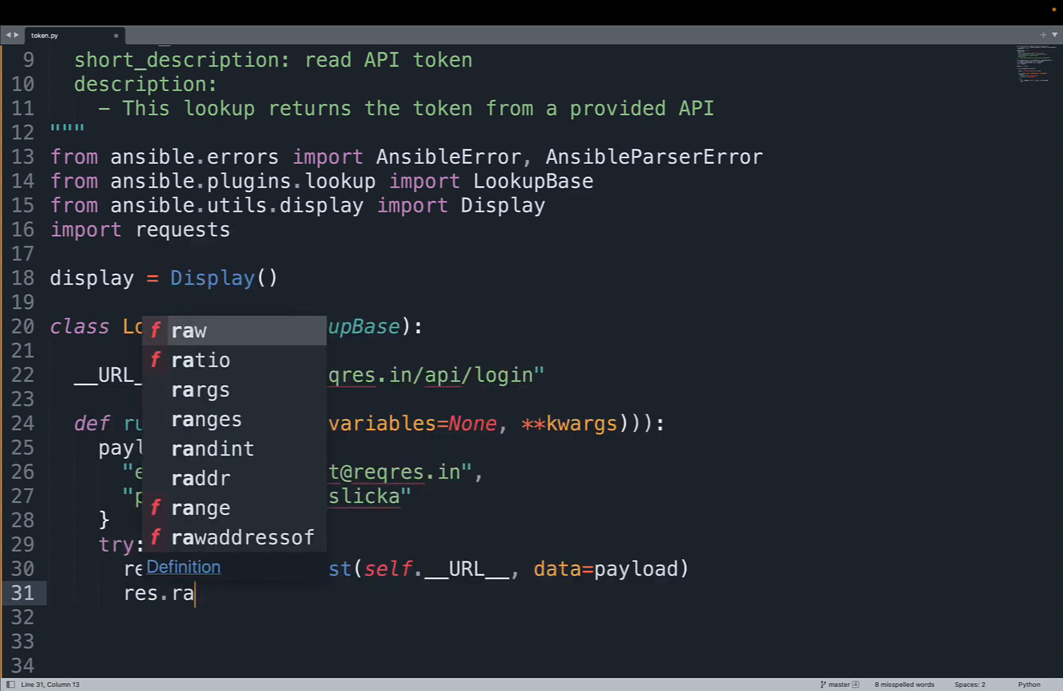
{"action": "type", "text": "i"}
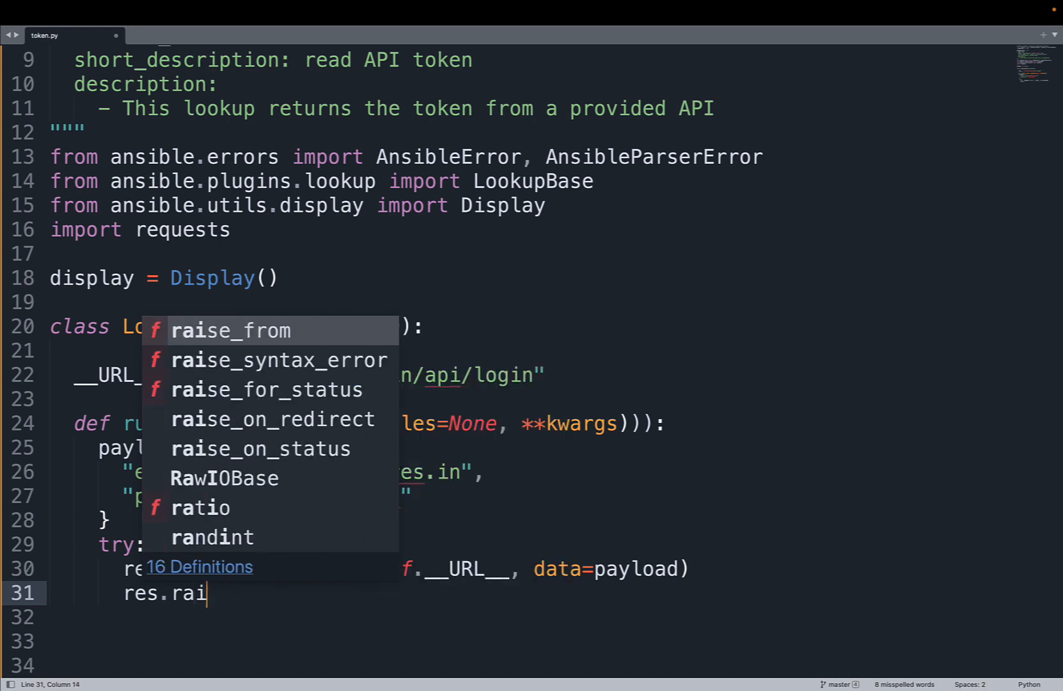
{"action": "left_click", "coordinate": [267, 390]}
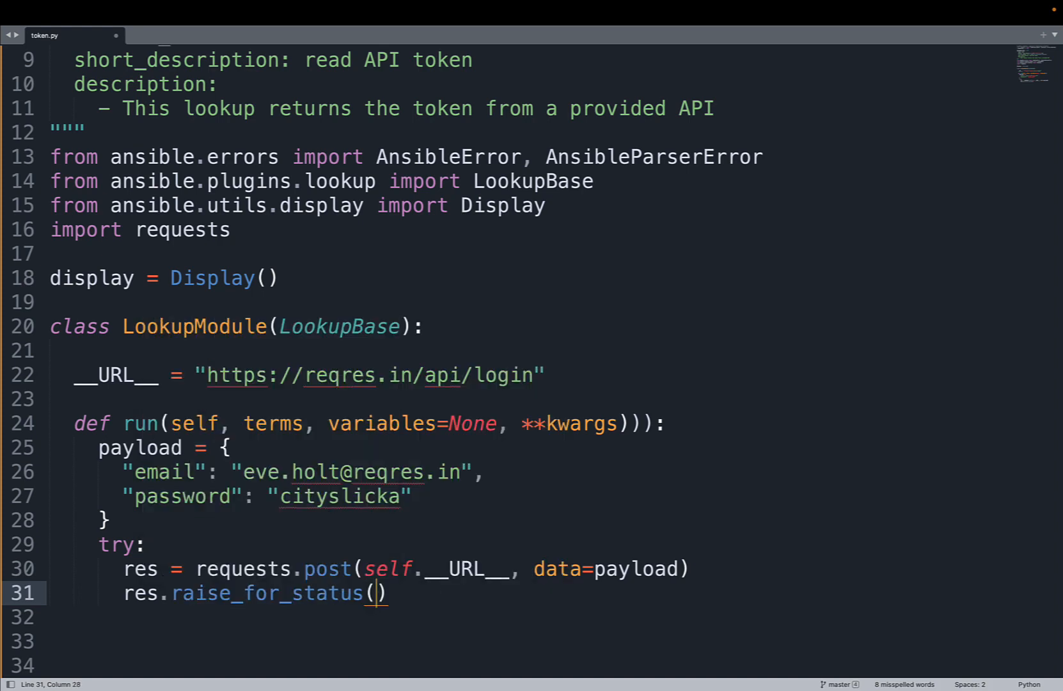
{"action": "key", "text": "Enter"}
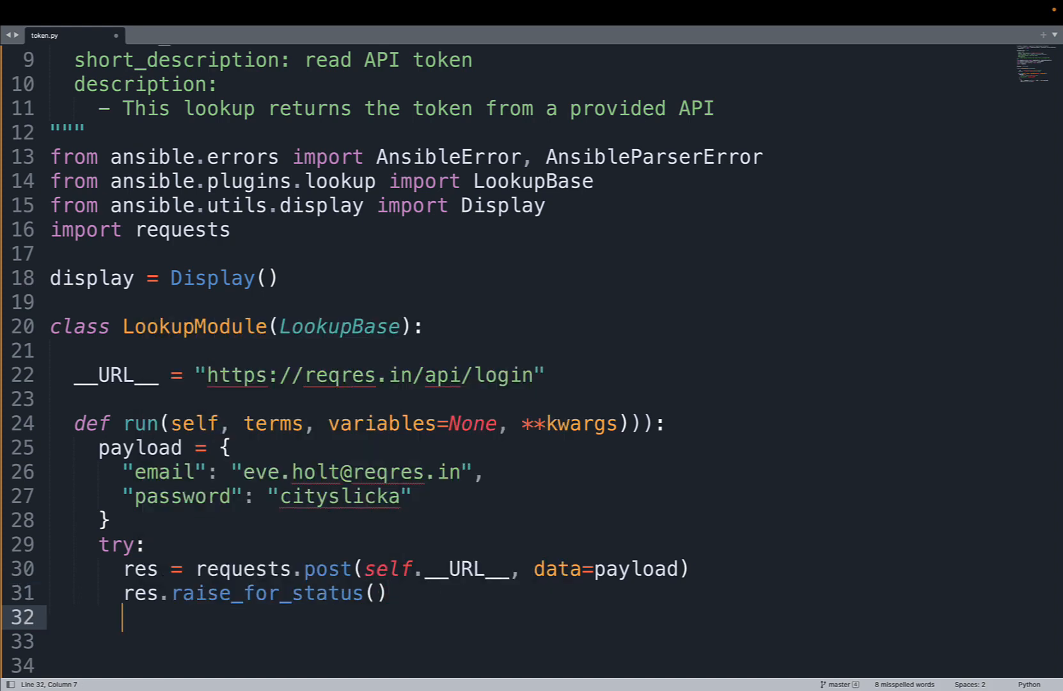
Assign ret = res.json()['token'].
{"action": "type", "text": "ret ="}
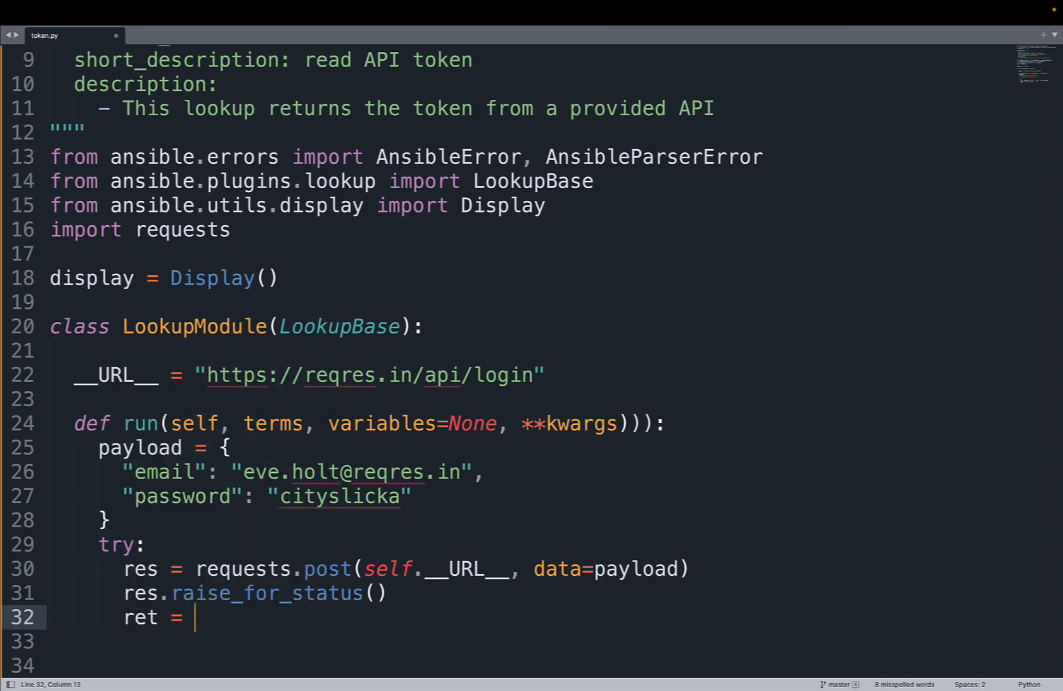
{"action": "type", "text": "res."}
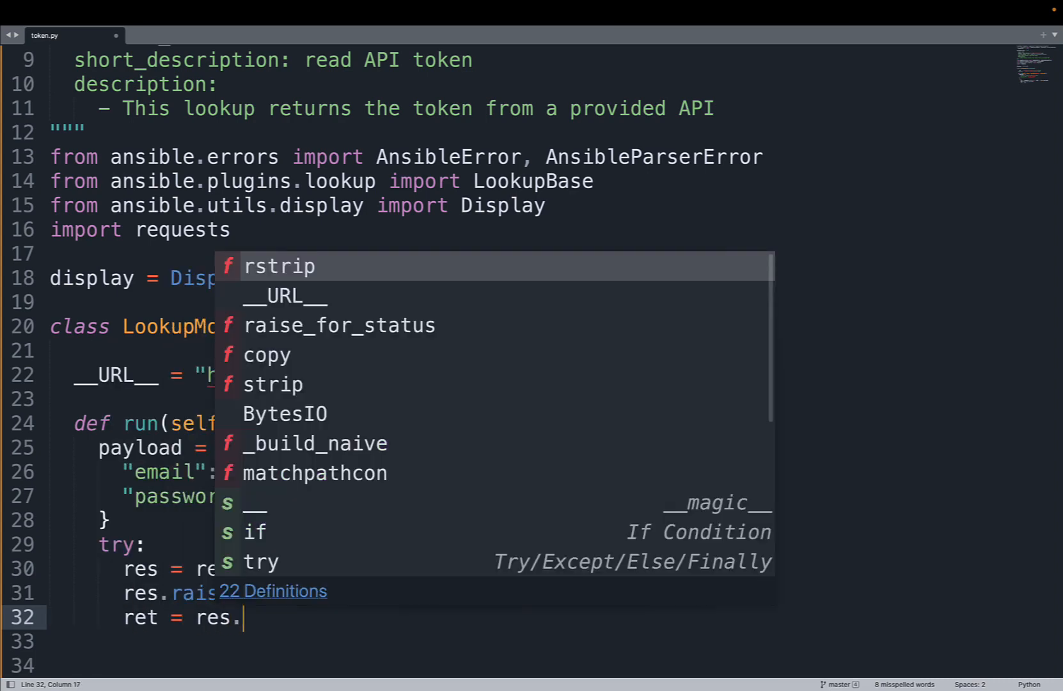
{"action": "type", "text": "json("}
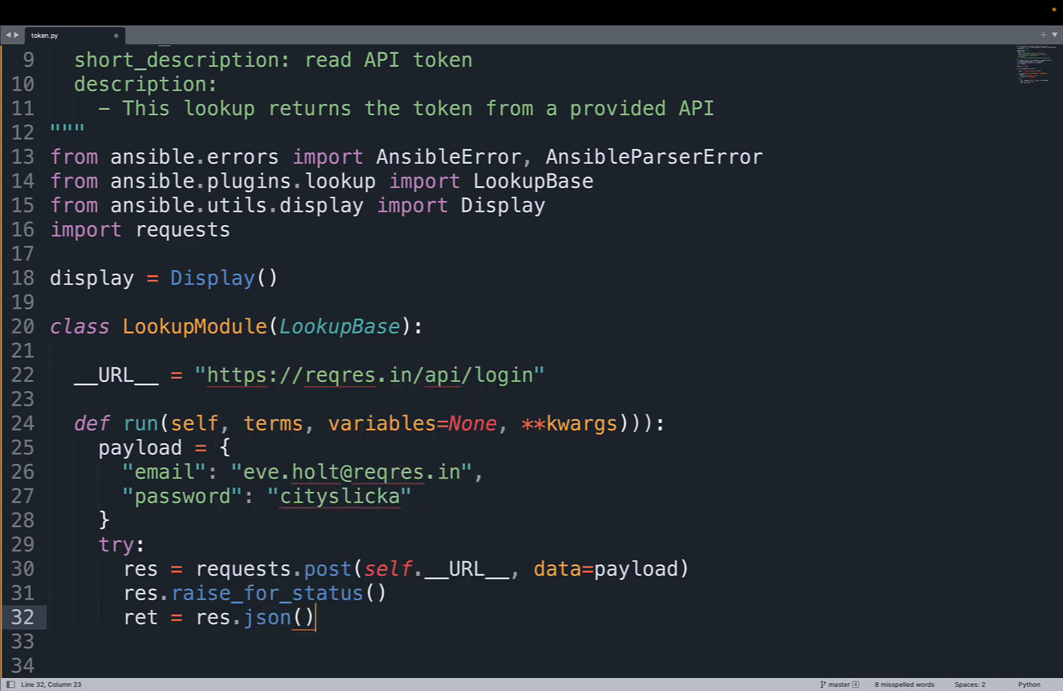
{"action": "type", "text": "[-]"}
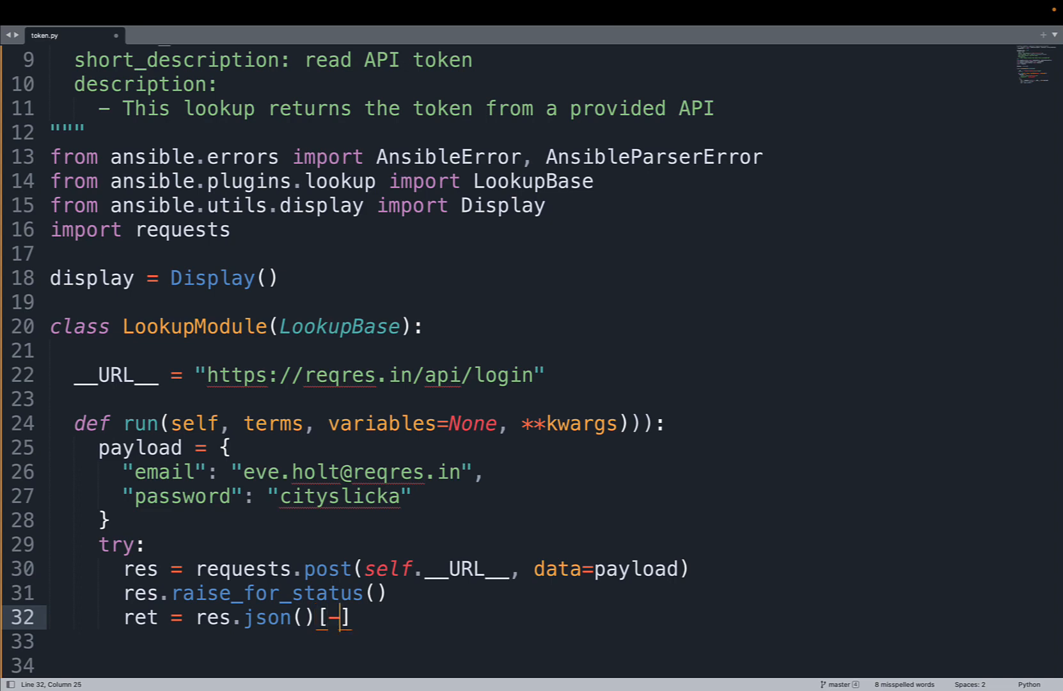
{"action": "key", "text": "Backspace"}
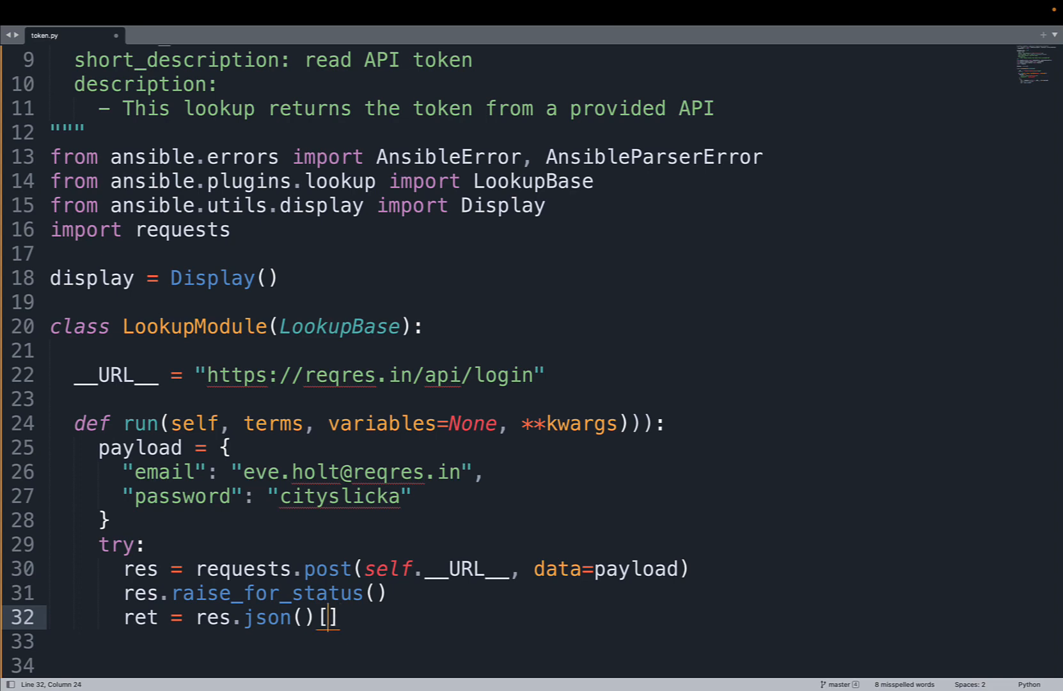
{"action": "type", "text": "="}
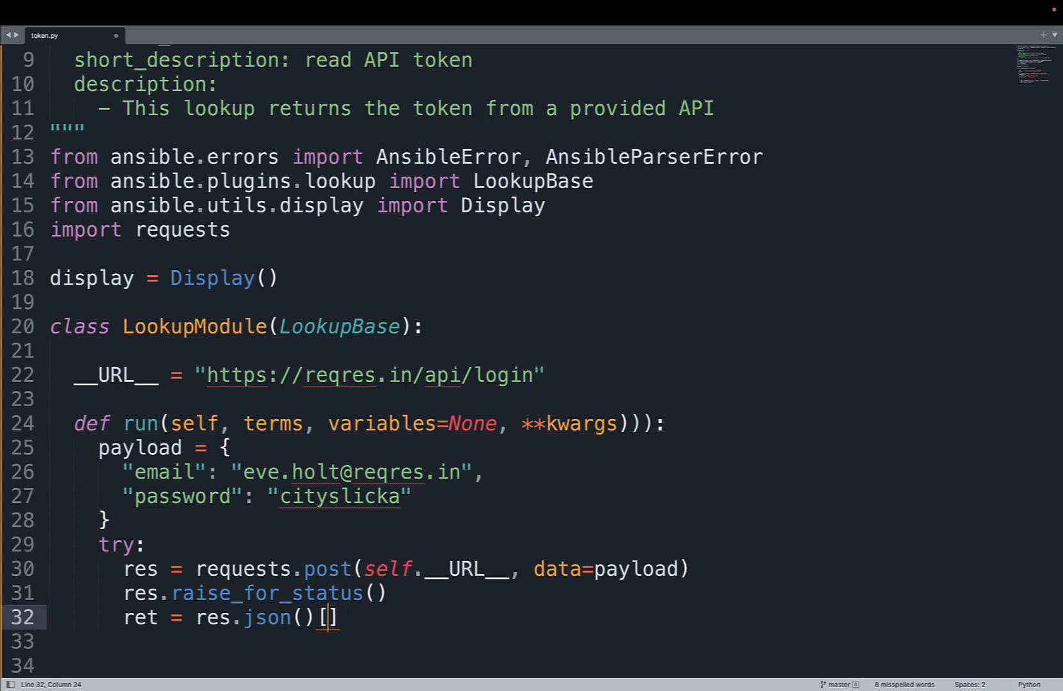
{"action": "type", "text": "l"}
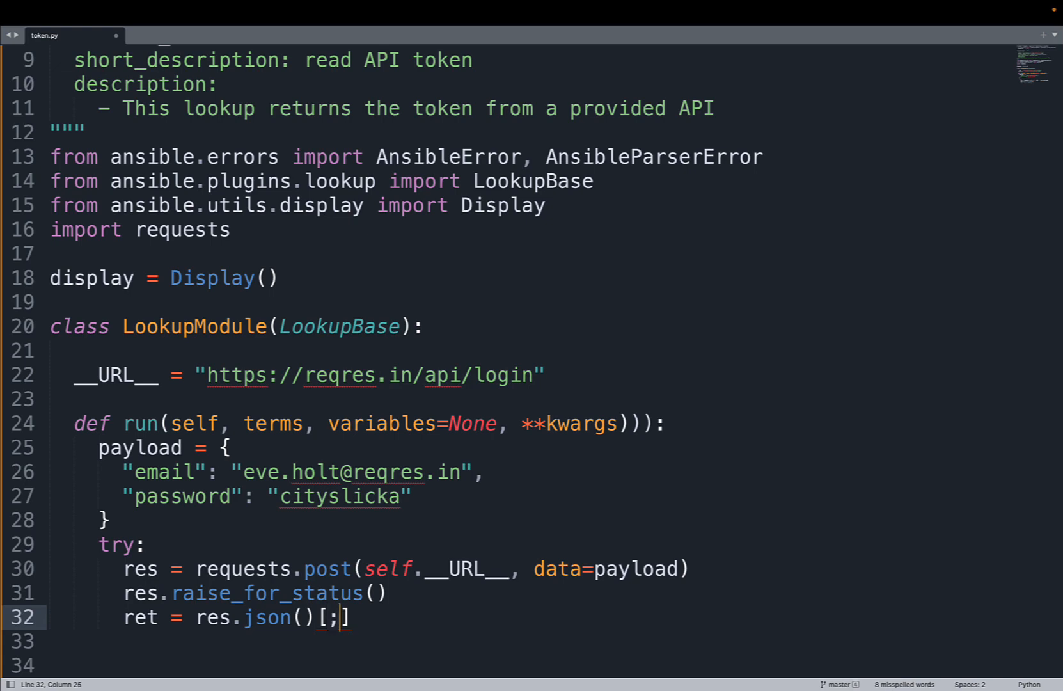
{"action": "key", "text": "Backspace"}
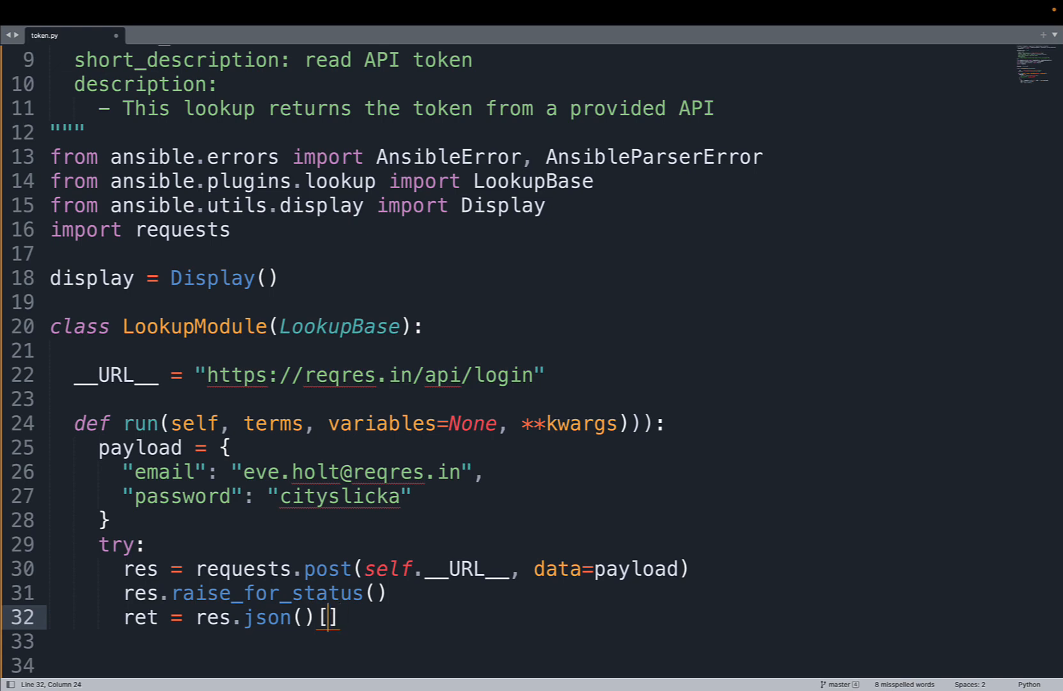
{"action": "type", "text": "token'"}
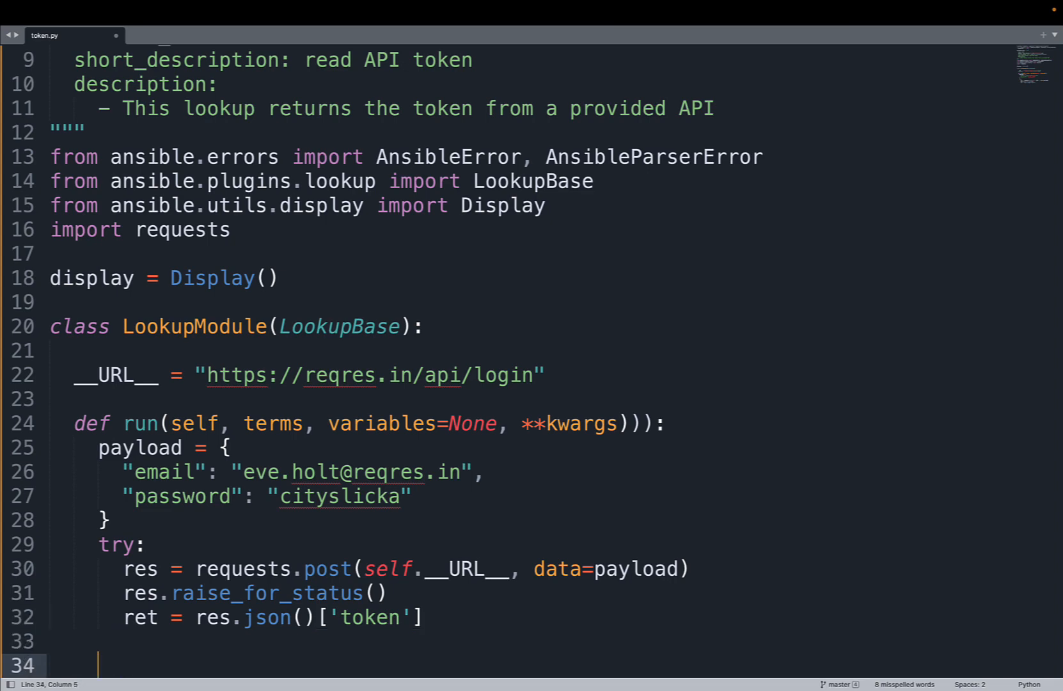
Catch requests.exceptions.HTTPError as e and start a raise statement.
{"action": "type", "text": "exe"}
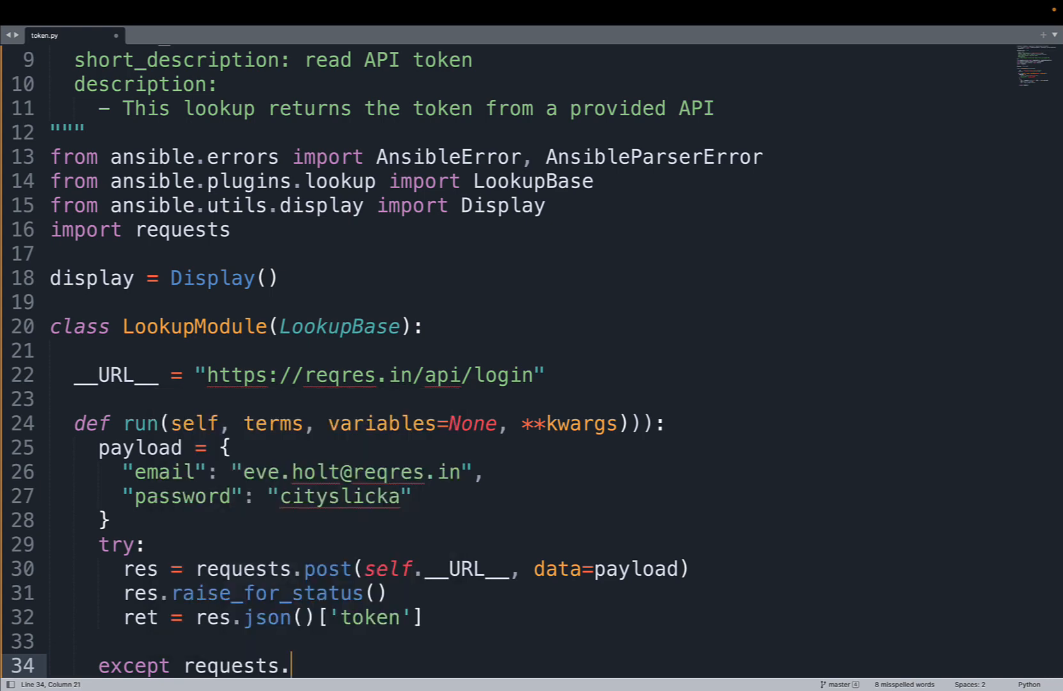
{"action": "type", "text": "exceptions"}
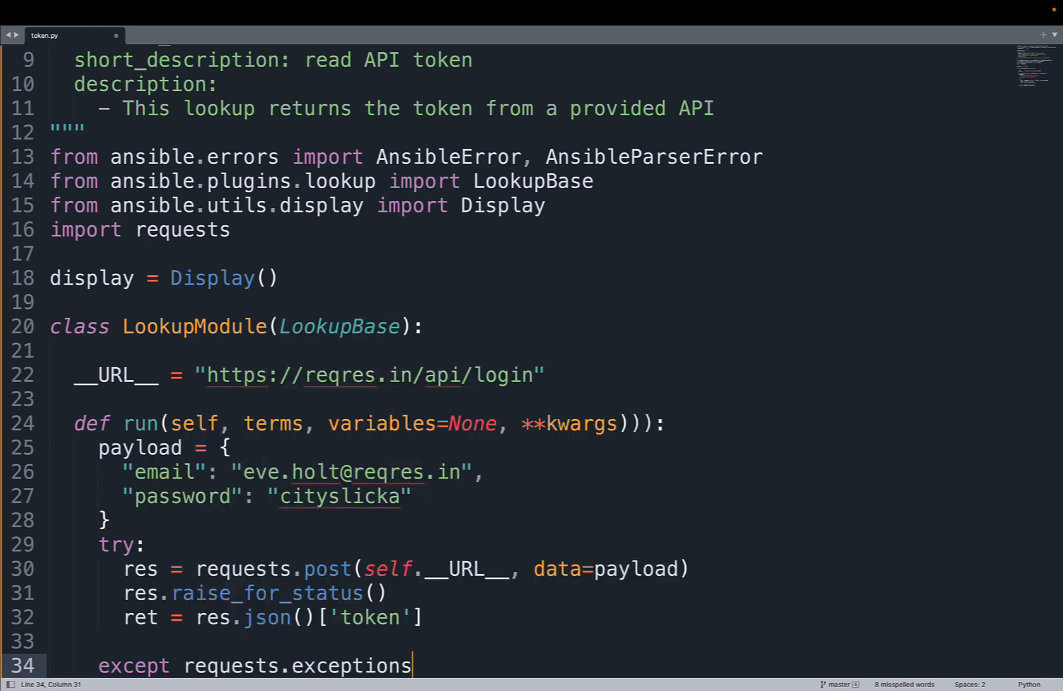
{"action": "type", "text": ".H"}
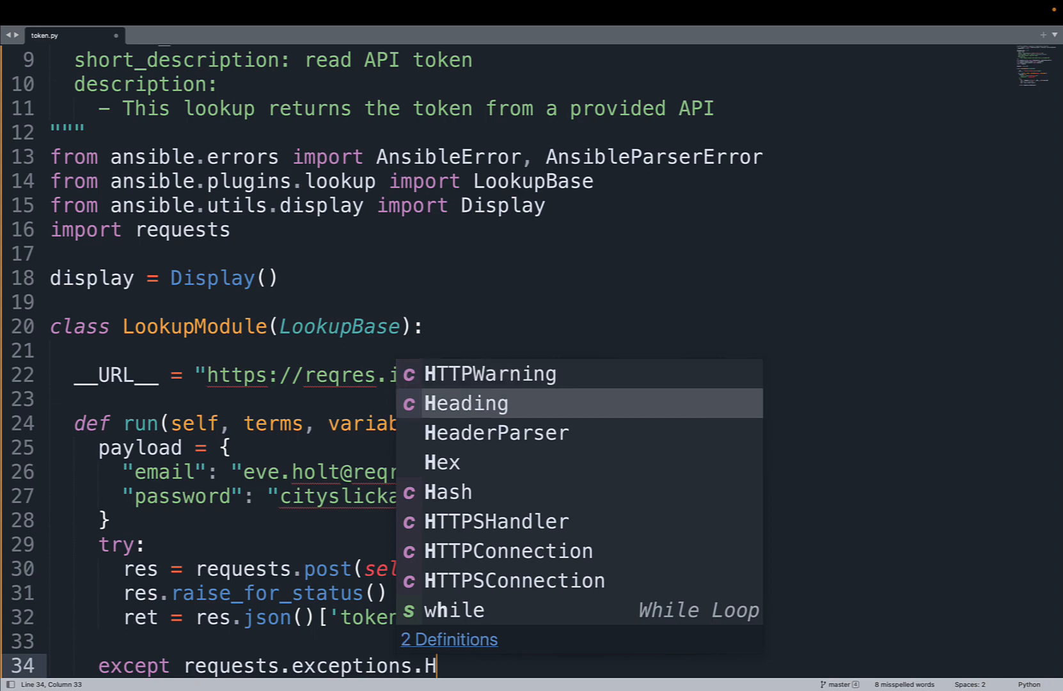
{"action": "mouse_move", "coordinate": [495, 521]}
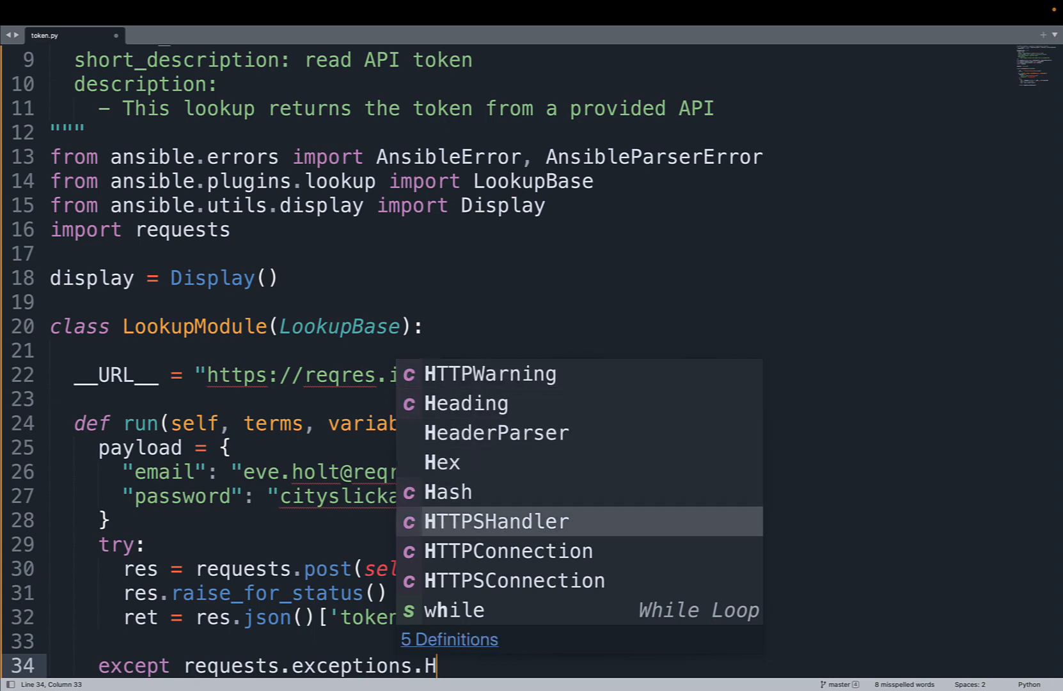
{"action": "mouse_move", "coordinate": [490, 374]}
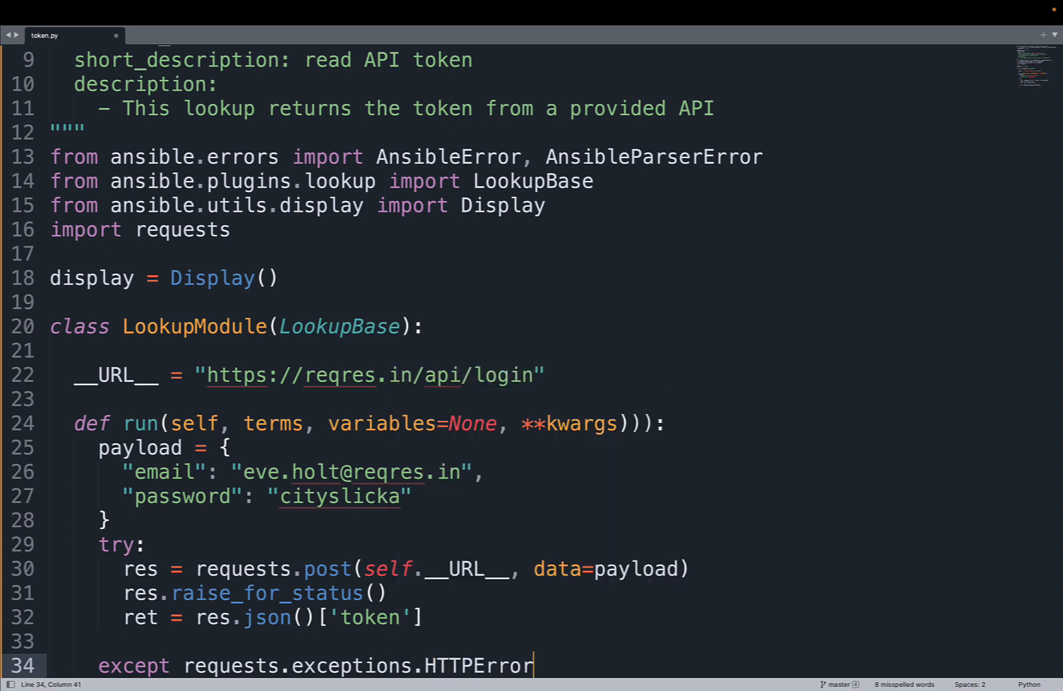
{"action": "type", "text": "as e:"}
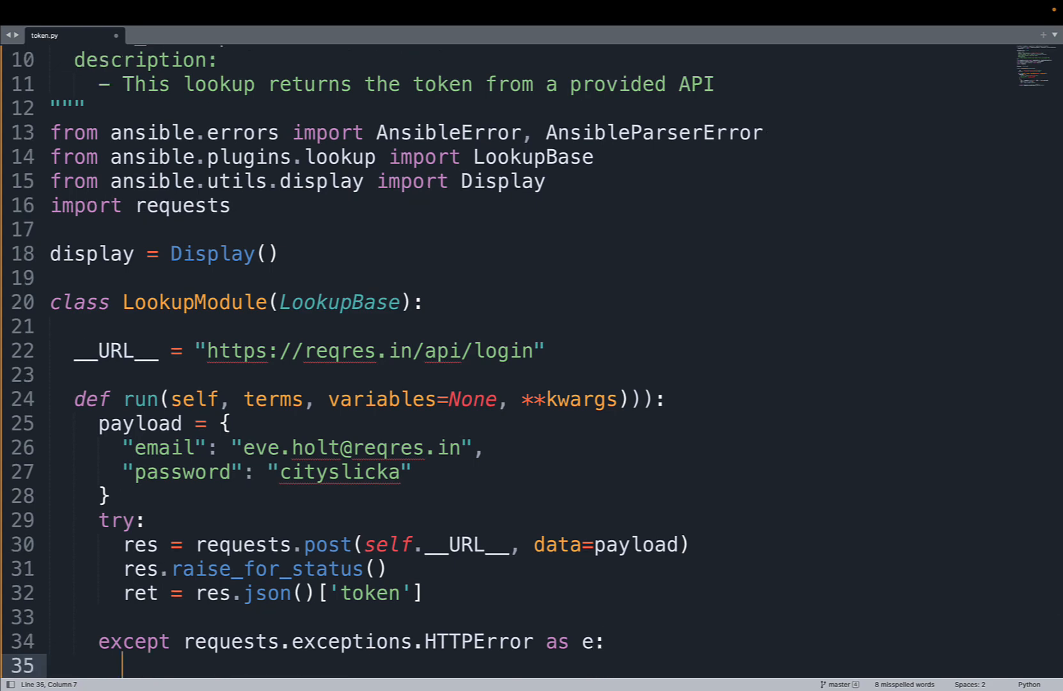
{"action": "type", "text": "ra"}
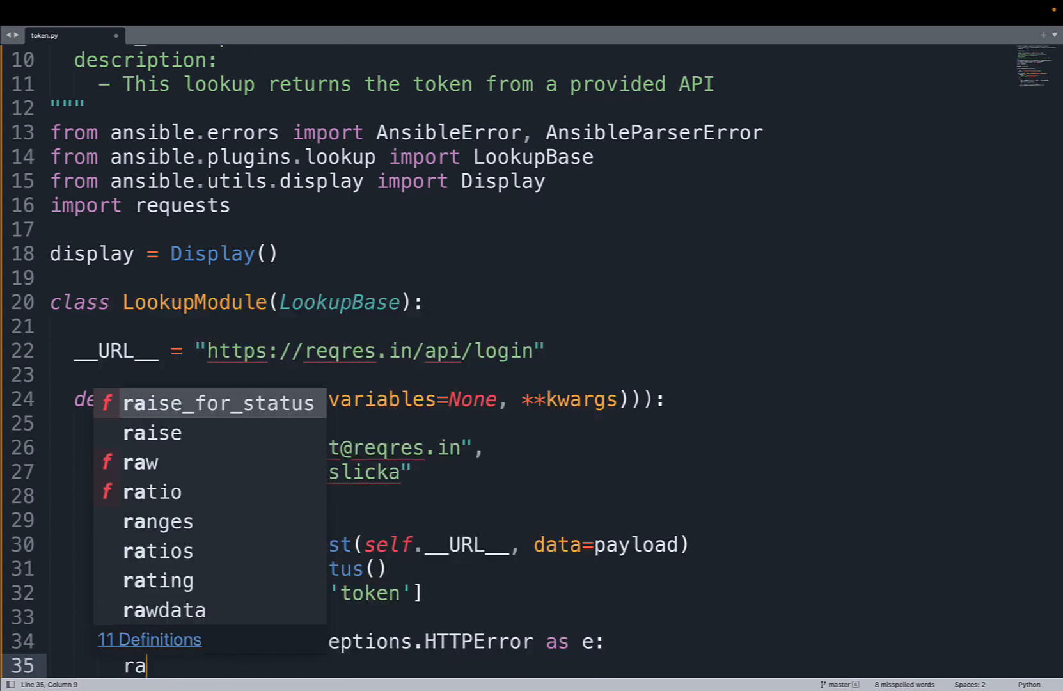
{"action": "type", "text": "ise AnsibleError('"}
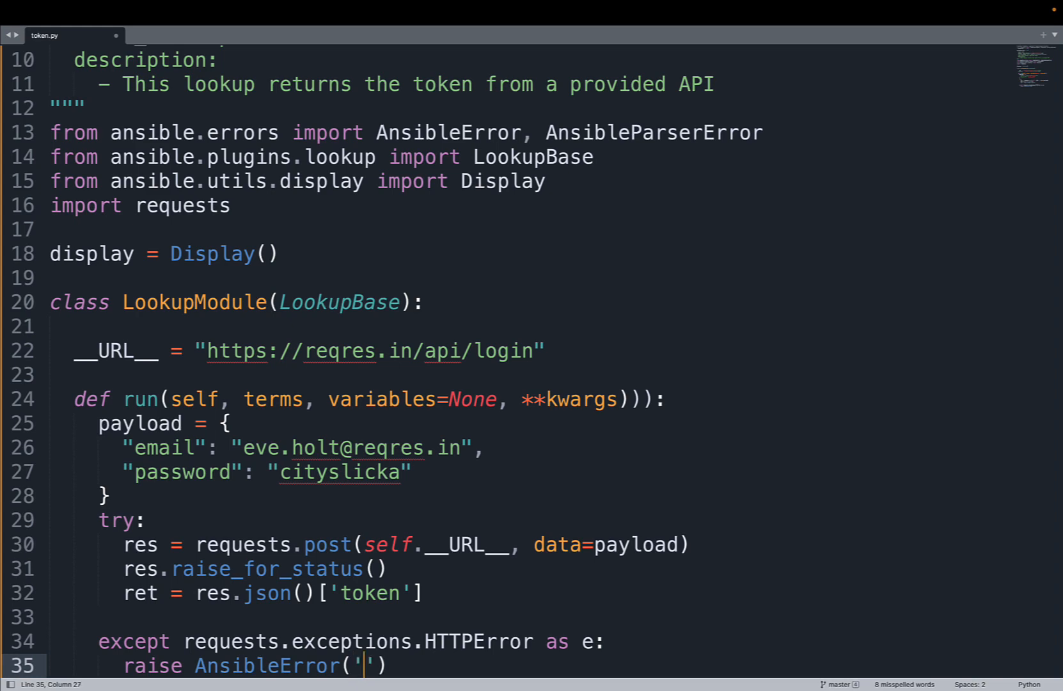
Raise AnsibleError saying token retrieval failed, reporting e.response.status_code.
{"action": "type", "text": "These was"}
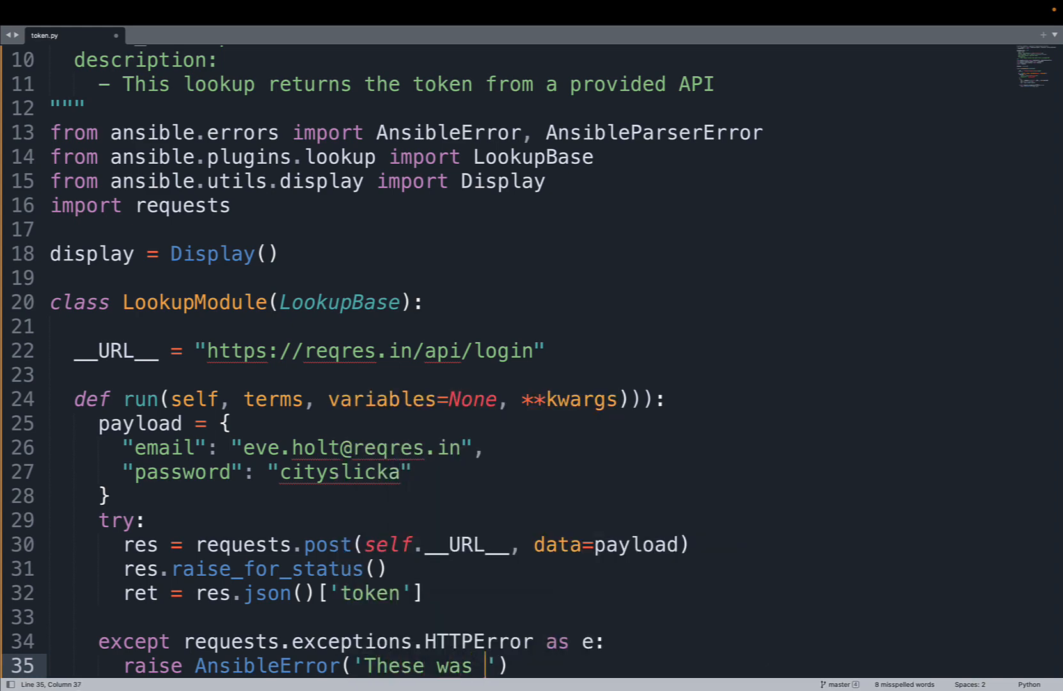
{"action": "type", "text": "an error getting the"}
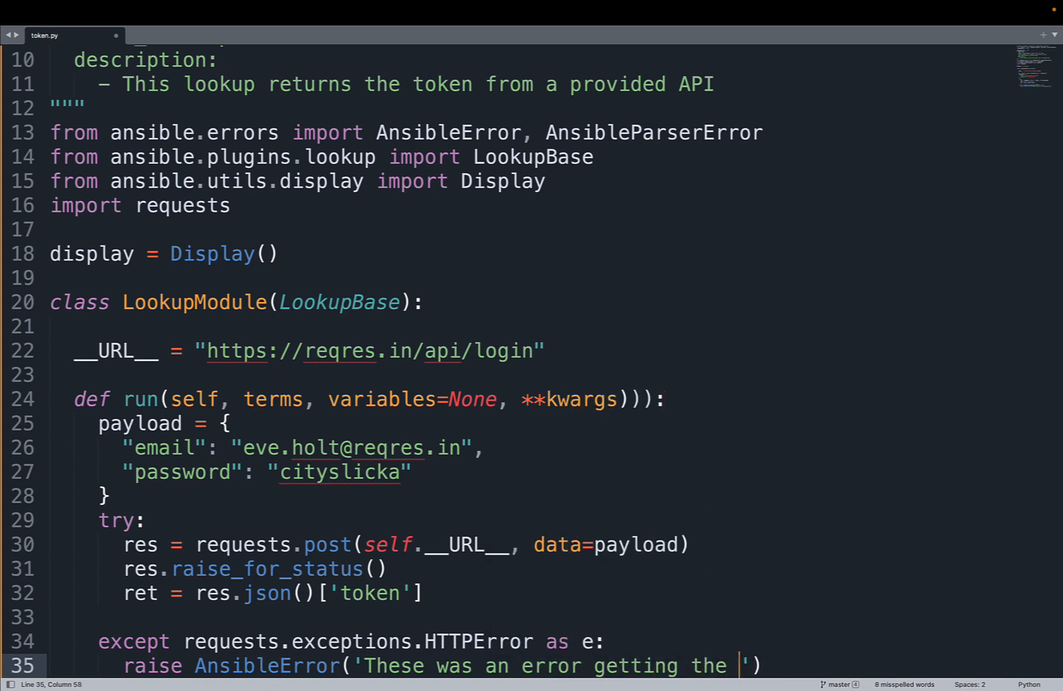
{"action": "type", "text": "token."}
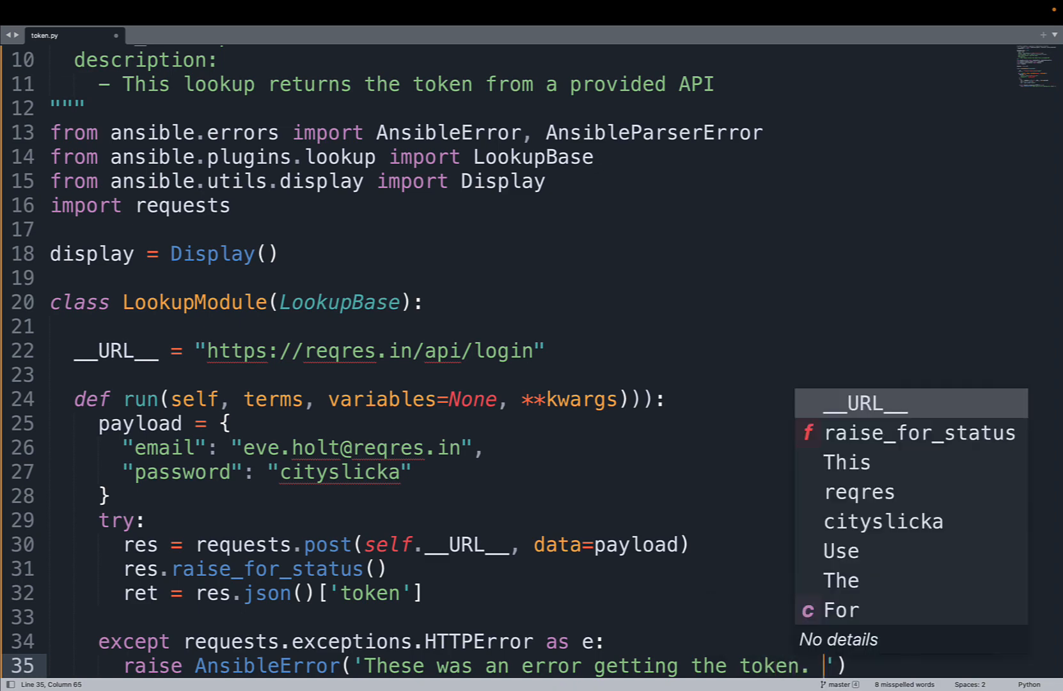
{"action": "type", "text": "The"}
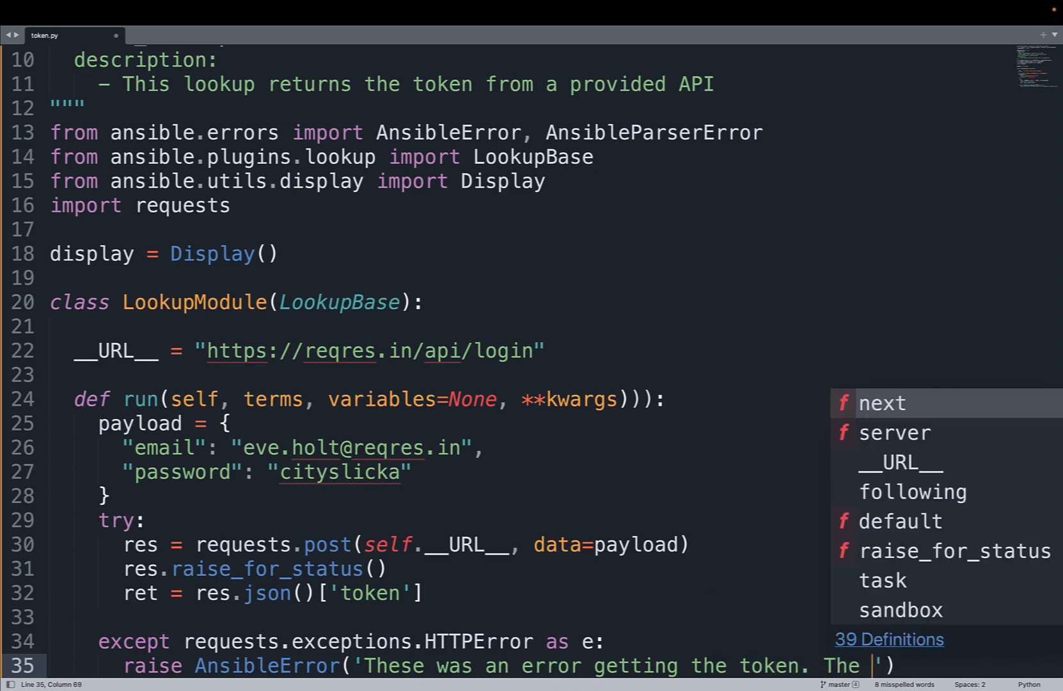
{"action": "type", "text": "lookup API returned %s"}
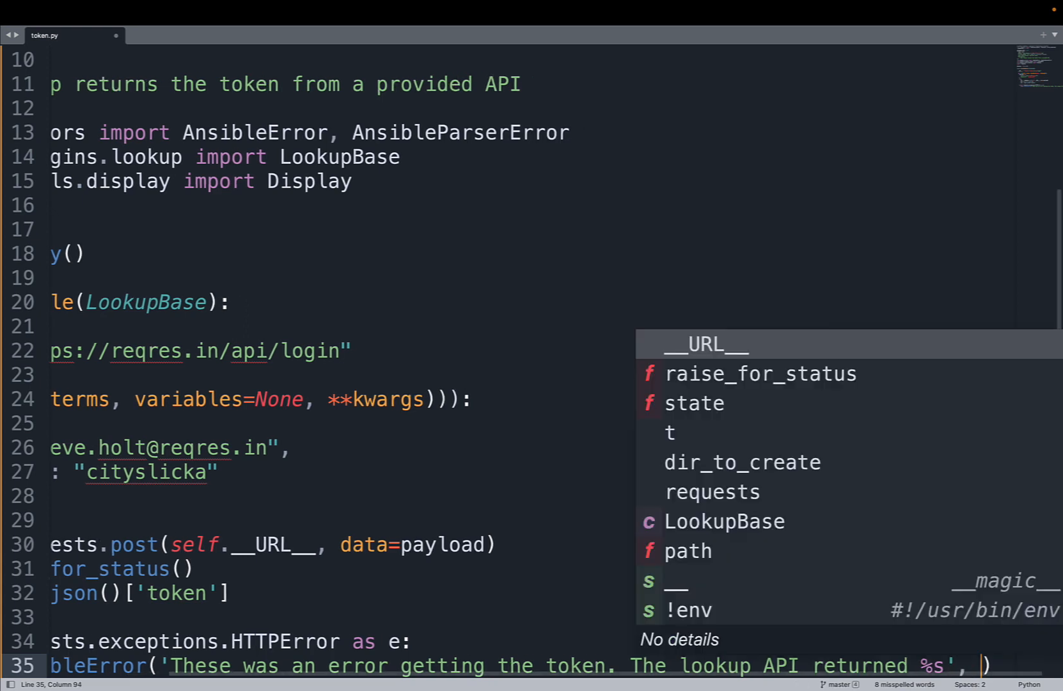
{"action": "type", "text": "response"}
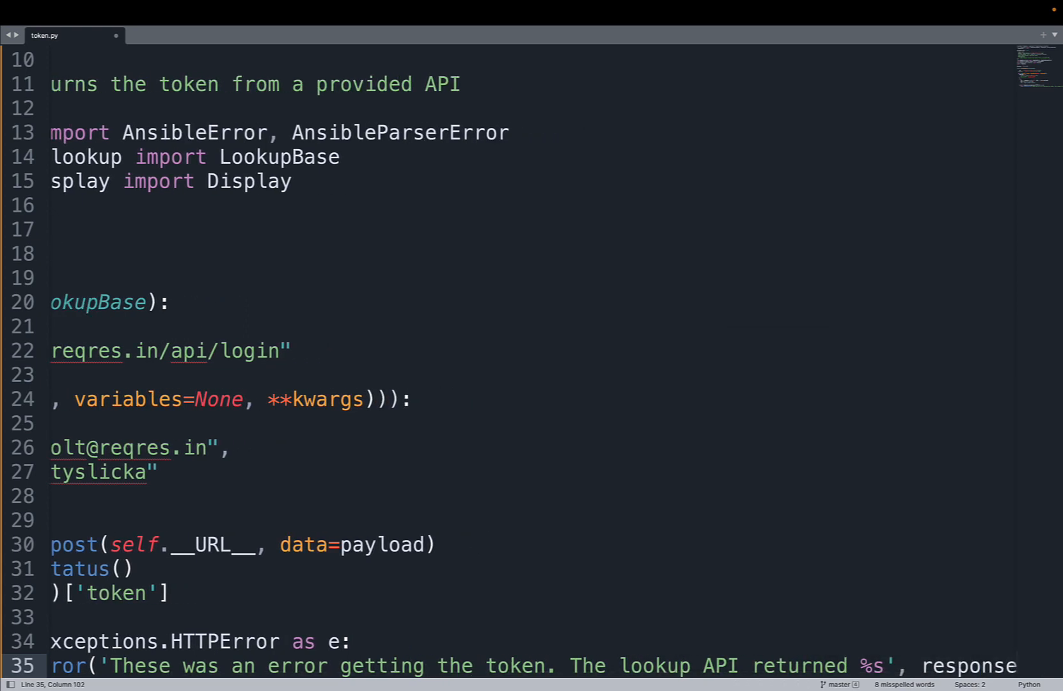
{"action": "type", "text": "st)"}
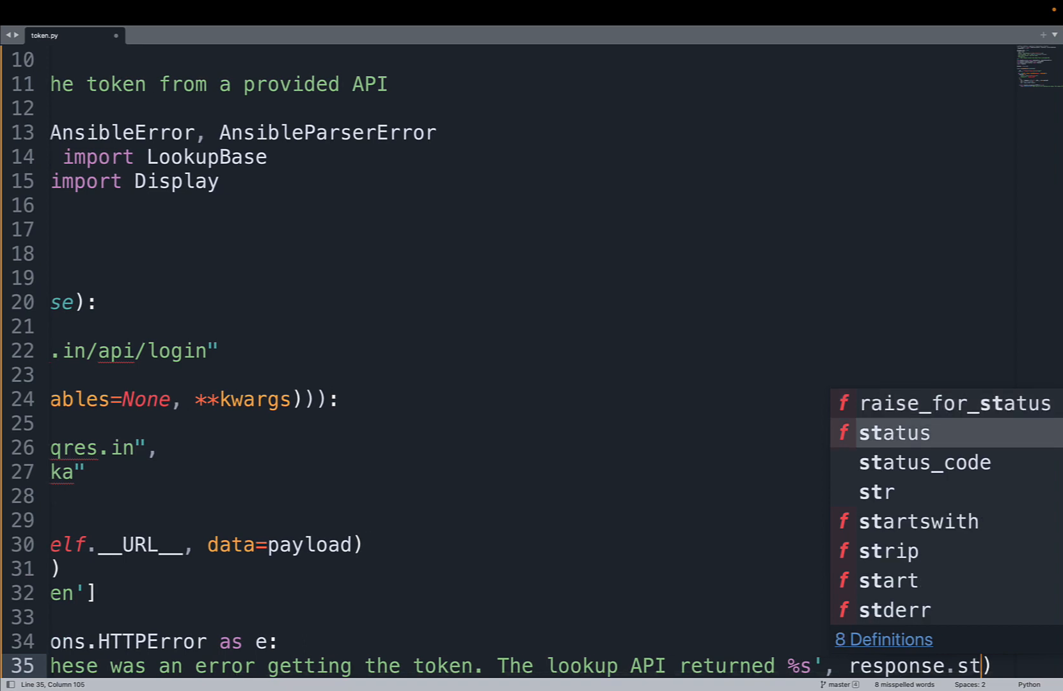
{"action": "left_click", "coordinate": [925, 462]}
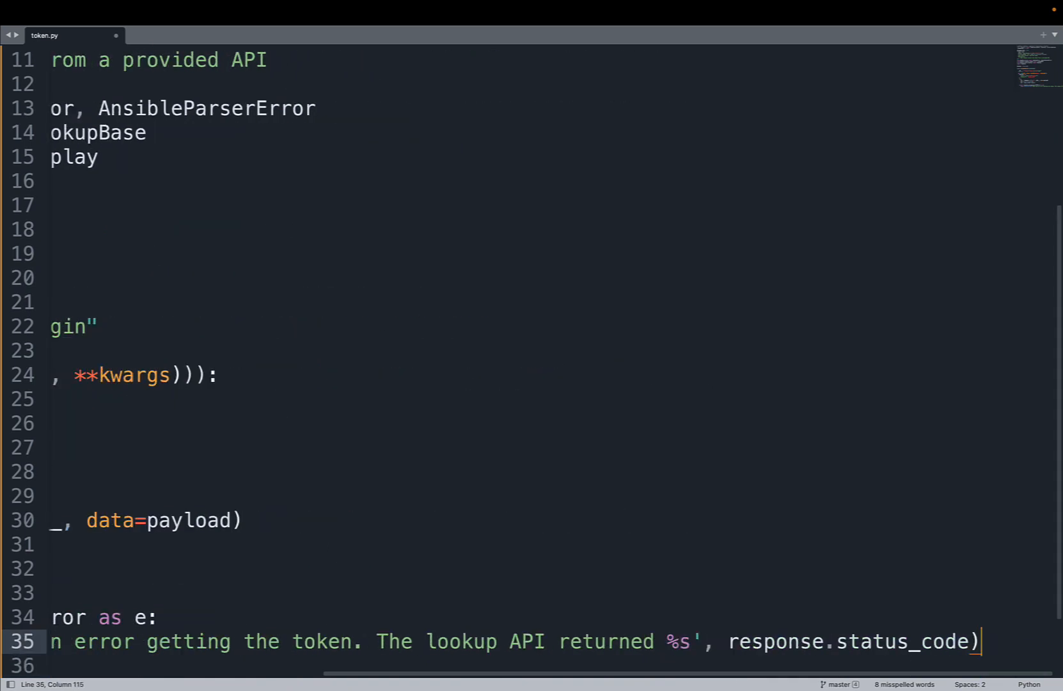
{"action": "scroll", "scroll_direction": "left", "scroll_amount": 3}
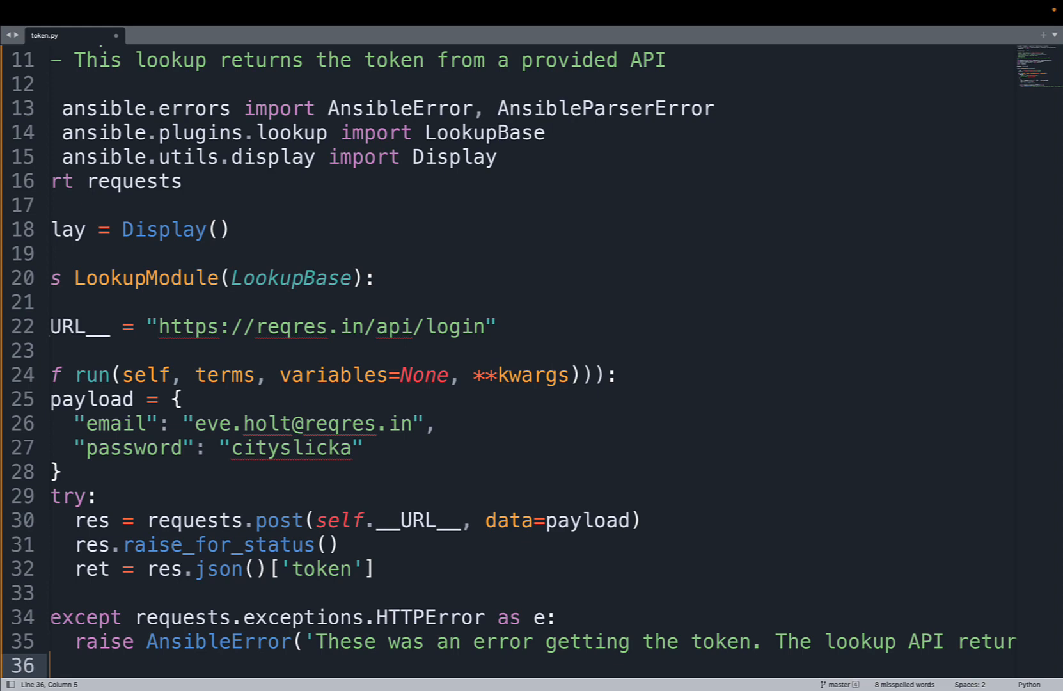
Write 'except Exception as e:' raising AnsibleError('Unhandled exception is look plugin. Origin: %s', e).
{"action": "type", "text": "except Exception as e:"}
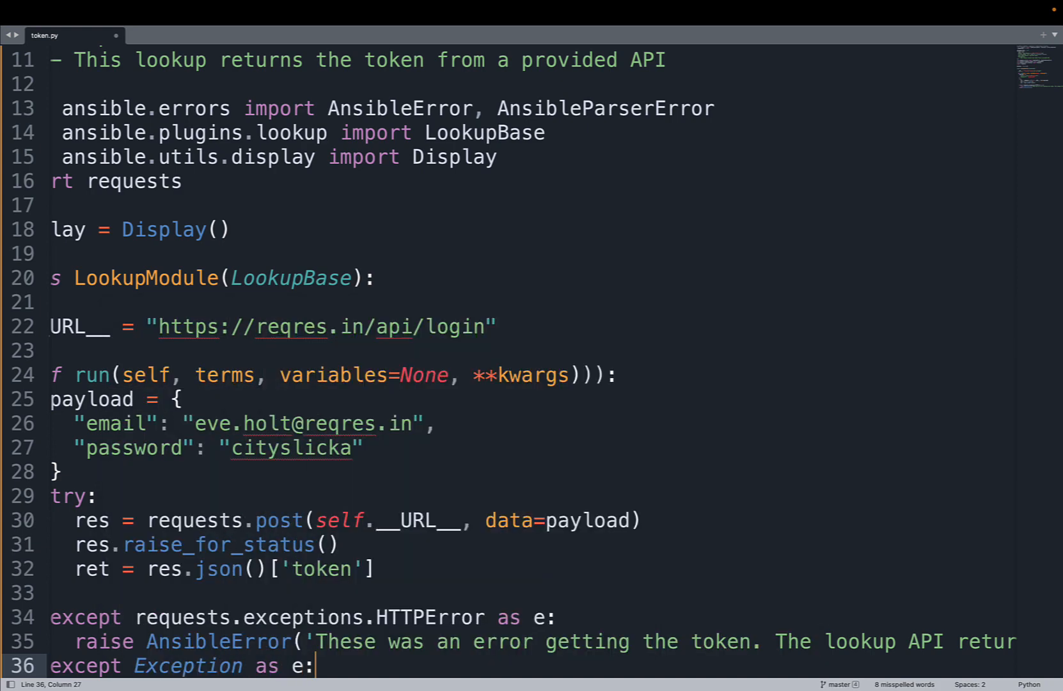
{"action": "type", "text": "raise AnsibleError"}
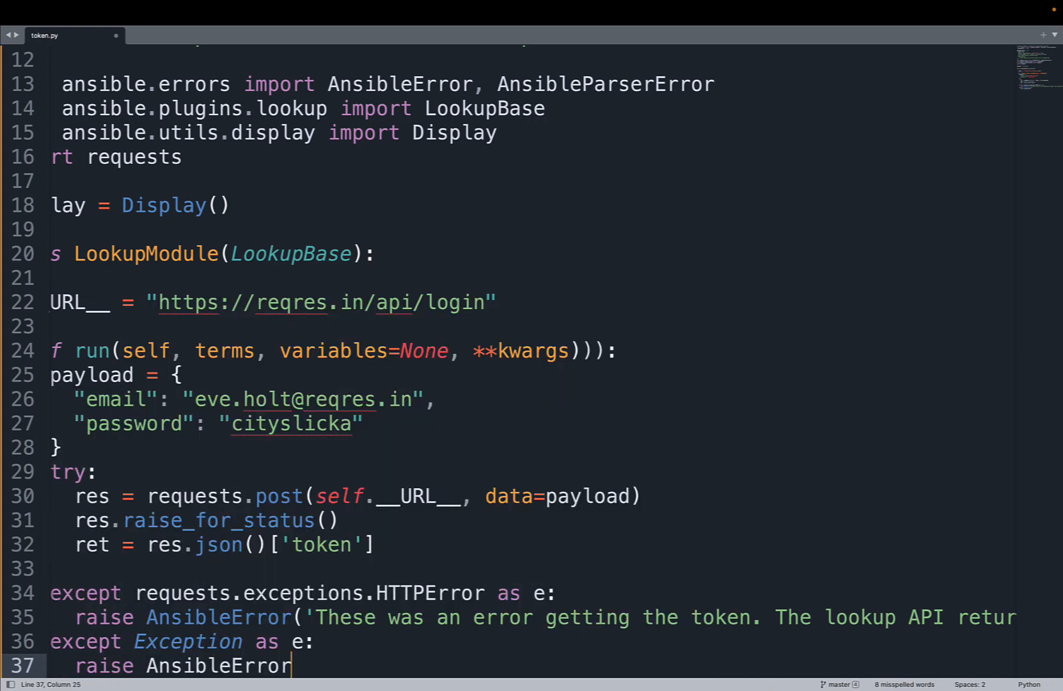
{"action": "type", "text": "()"}
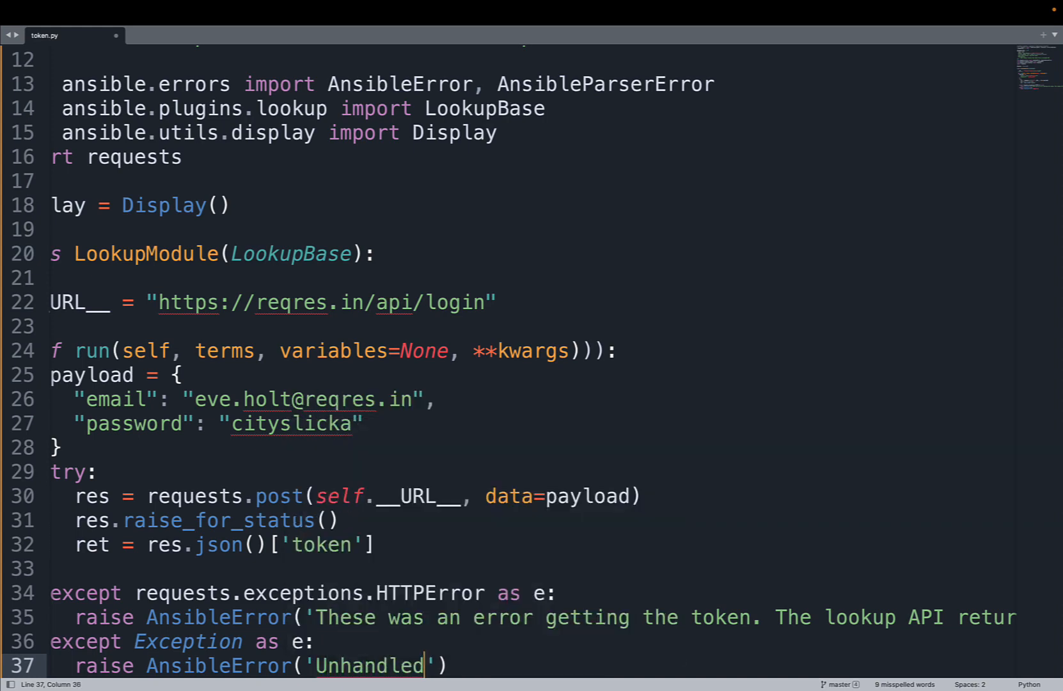
{"action": "type", "text": "exception is"}
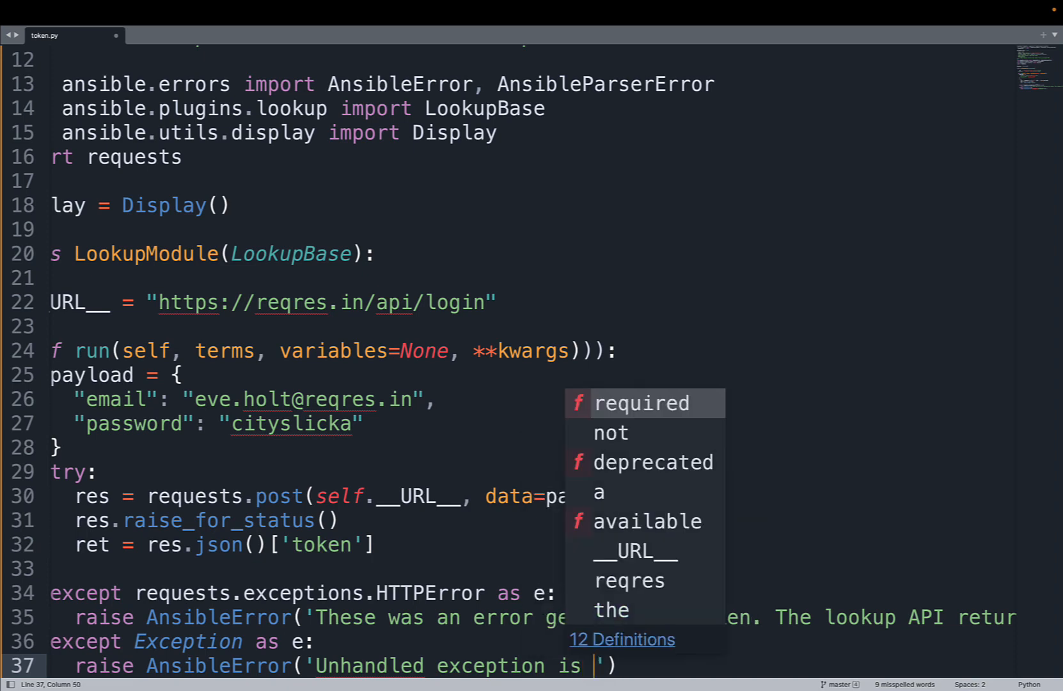
{"action": "type", "text": "look"}
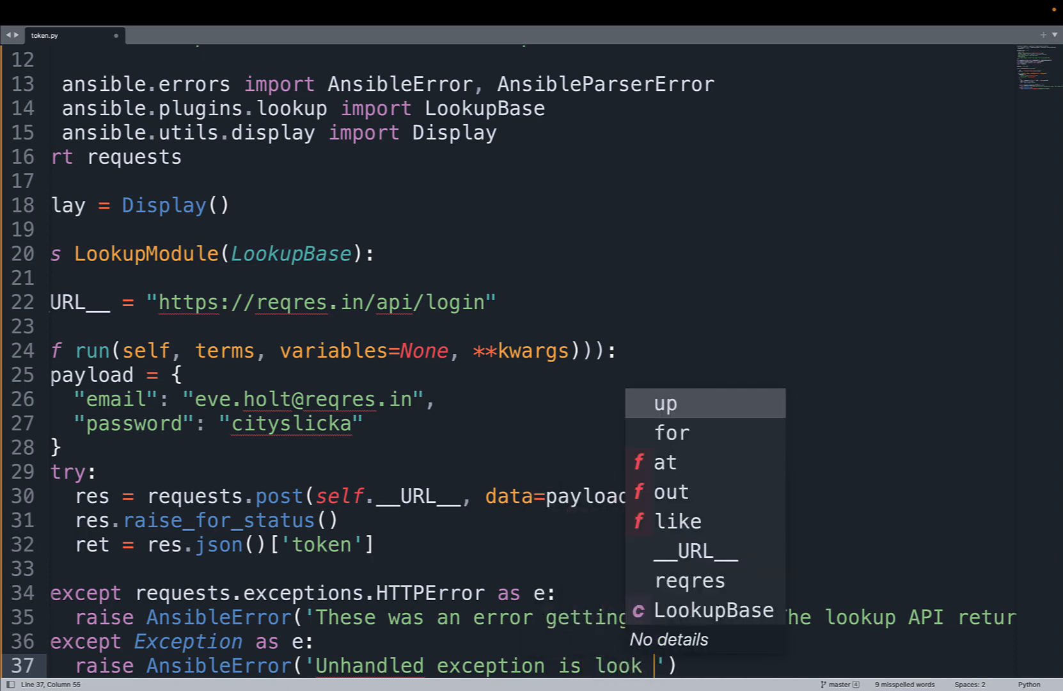
{"action": "type", "text": "plugin. Origin: %s"}
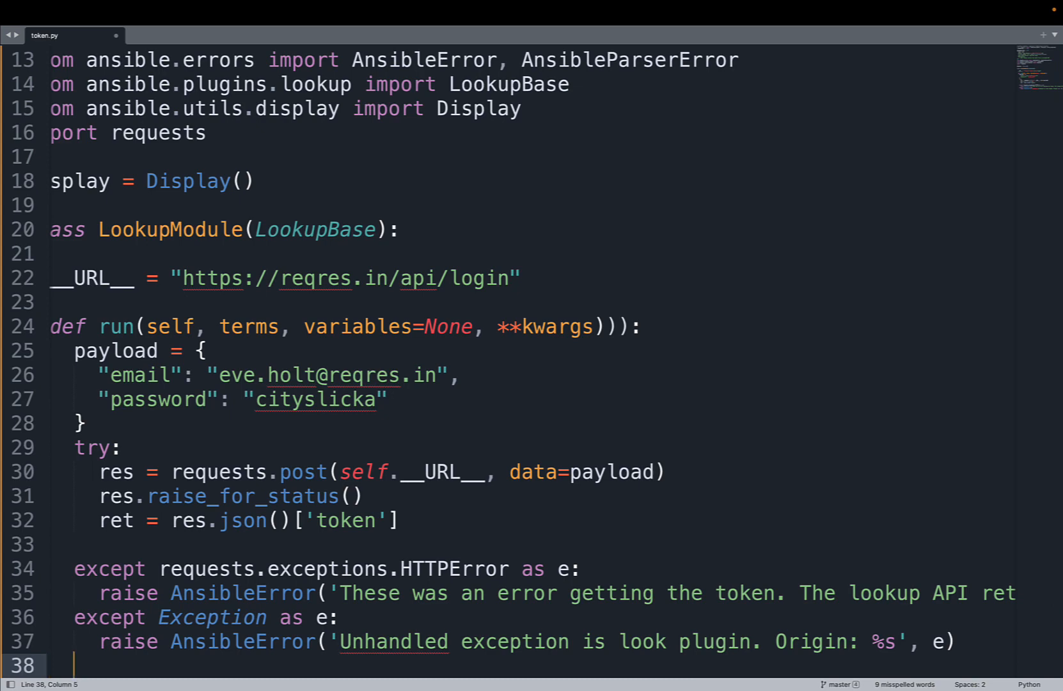
End the run method with 'return [ret]' after the try/except block.
{"action": "type", "text": "return ret"}
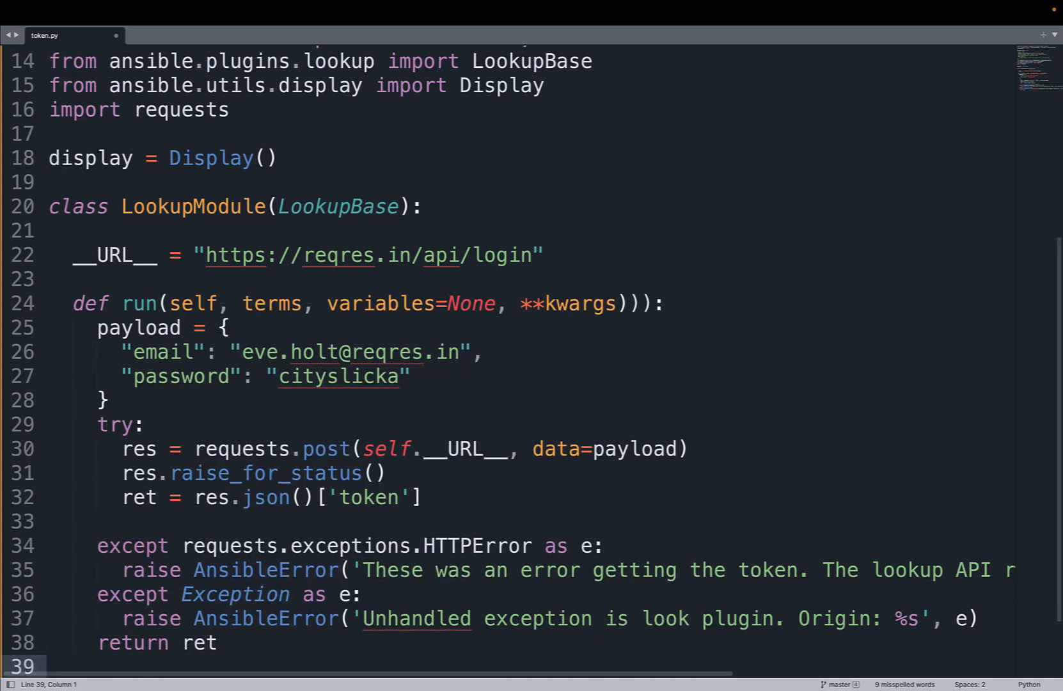
{"action": "scroll", "scroll_direction": "down", "scroll_amount": 3}
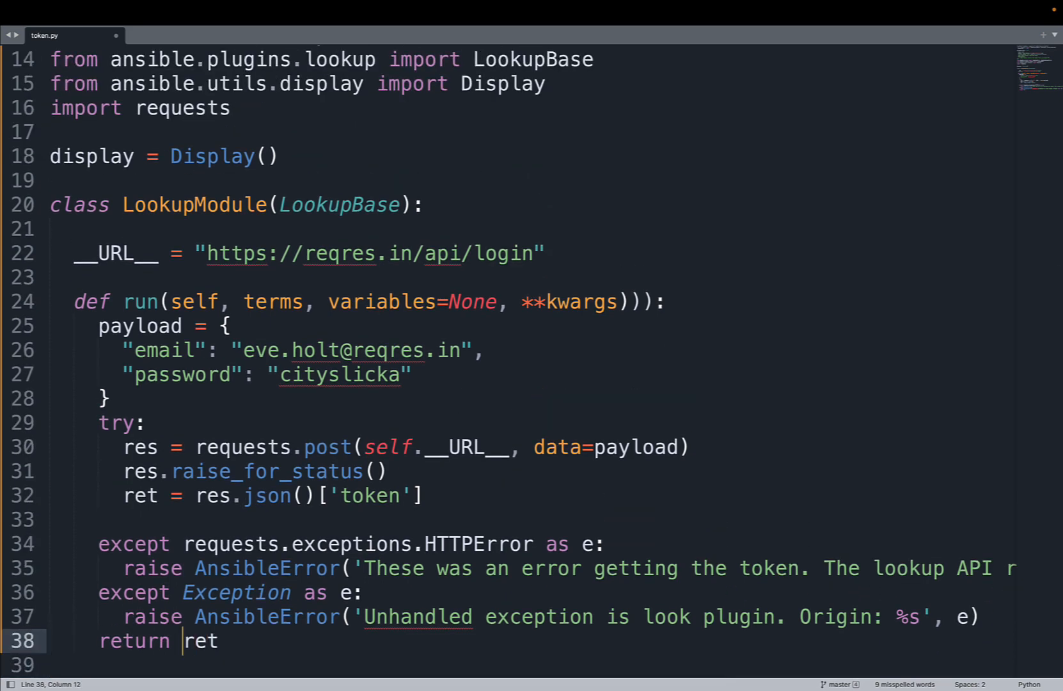
{"action": "type", "text": "[ret]"}
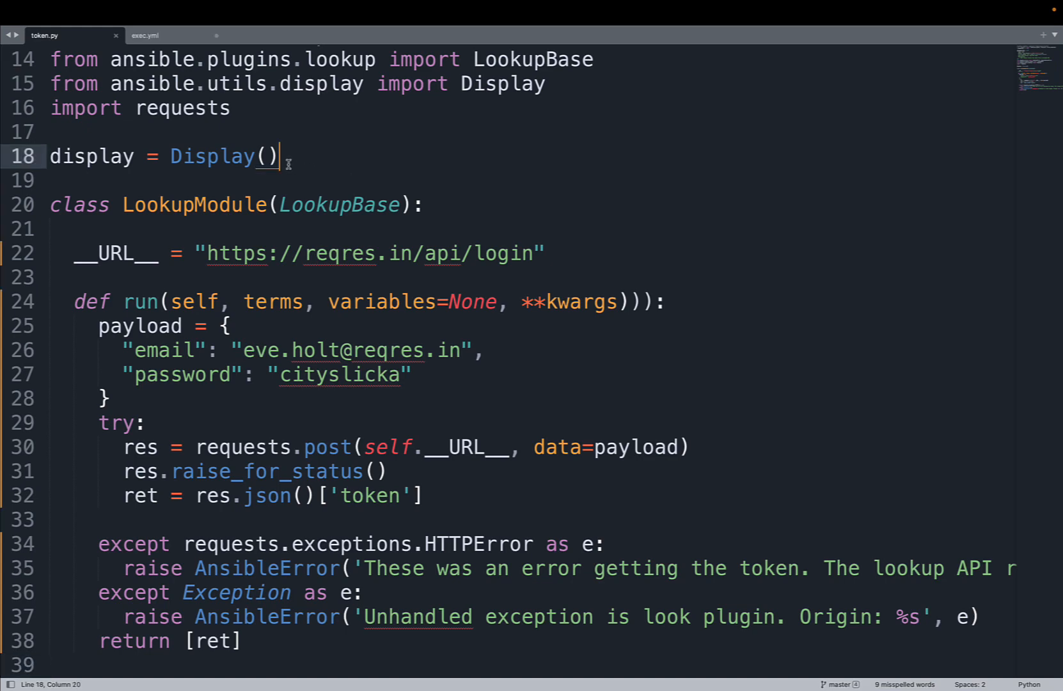
{"action": "mouse_move", "coordinate": [176, 34]}
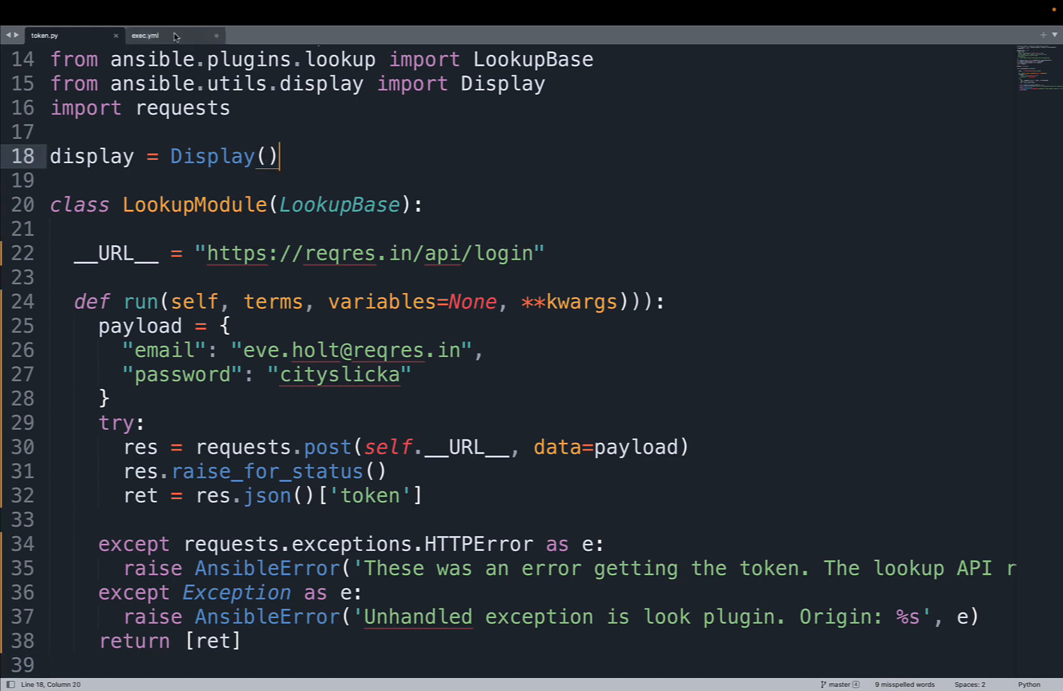
Start exec.yml with play name 'Exec lookup', hosts: all and a tasks: section.
{"action": "left_click", "coordinate": [145, 34]}
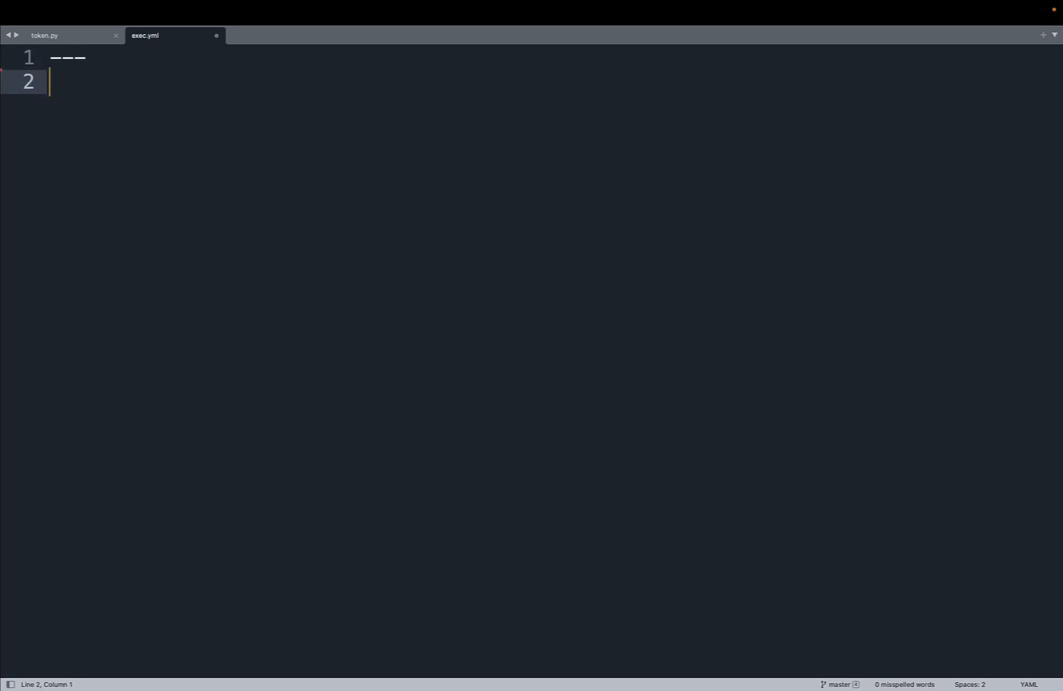
{"action": "type", "text": "-"}
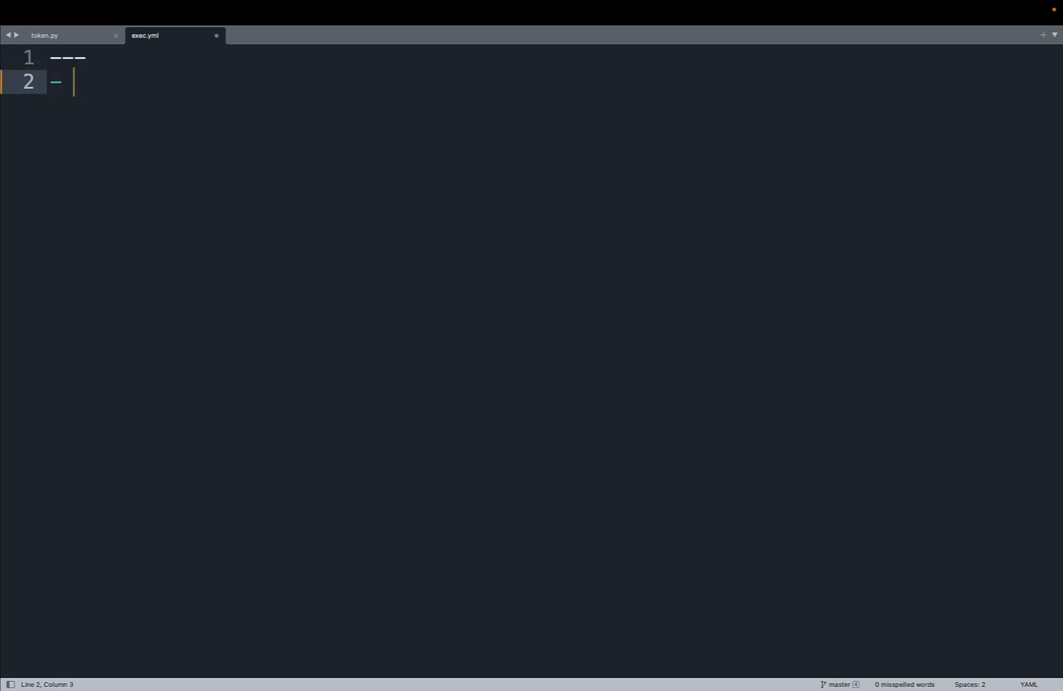
{"action": "type", "text": "name:"}
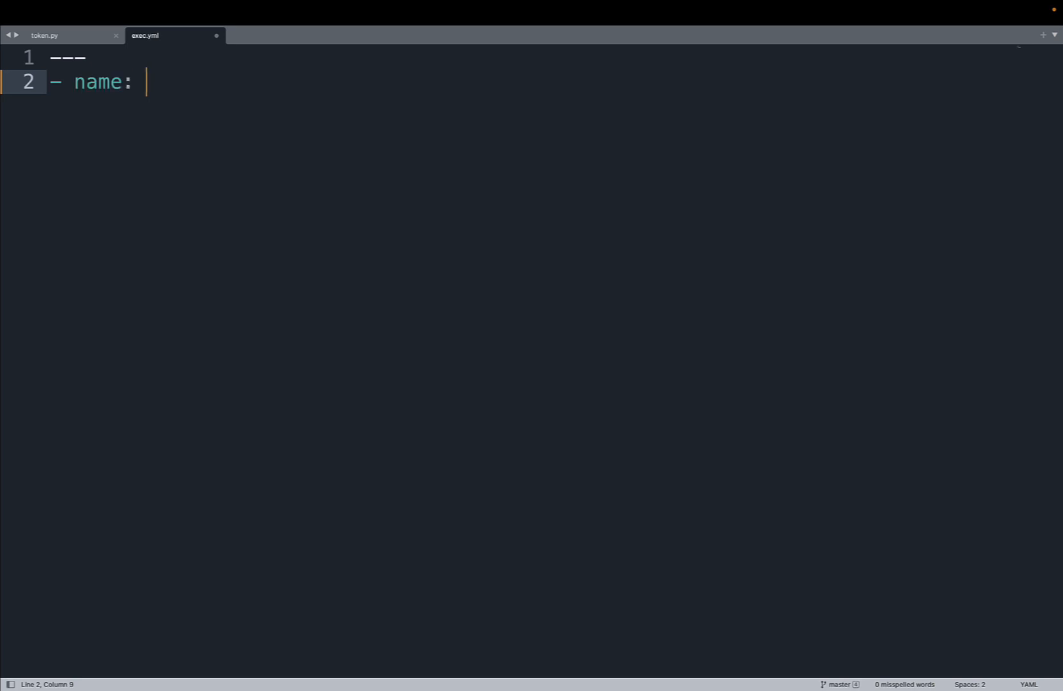
{"action": "type", "text": "Exec"}
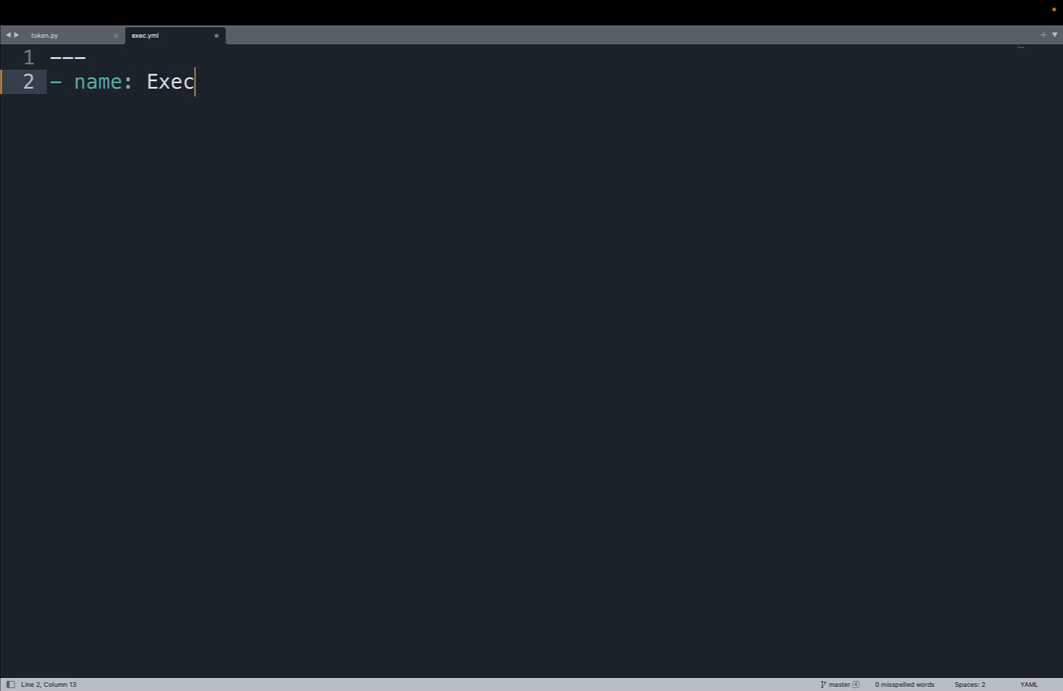
{"action": "type", "text": "lookup plugin"}
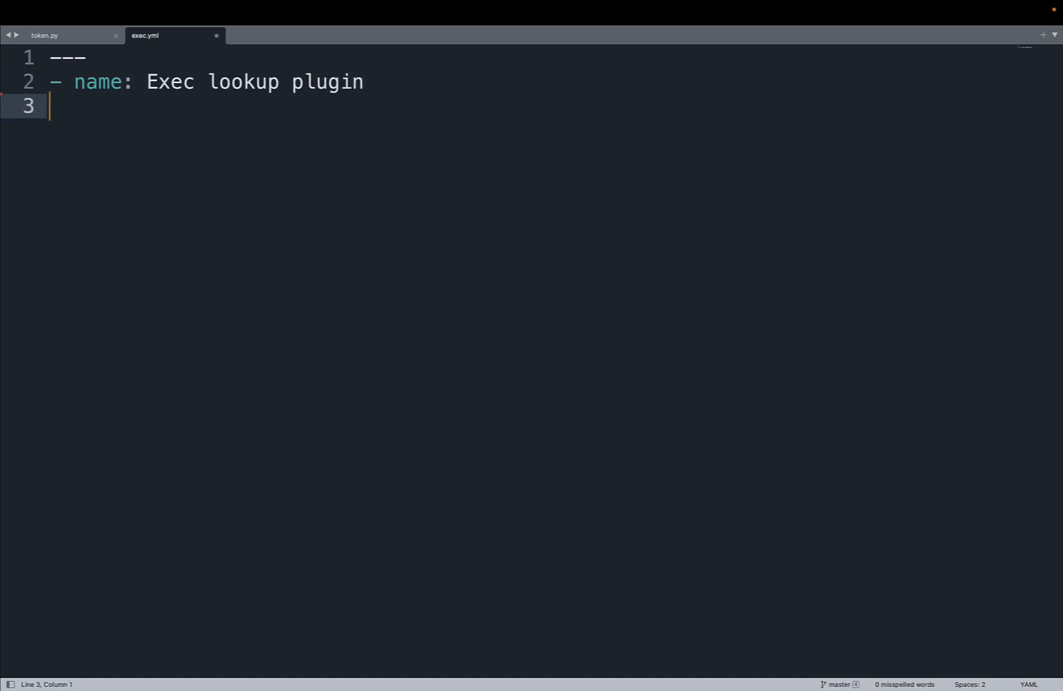
{"action": "type", "text": "hosts:"}
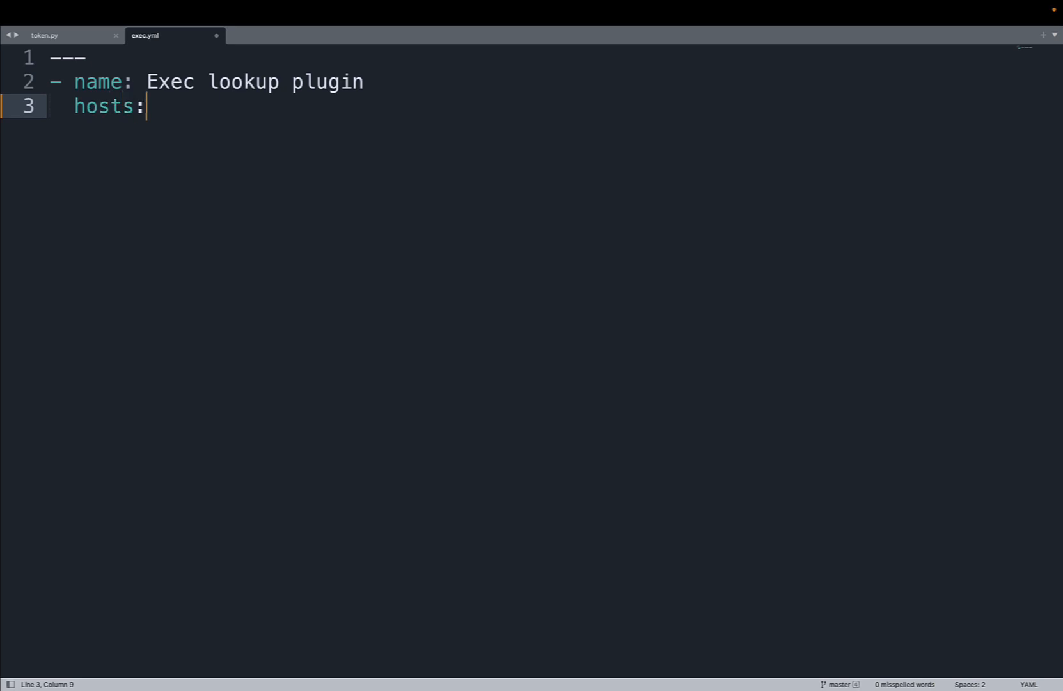
{"action": "type", "text": "all"}
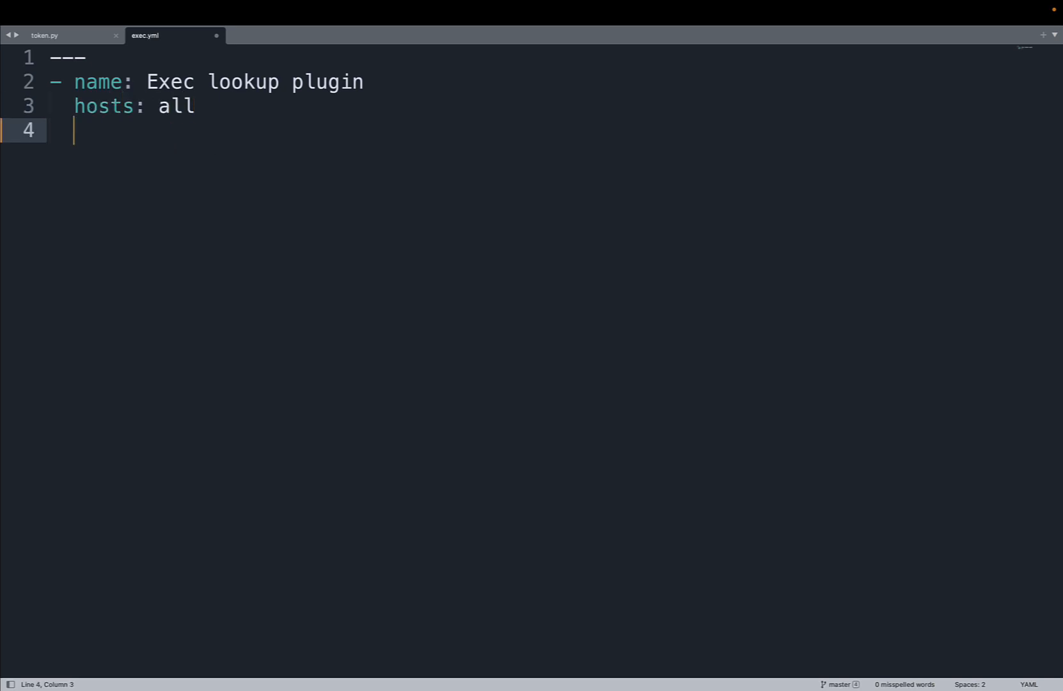
{"action": "type", "text": "tasks:"}
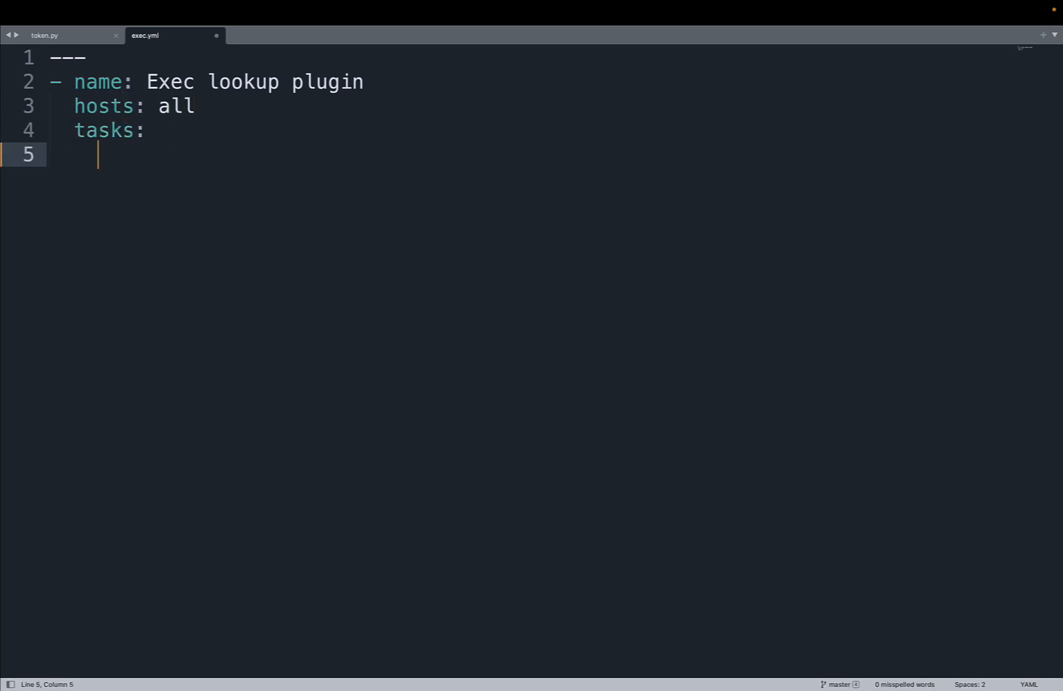
Add a 'Retrieve token' ansible.builtin.debug task with msg "{{ lookup('token') }}" and save.
{"action": "type", "text": "- na"}
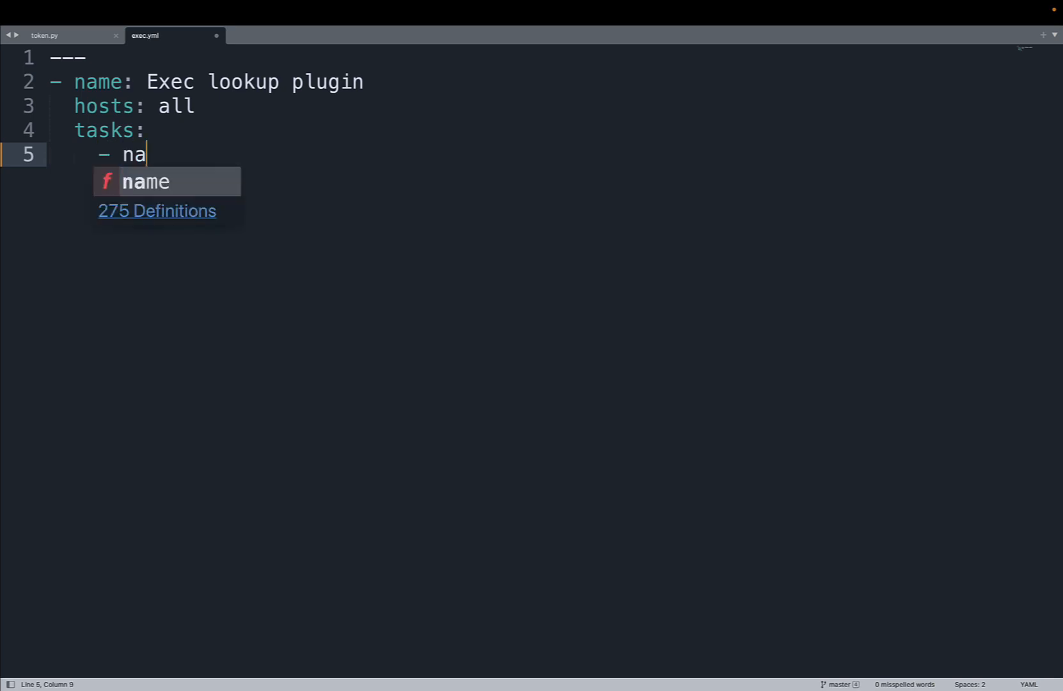
{"action": "type", "text": "me:"}
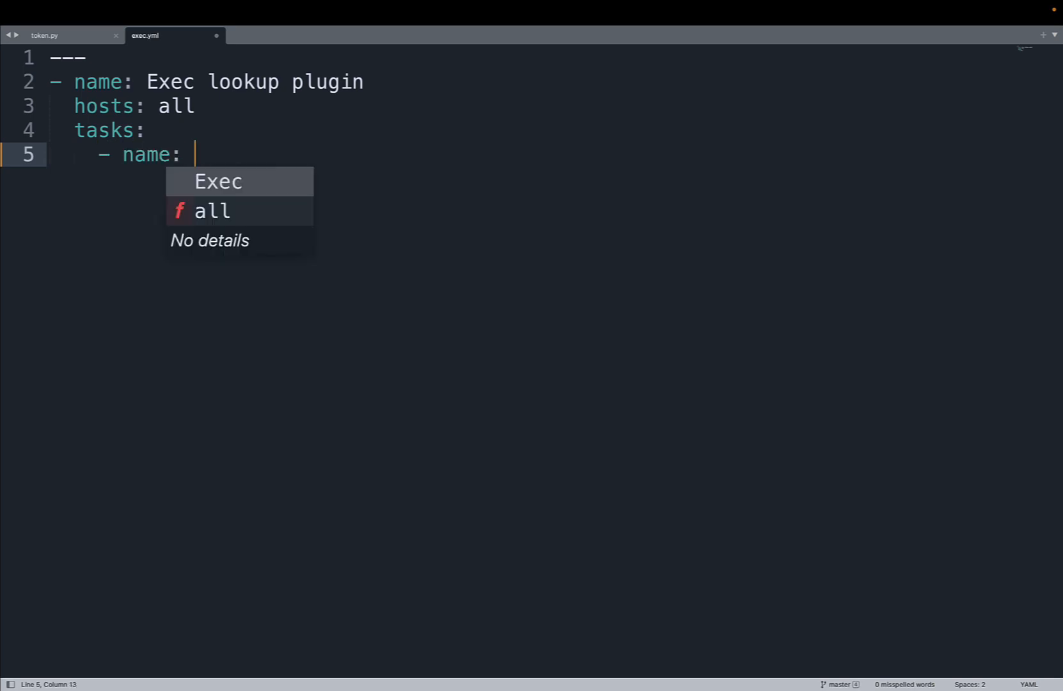
{"action": "type", "text": "Retrieve token"}
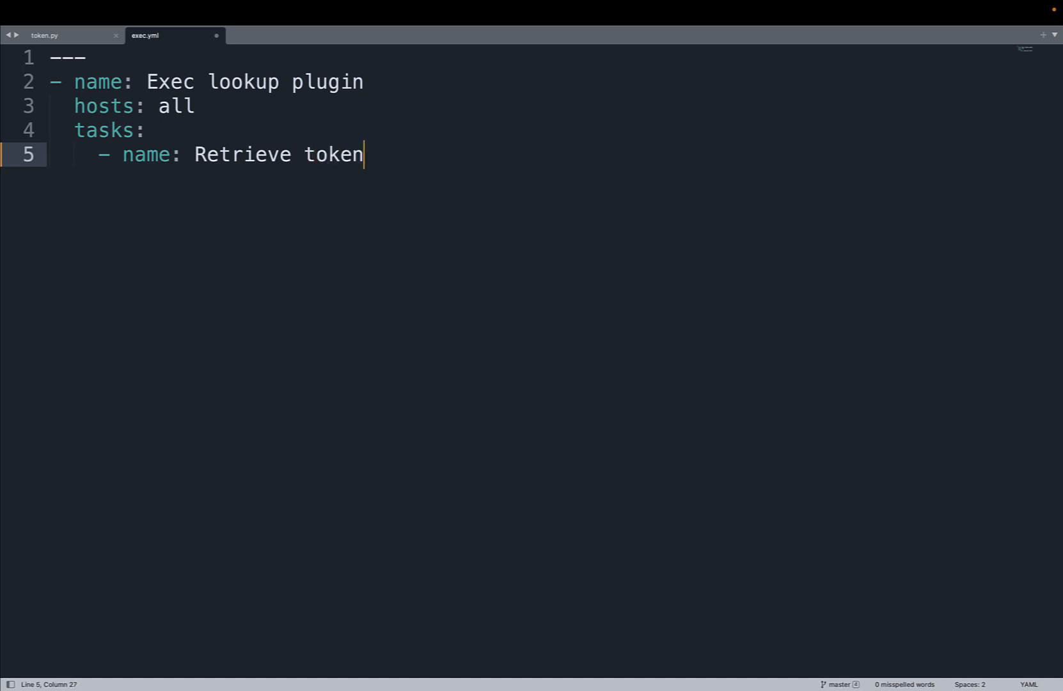
{"action": "type", "text": "from plugin"}
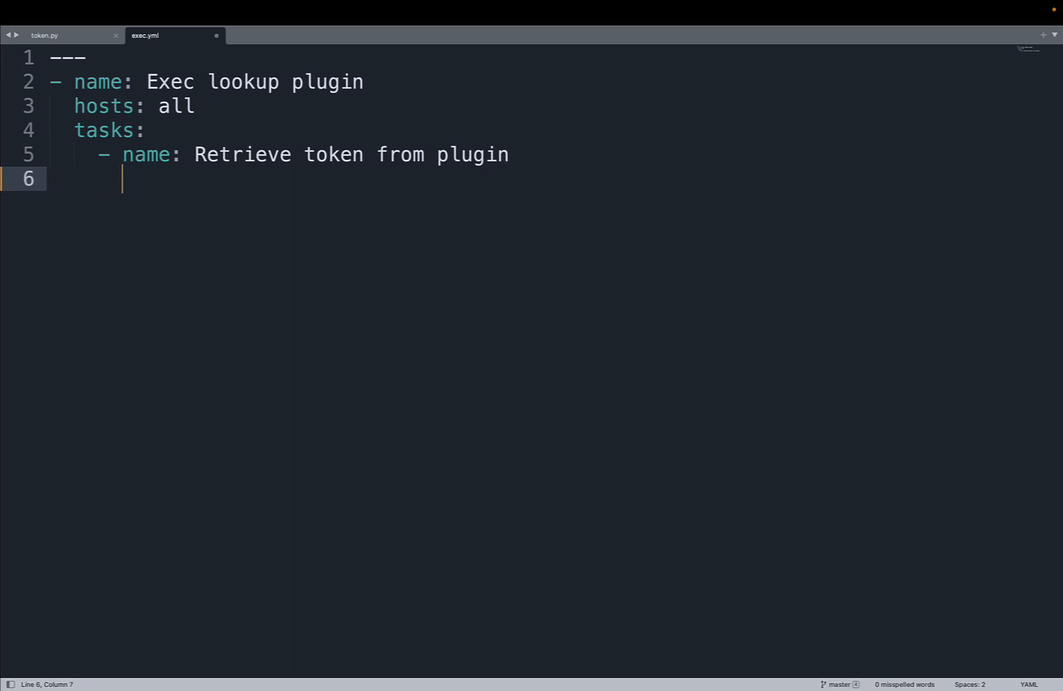
{"action": "type", "text": "ansi"}
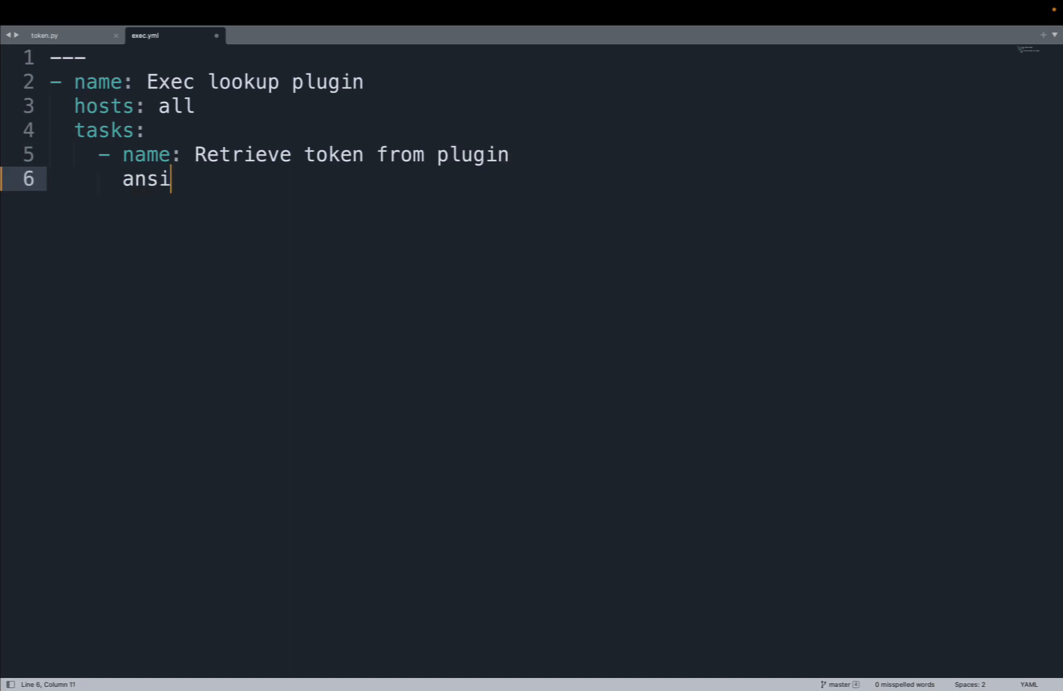
{"action": "type", "text": "ble."}
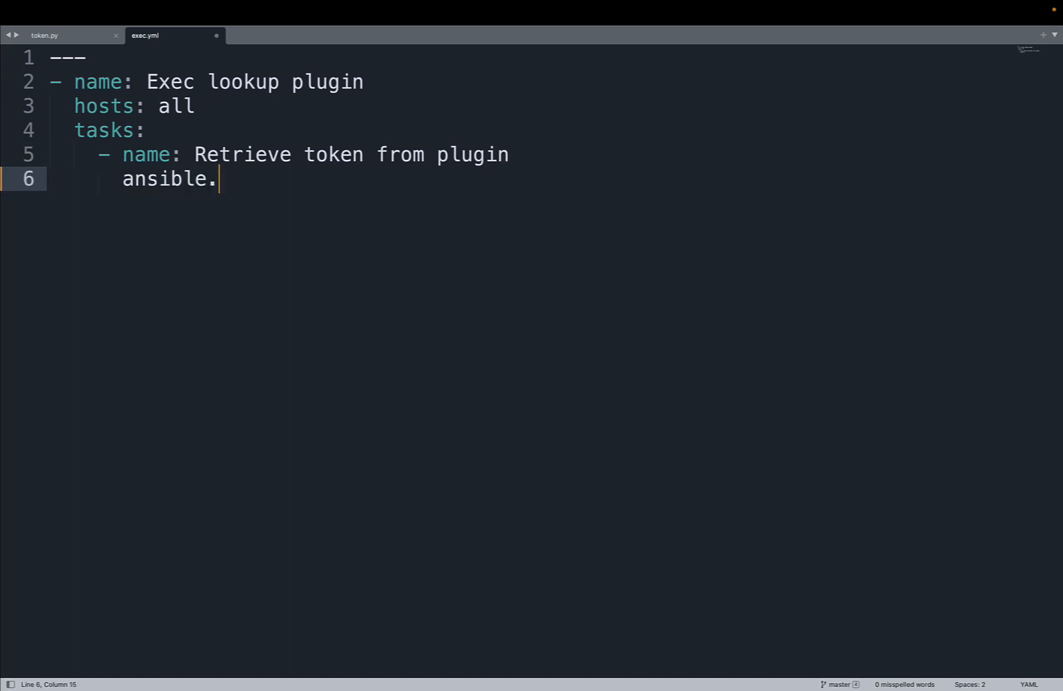
{"action": "type", "text": "builtin."}
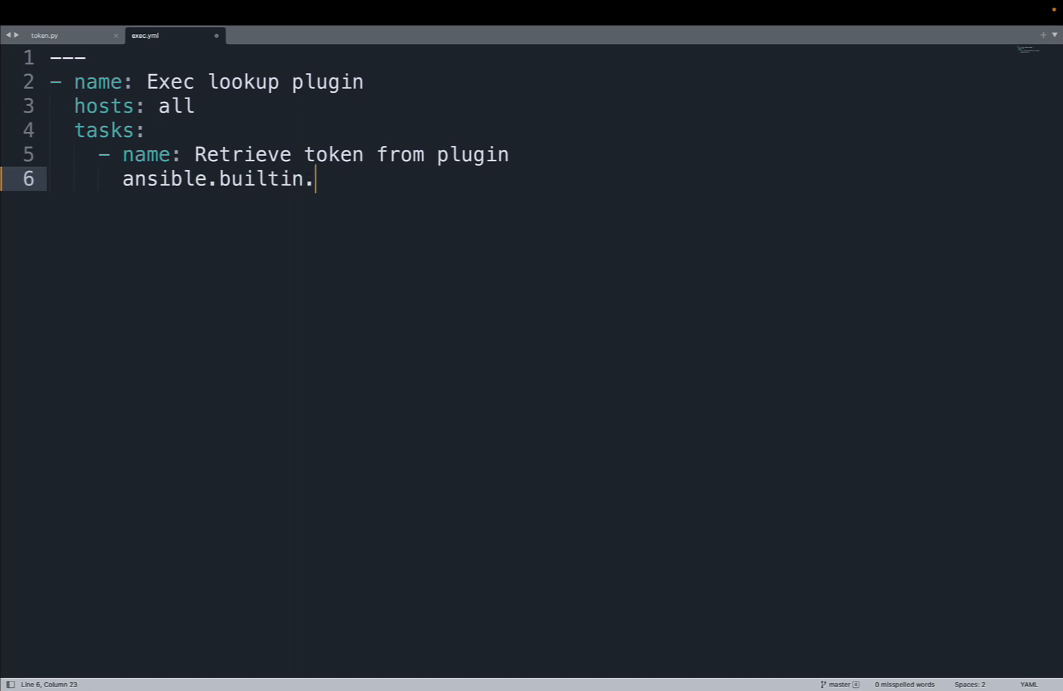
{"action": "type", "text": "debug:"}
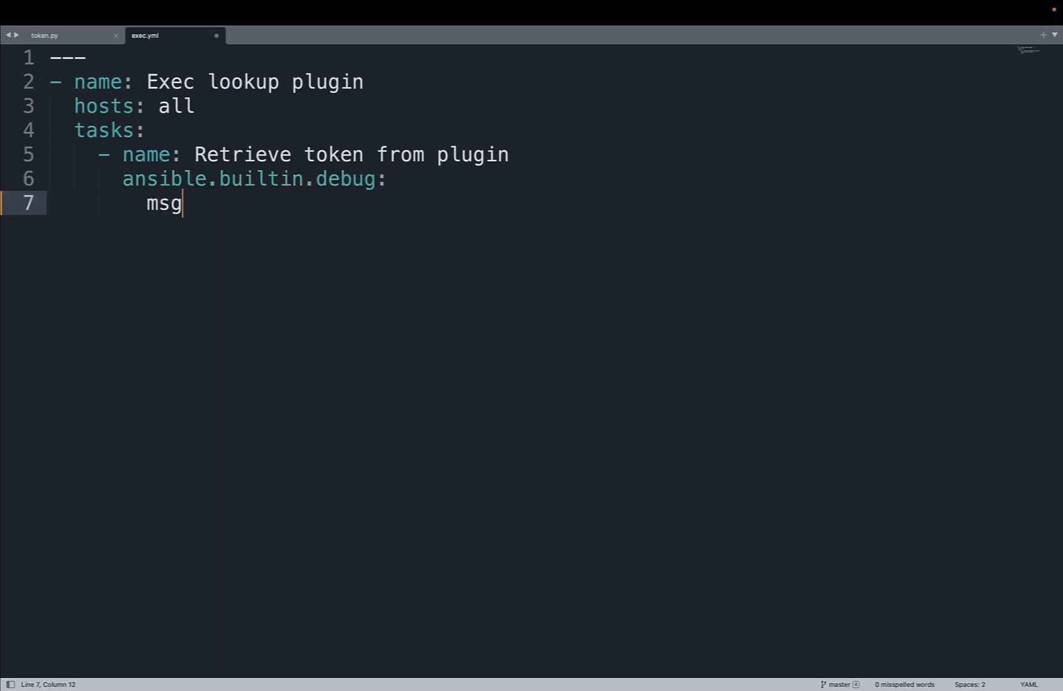
{"action": "type", "text": ": \"\""}
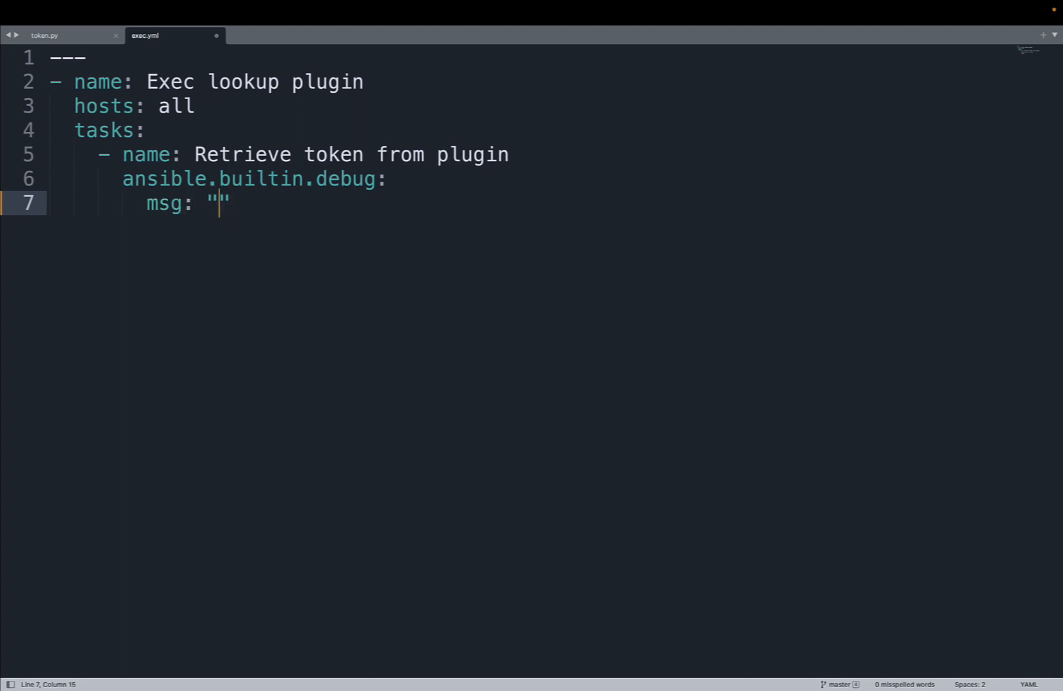
{"action": "type", "text": "{{ }}"}
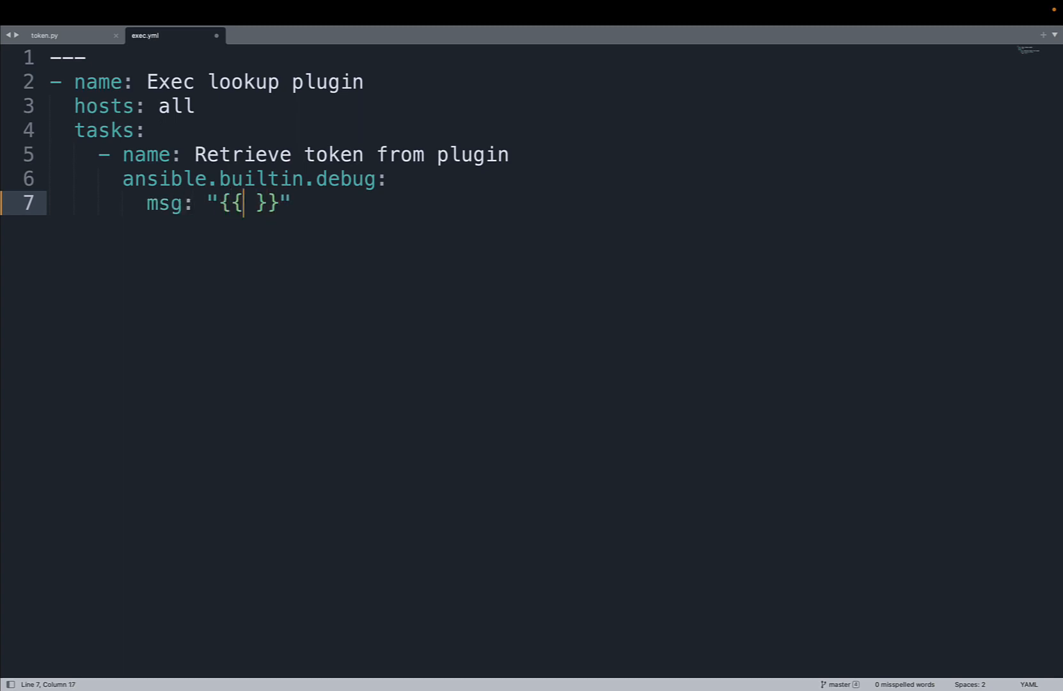
{"action": "type", "text": "lookup('"}
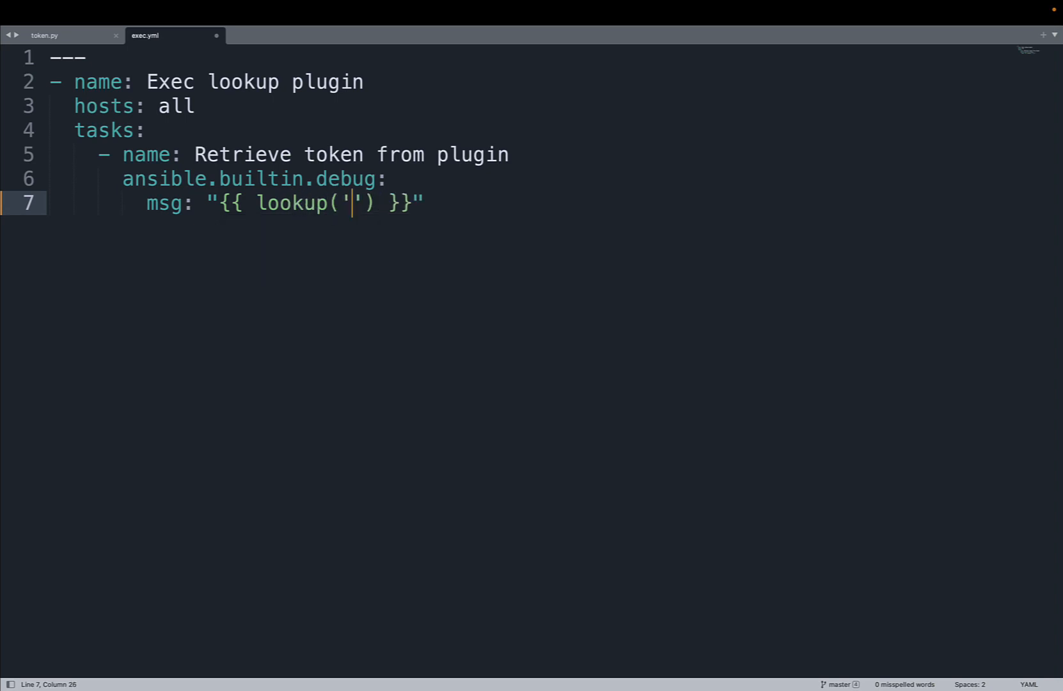
{"action": "type", "text": "token"}
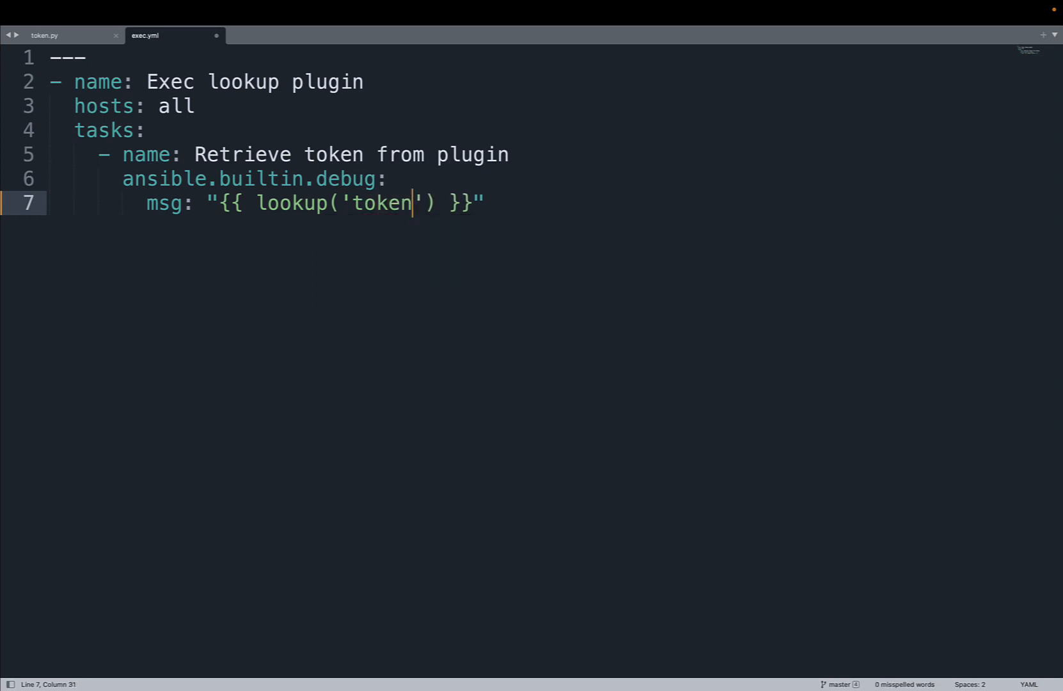
{"action": "key", "text": "Enter"}
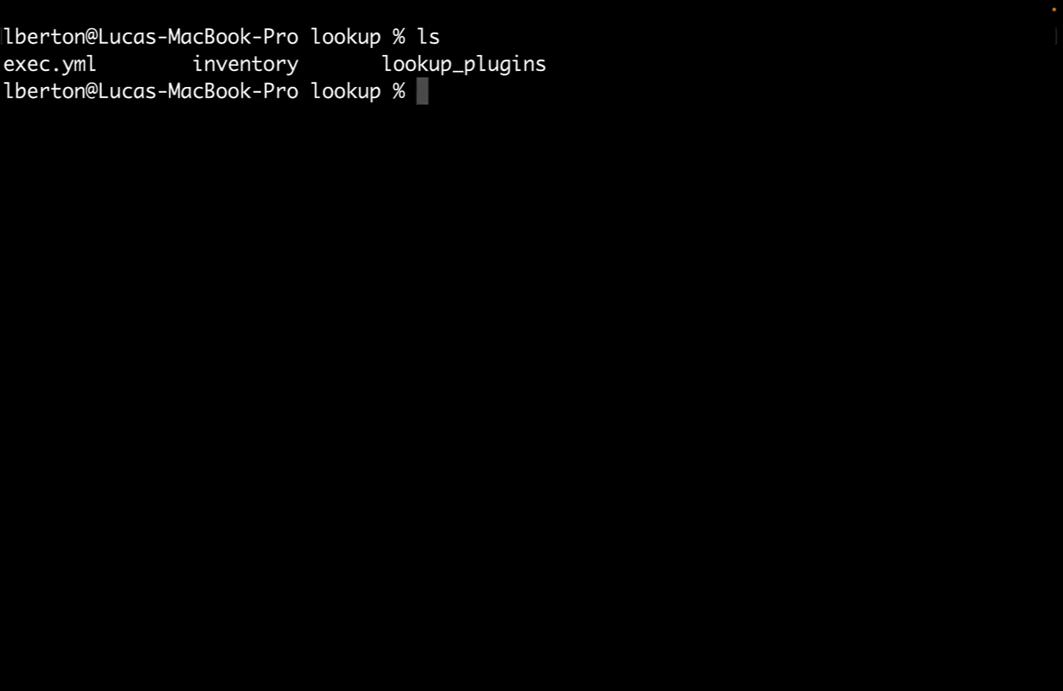
List the project folder with tree and show the inventory contents with cat.
{"action": "type", "text": "tre"}
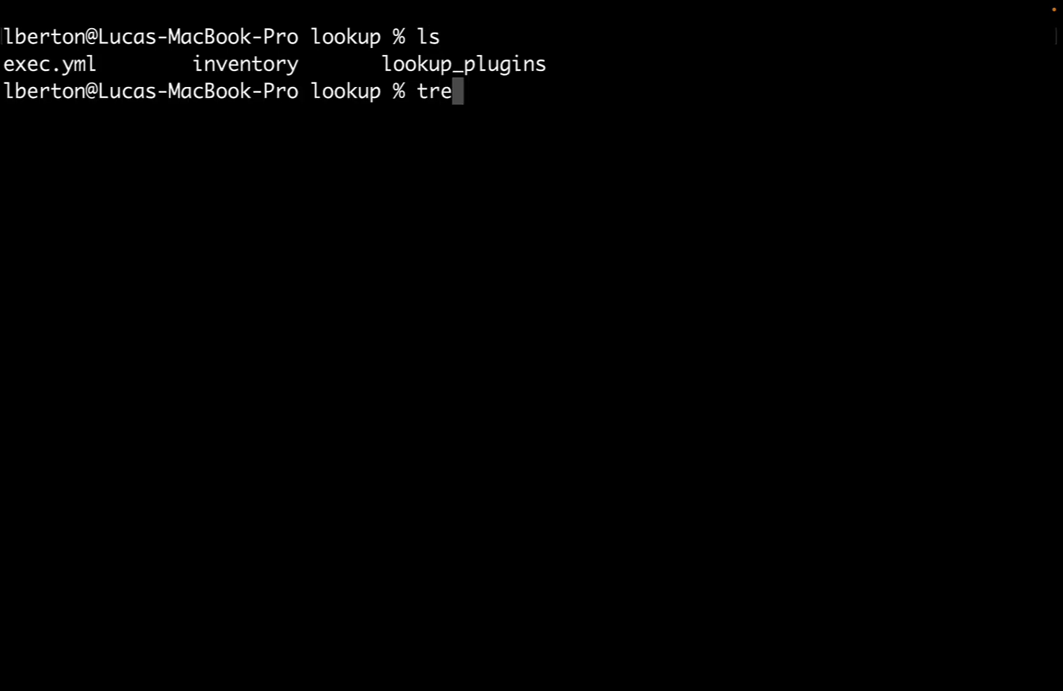
{"action": "type", "text": "e"}
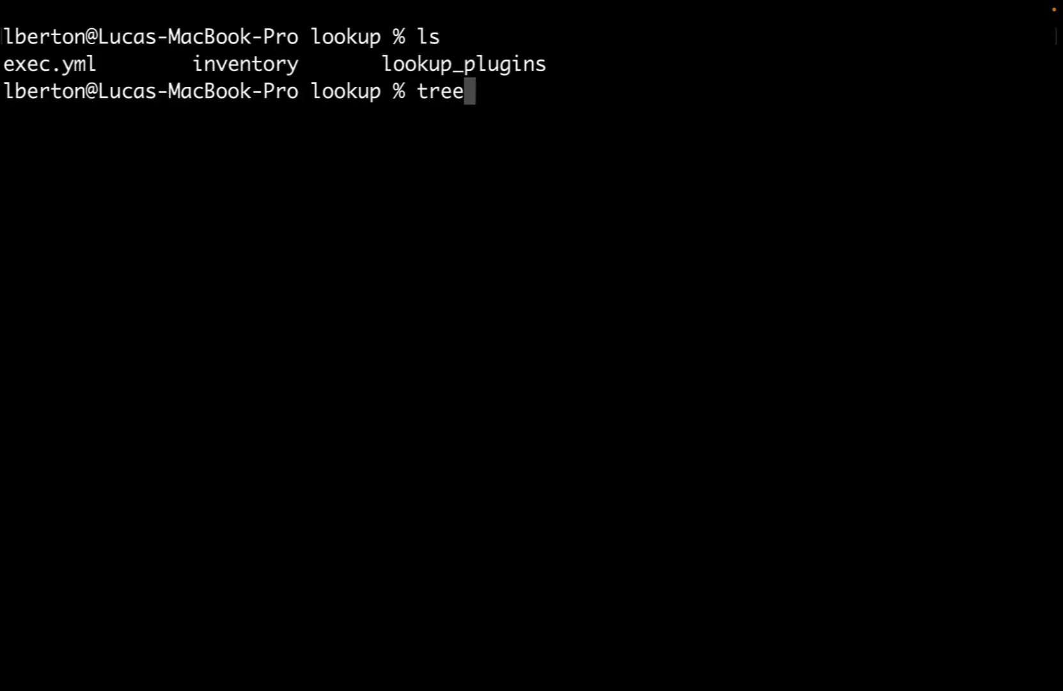
{"action": "key", "text": "Enter"}
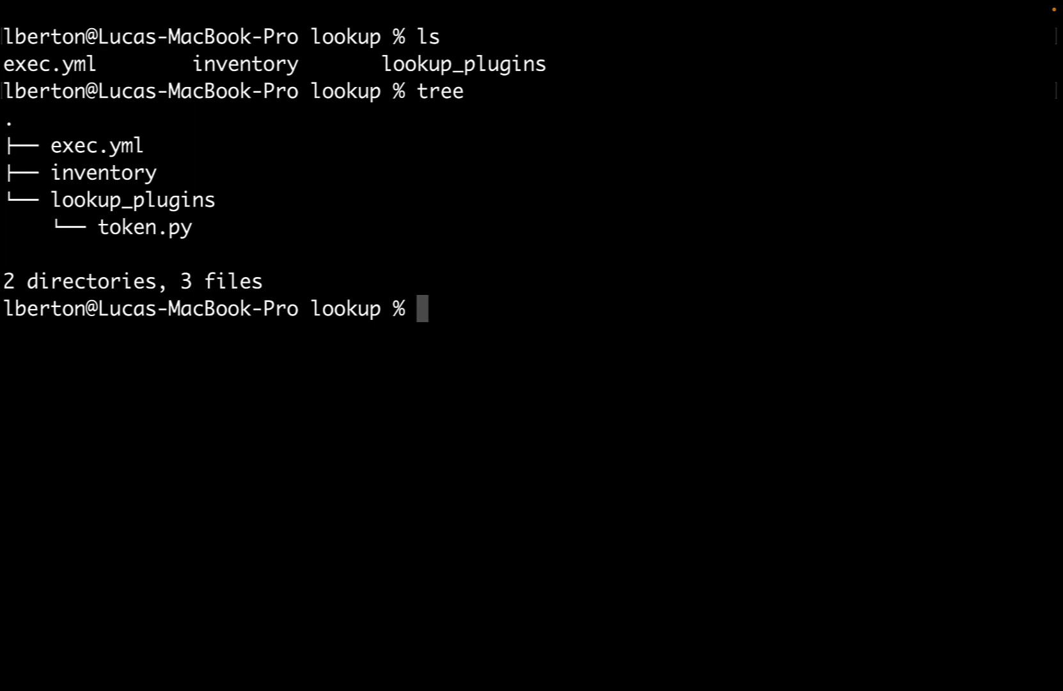
{"action": "type", "text": "cat inventory"}
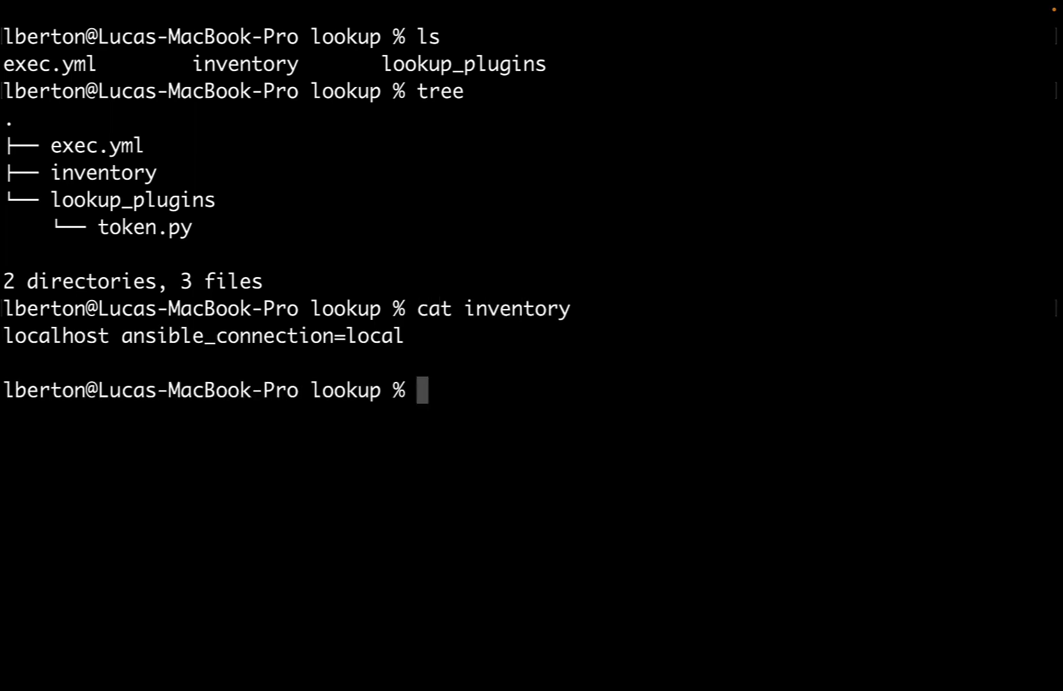
Compose the command 'ansible-playbook -i inventory exec.yml'.
{"action": "type", "text": "a"}
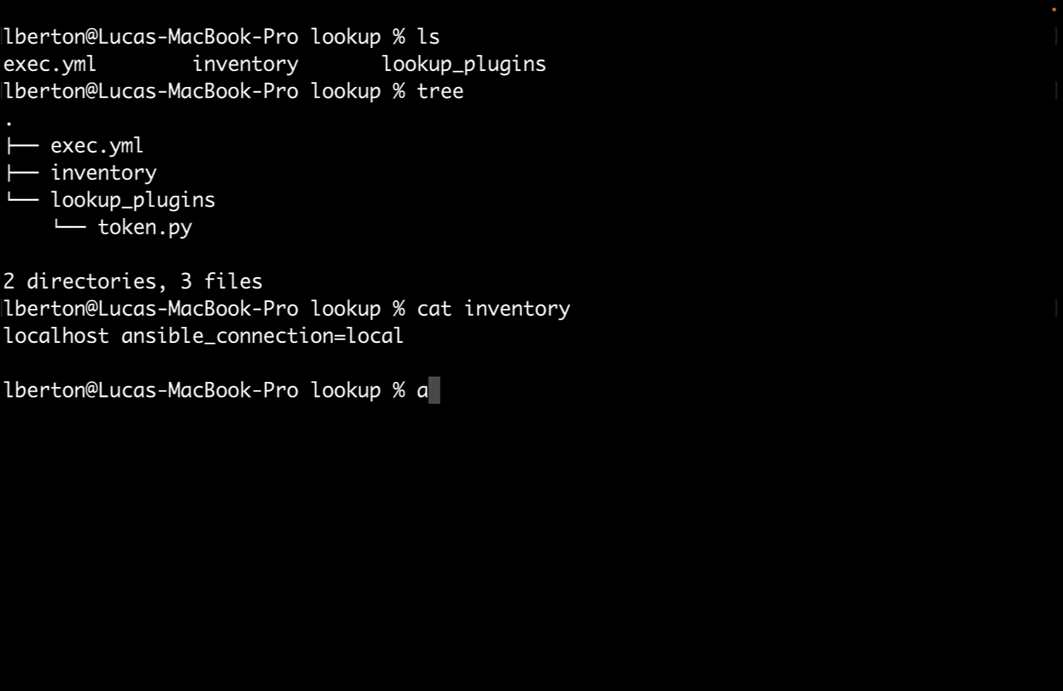
{"action": "type", "text": "nsibl"}
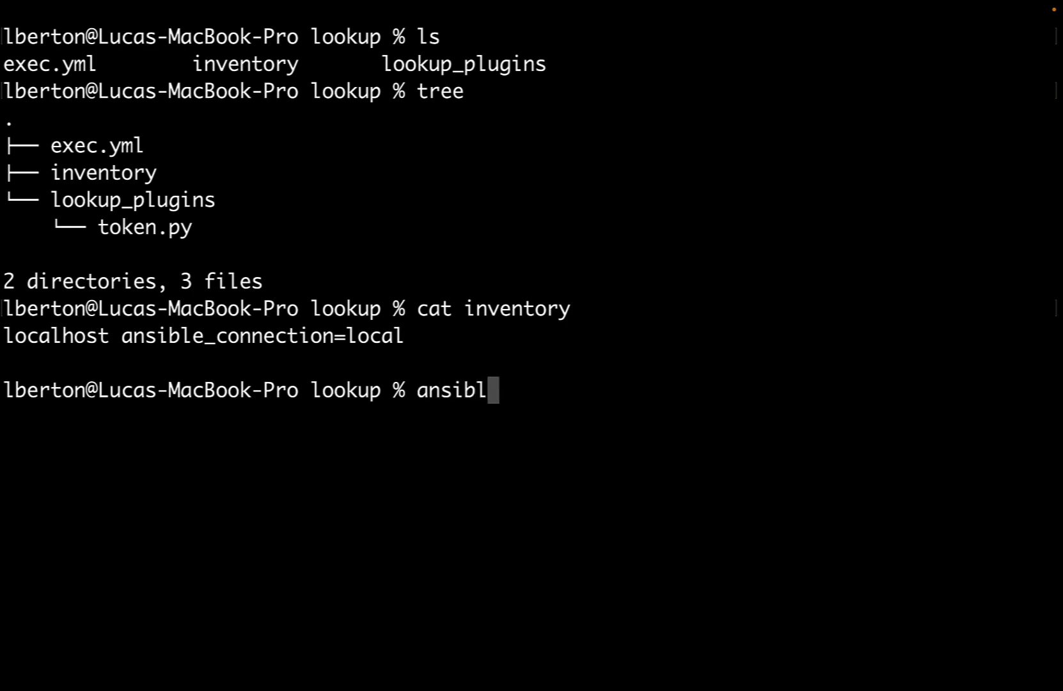
{"action": "type", "text": "e-playbook"}
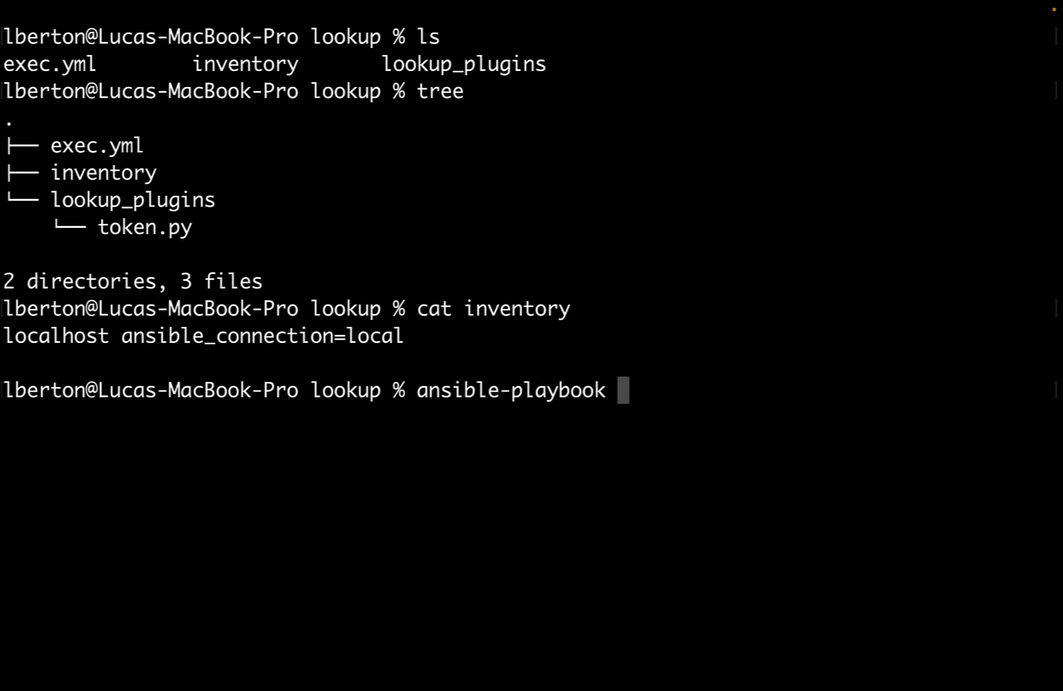
{"action": "type", "text": "-i inventory"}
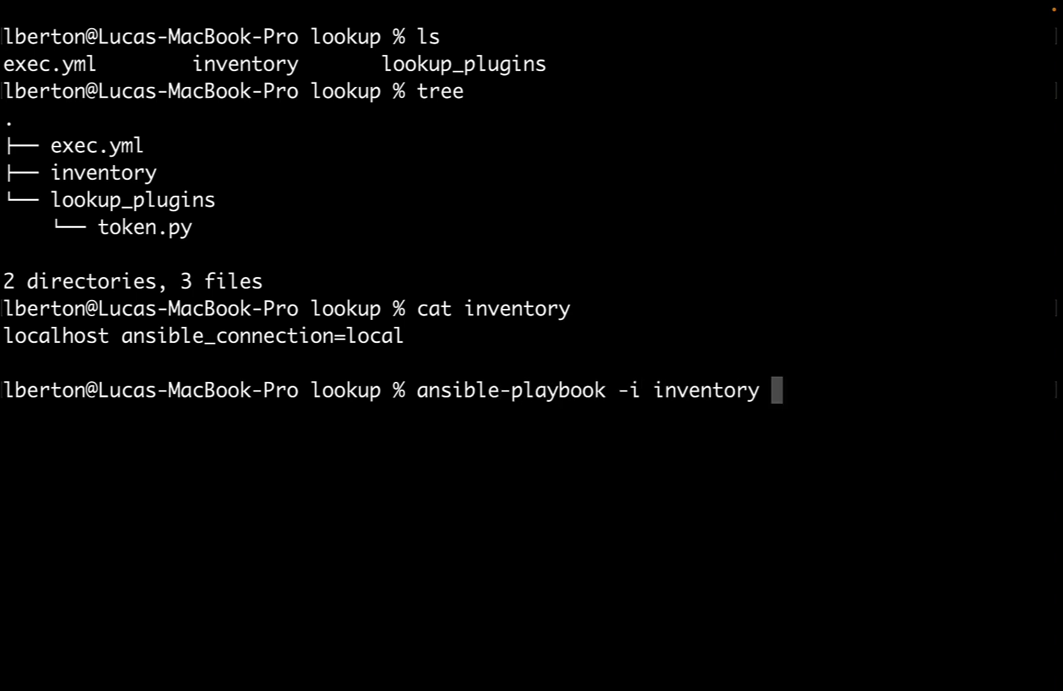
{"action": "type", "text": "exec.yml"}
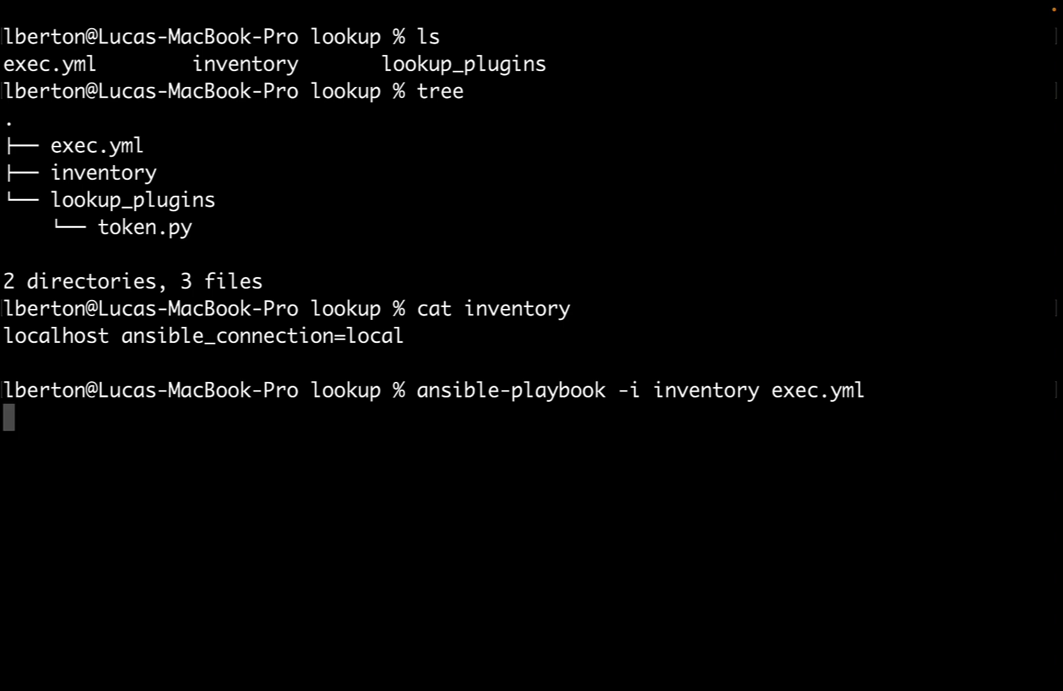
Run the playbook, see the unmatched ')' SyntaxError, and prepare a -vv rerun.
{"action": "key", "text": "Enter"}
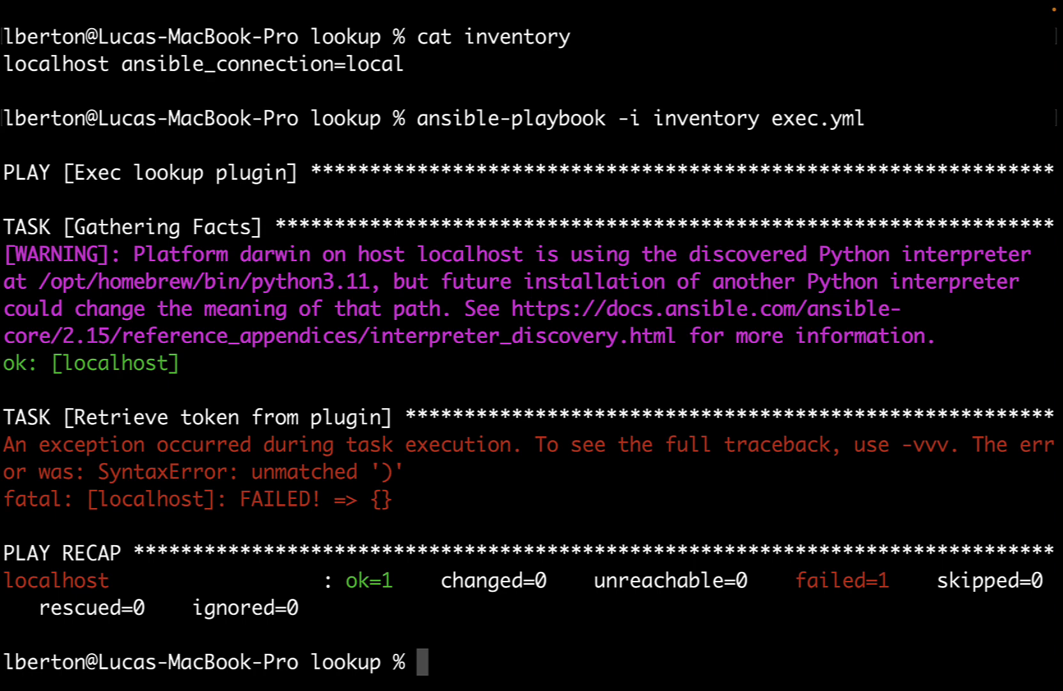
{"action": "type", "text": "ansible-playbook -i inventory exec.yml -"}
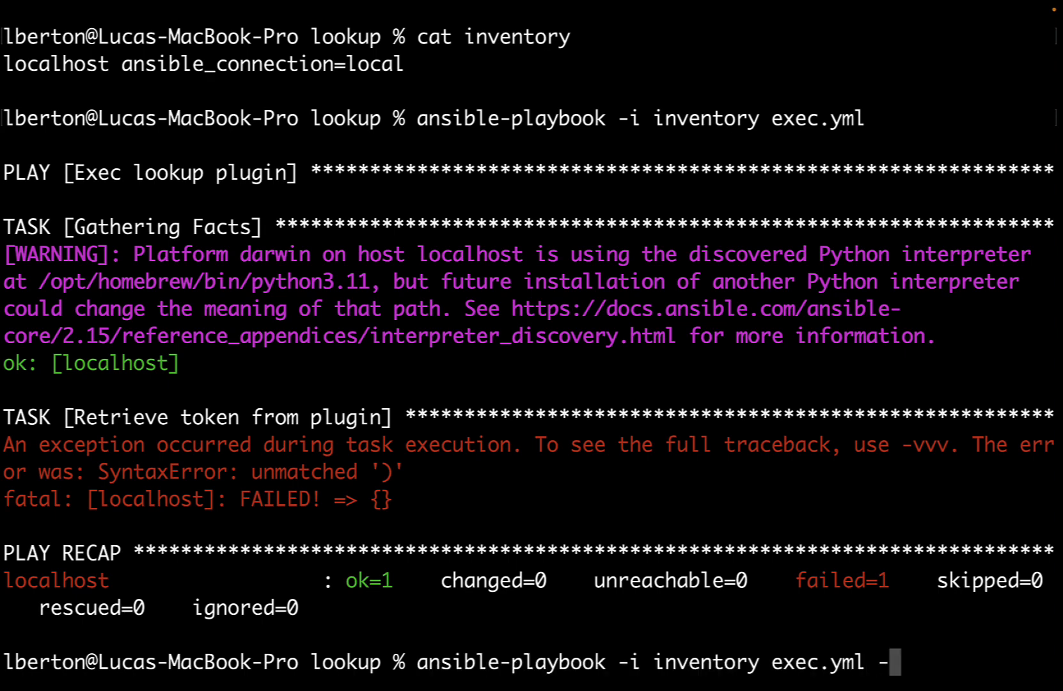
{"action": "type", "text": "vv"}
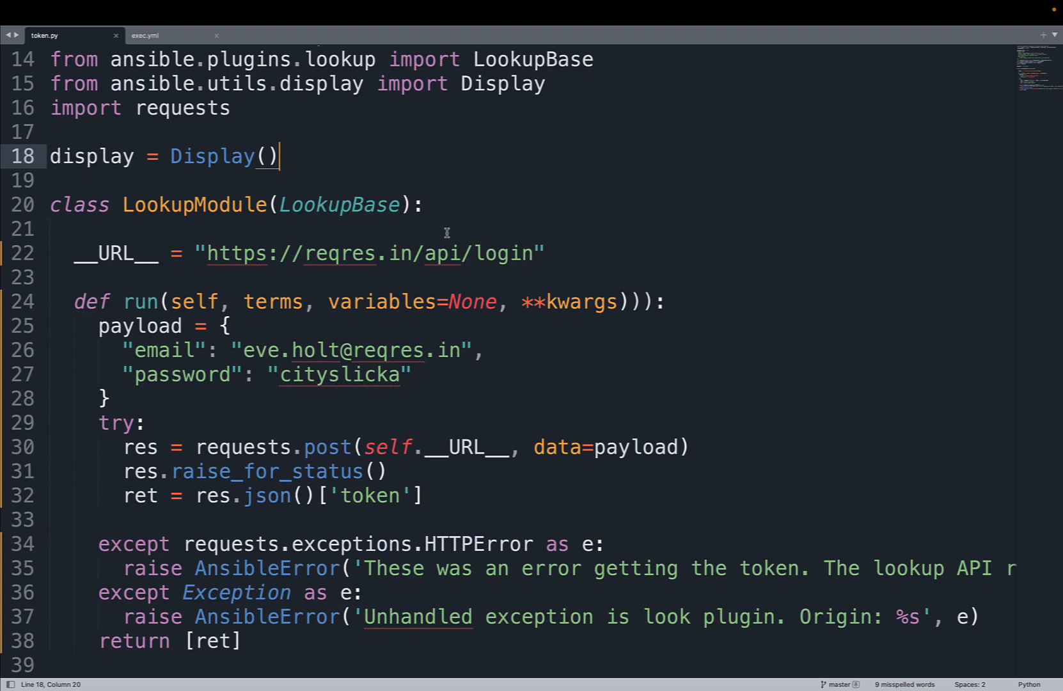
{"action": "mouse_move", "coordinate": [536, 169]}
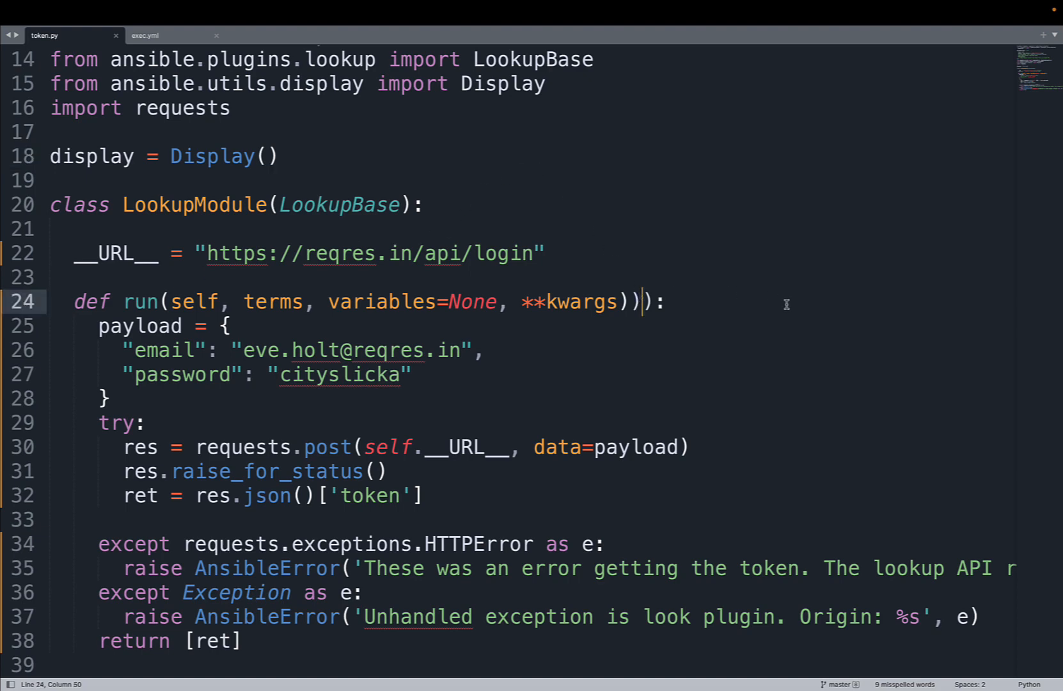
Remove the extra ')' after **kwargs in token.py's run signature and save.
{"action": "key", "text": "Backspace"}
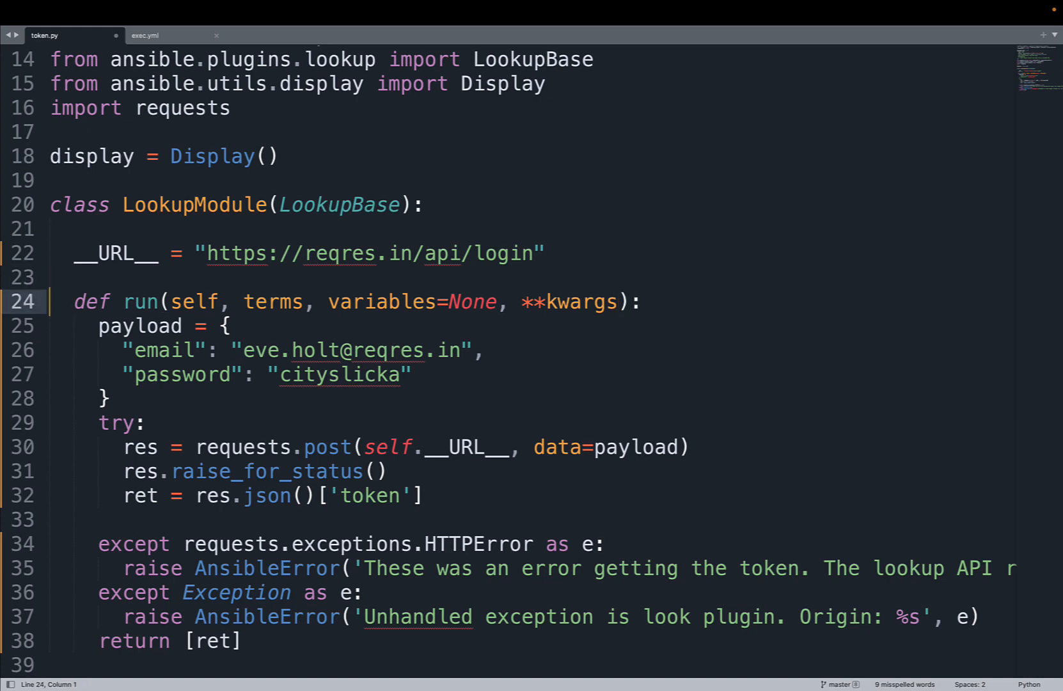
{"action": "key", "text": "ctrl+s"}
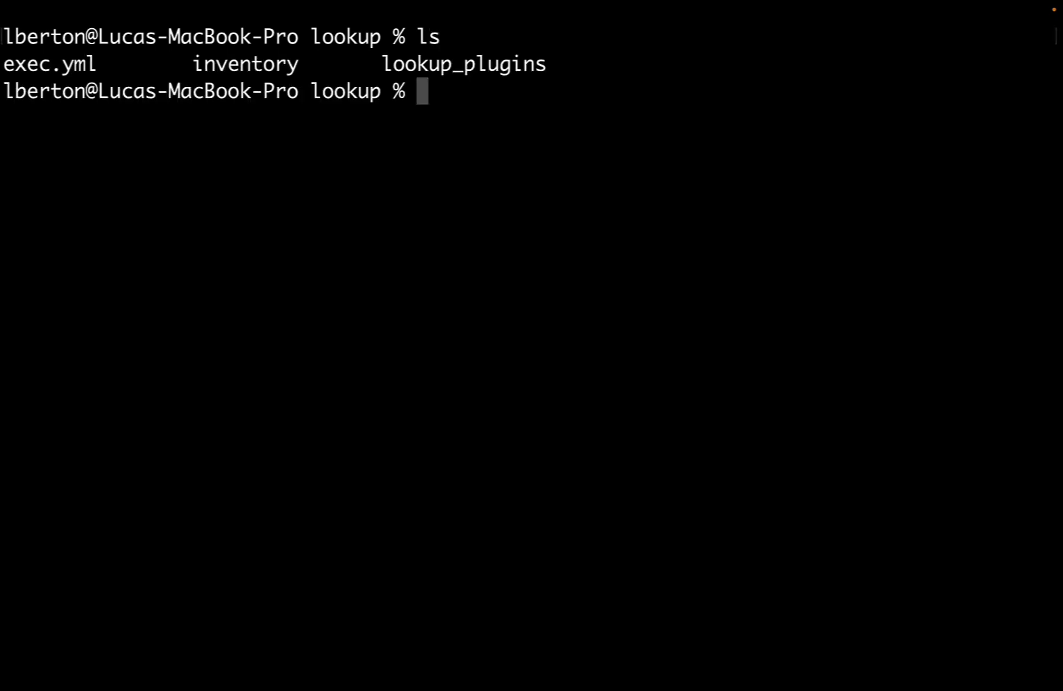
Rerun 'ansible-playbook -i inventory exec.yml' so Retrieve token prints the token with failed=0.
{"action": "type", "text": "ansibl"}
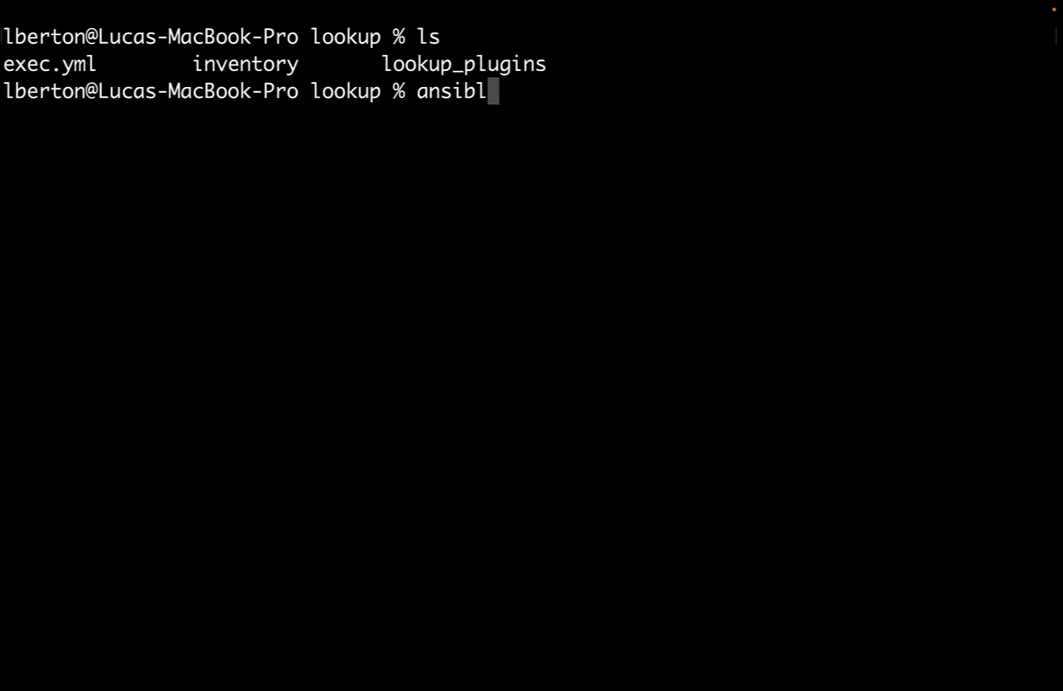
{"action": "type", "text": "e-playbook"}
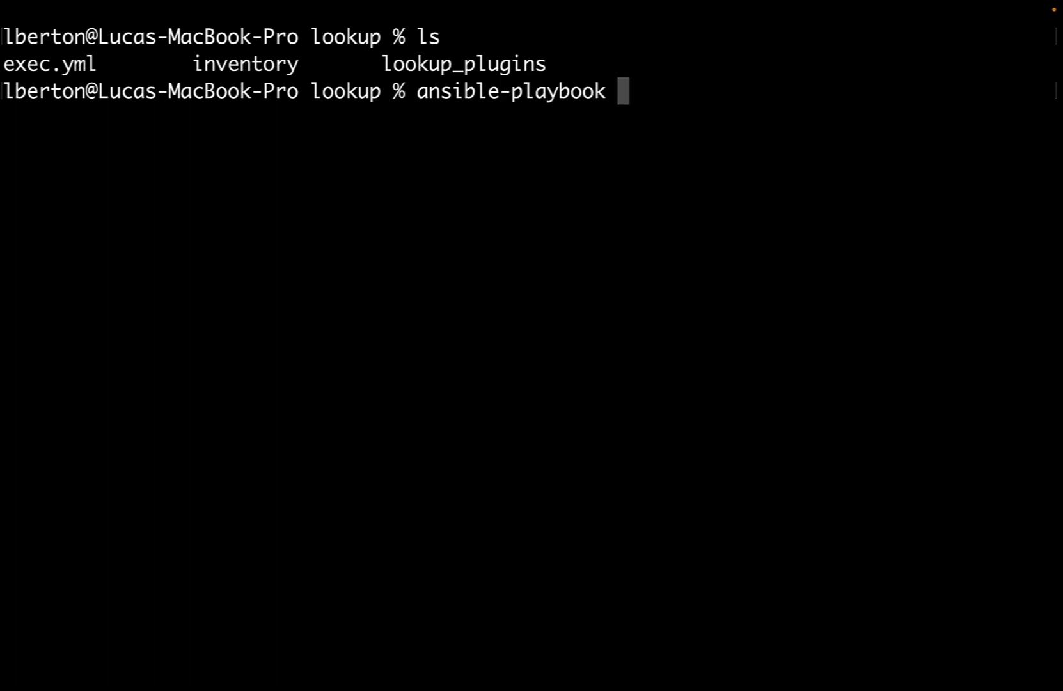
{"action": "type", "text": "-i inventory"}
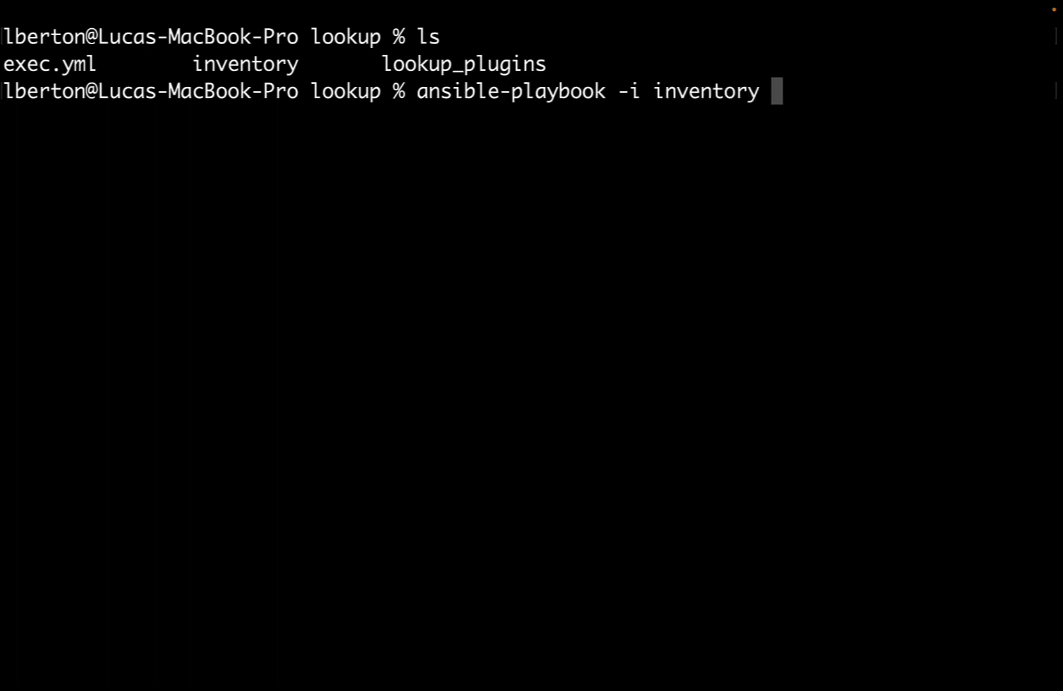
{"action": "type", "text": "exec.yml"}
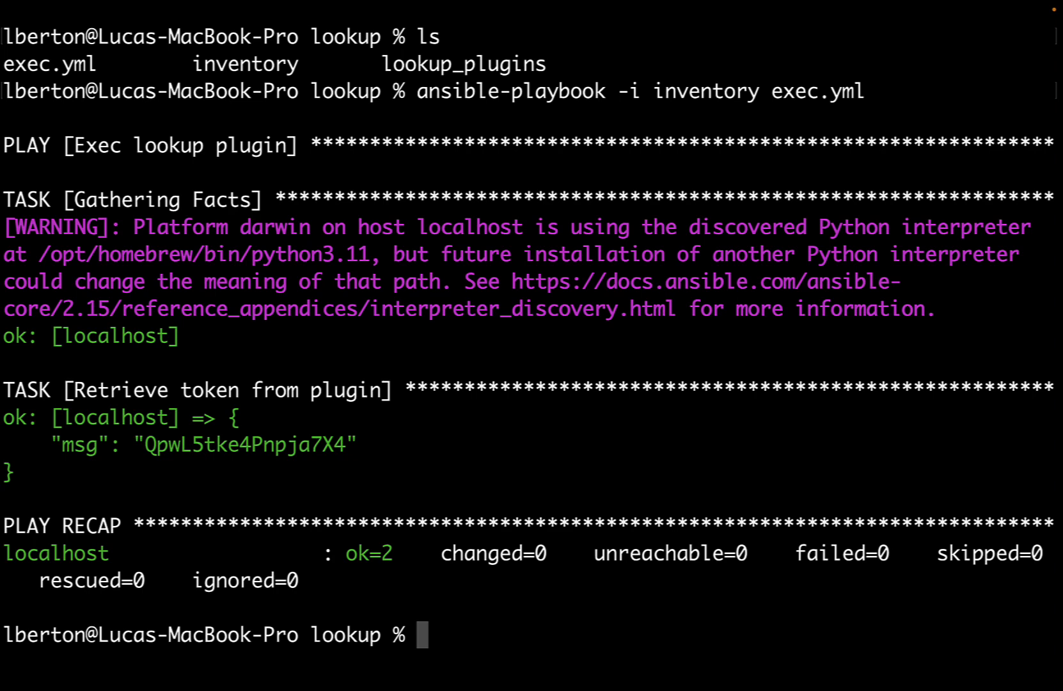
{"action": "type", "text": "tre"}
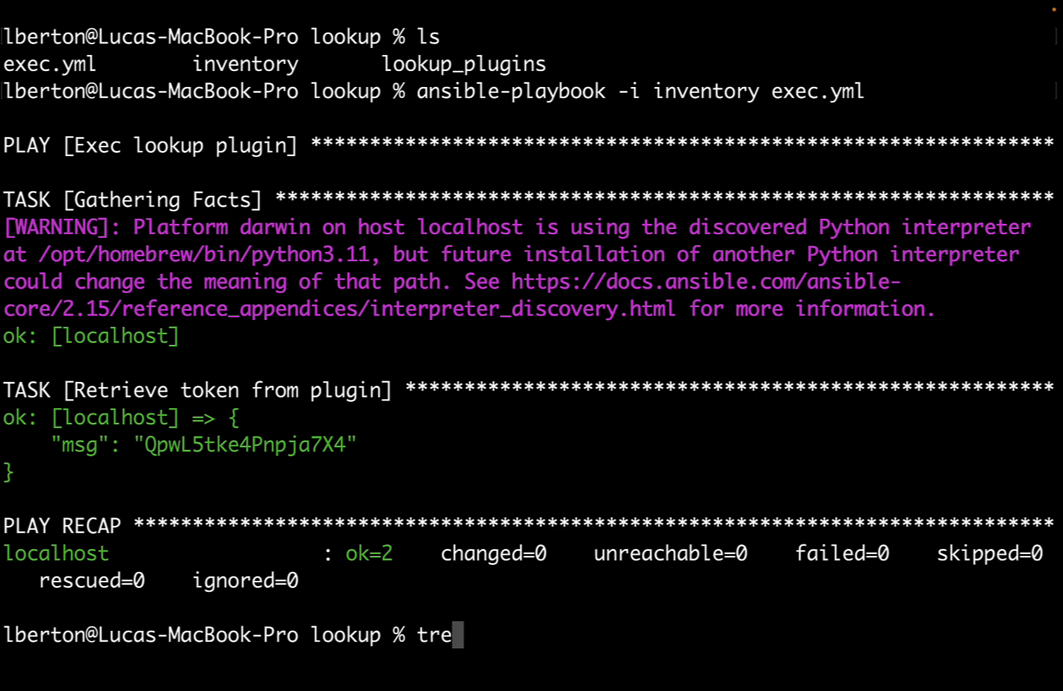